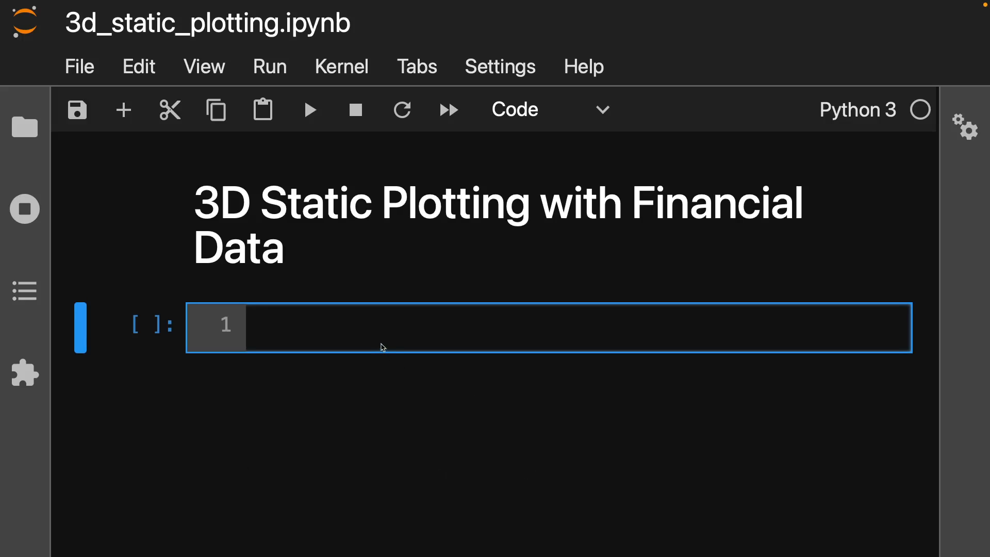
- Import numpy as np and matplotlib.pyplot as plt, enable %matplotlib inline, and run the cell
type("import")
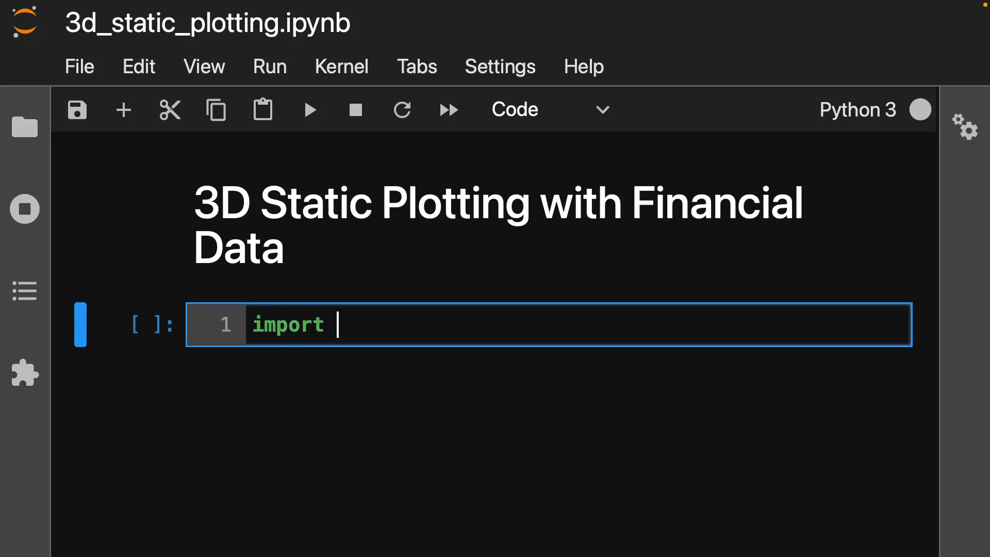
type("numpy as np")
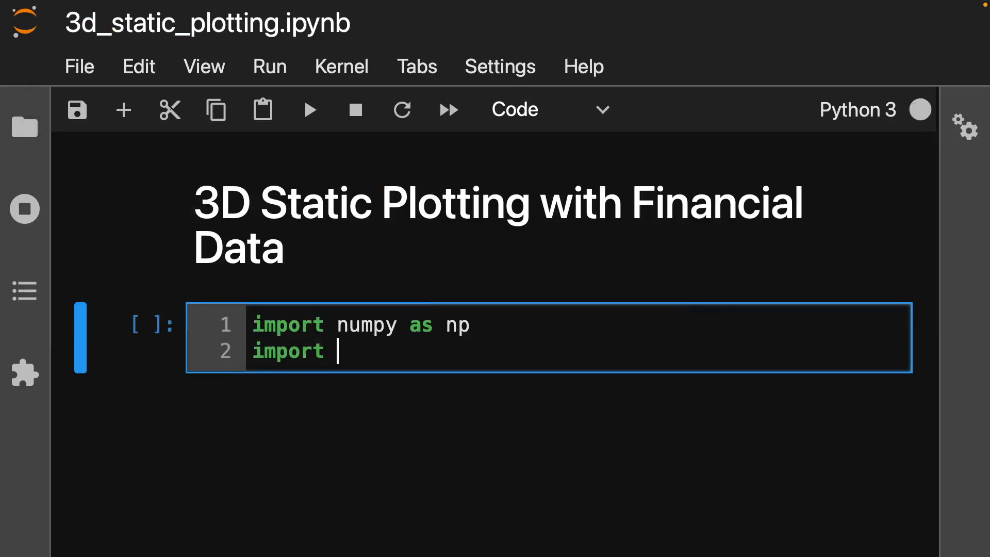
type("matplotlib.py")
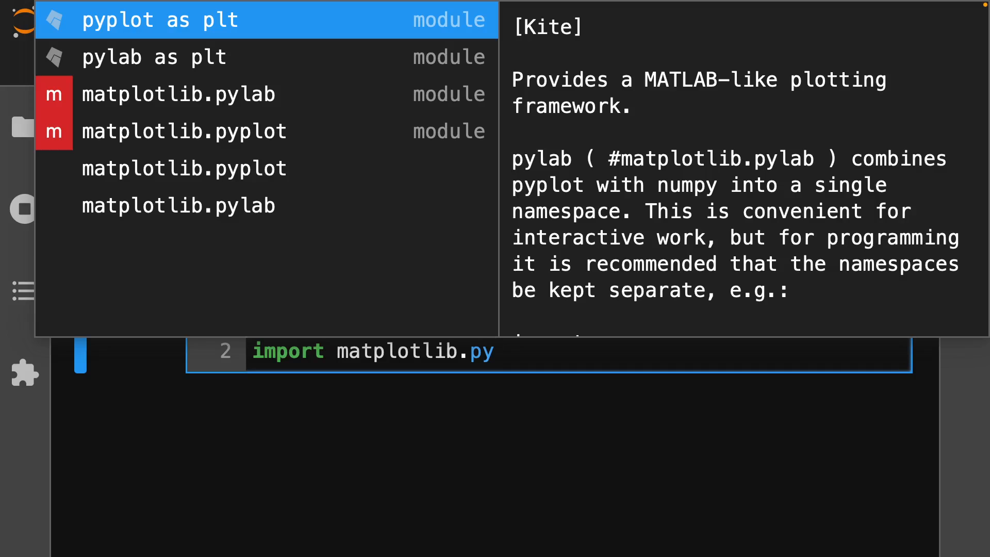
left_click(158, 20)
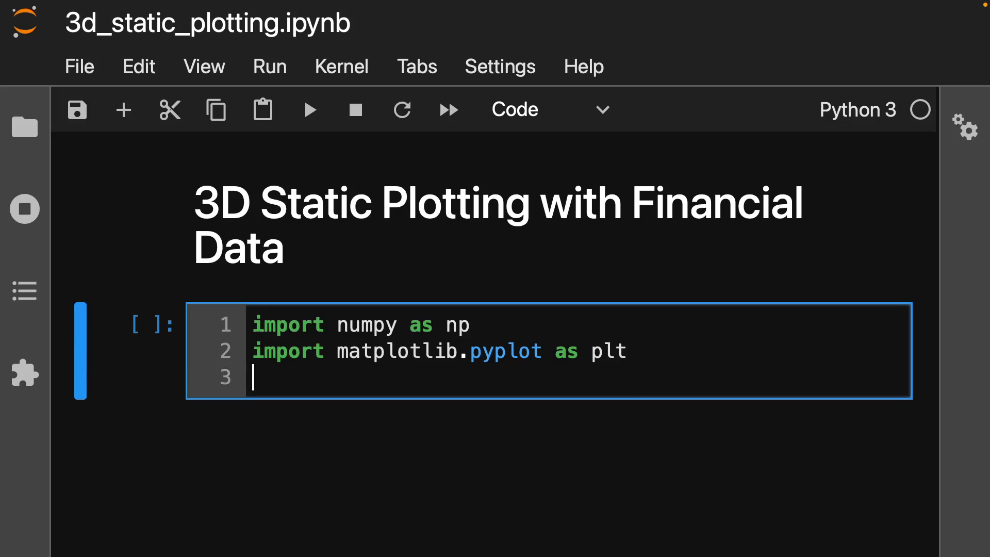
type("%matplotlib il")
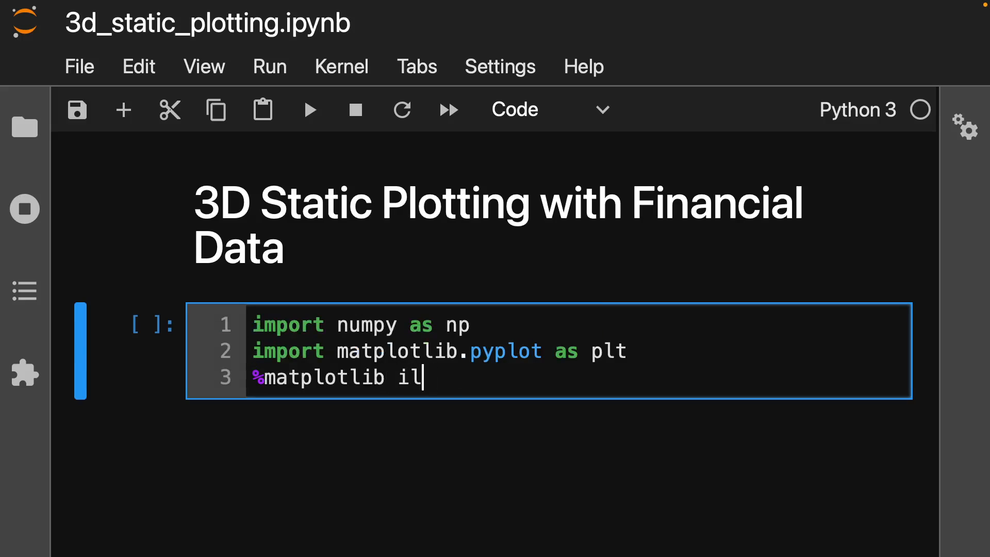
type("ni")
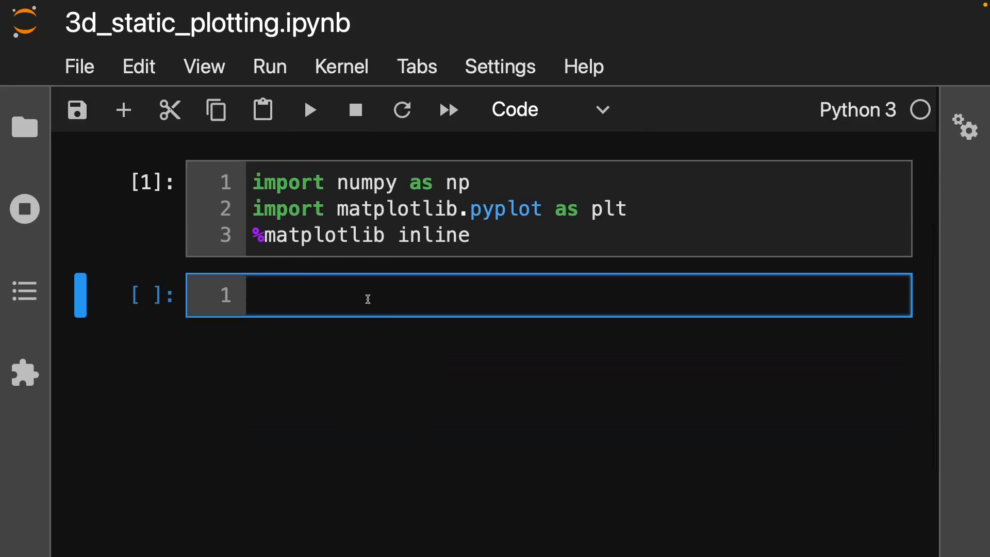
- Define strike = np.linspace(50, 150, 24)
type("strike")
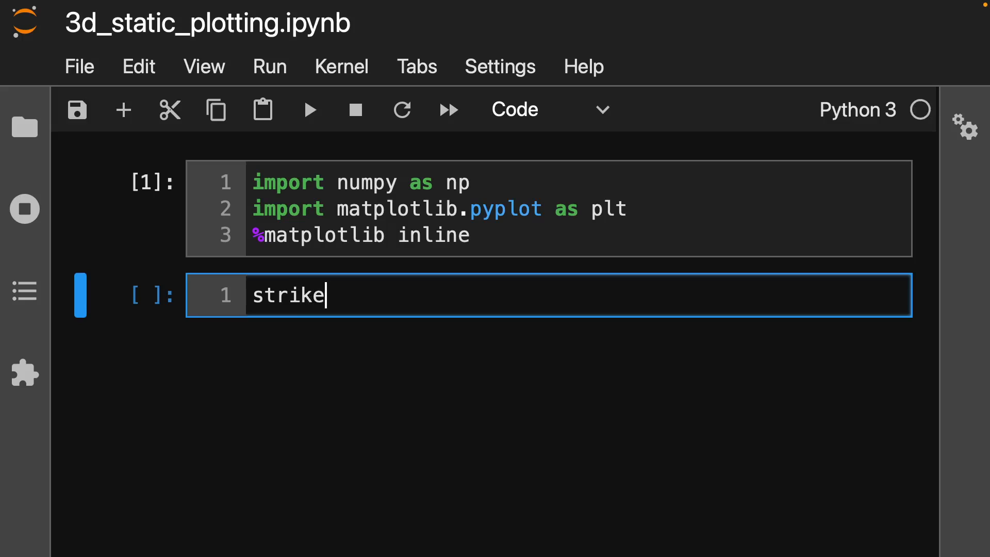
type("= np.")
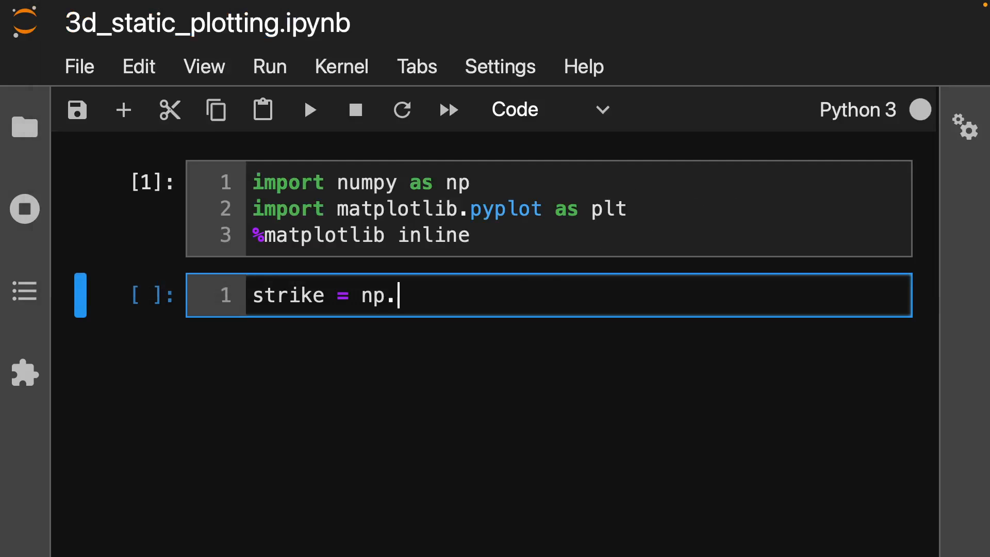
type("lines")
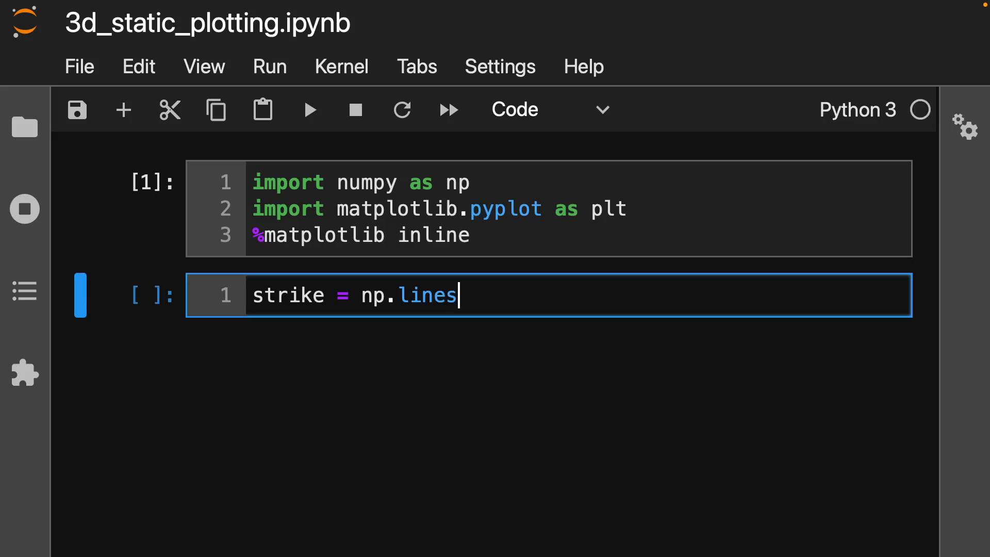
type("space(")
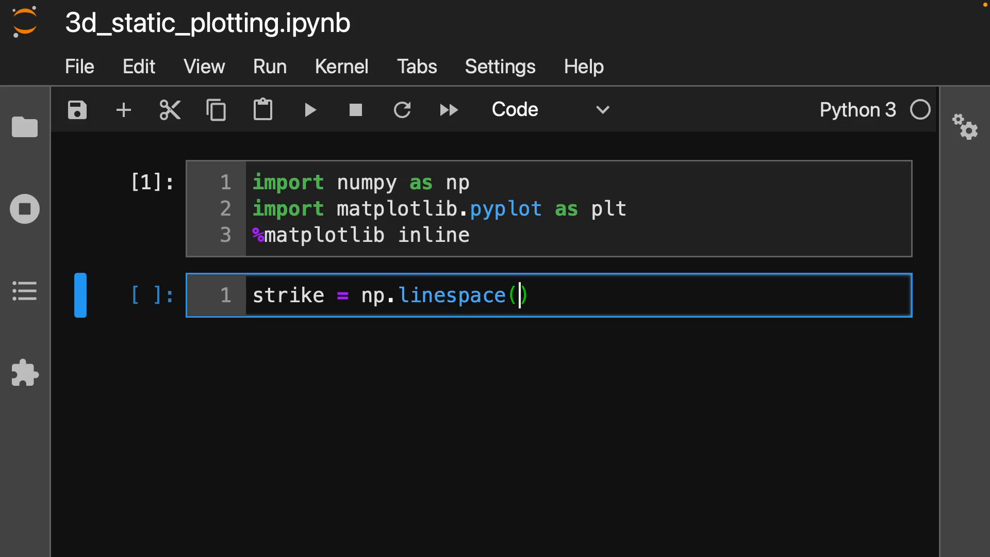
type("50,")
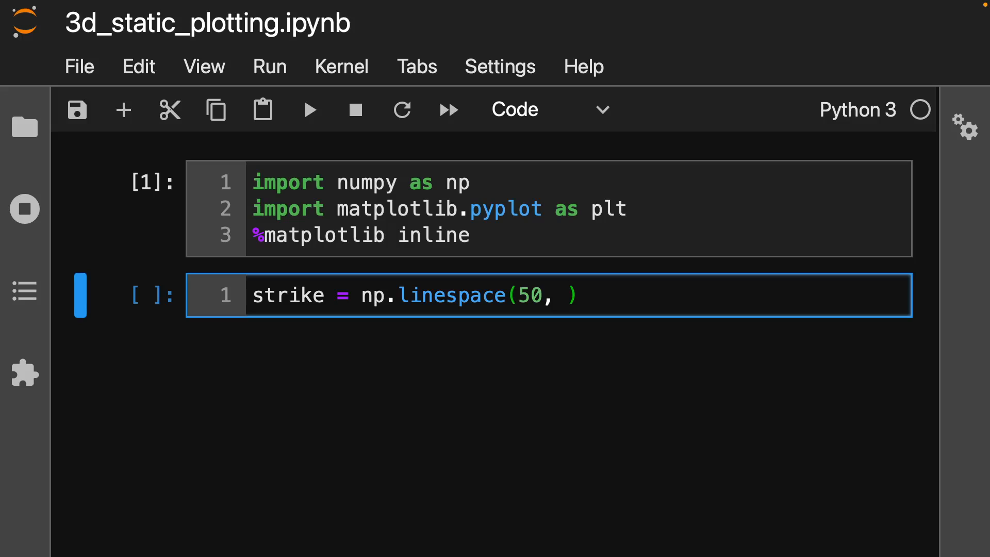
type("150,")
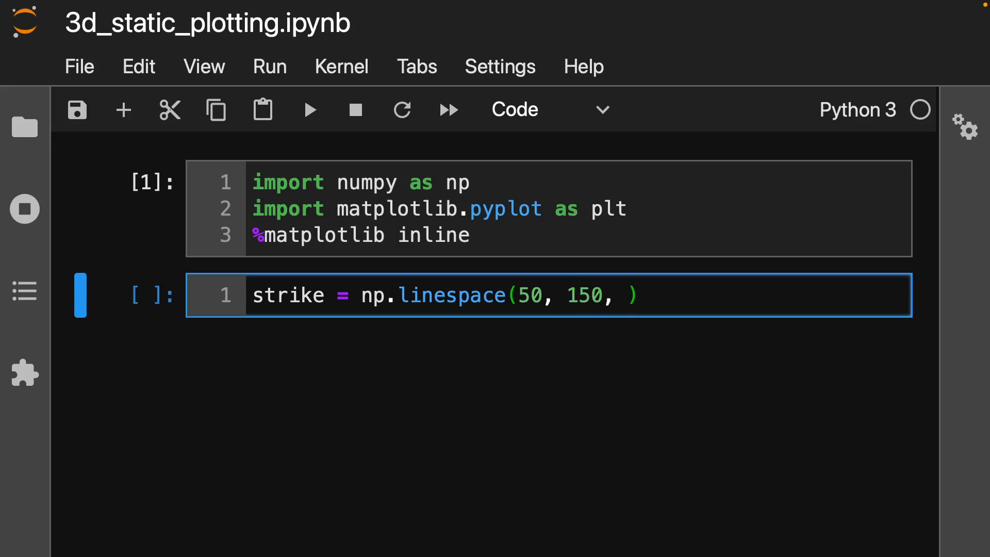
type("24")
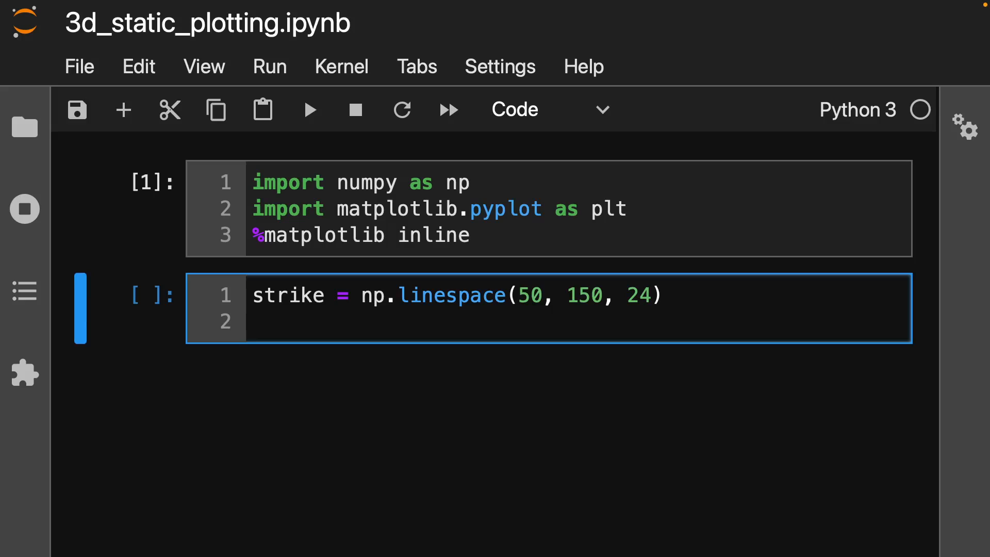
- Define ttm = np.linspace(0.5, 2.5, 24) and run the cell
type("ttm")
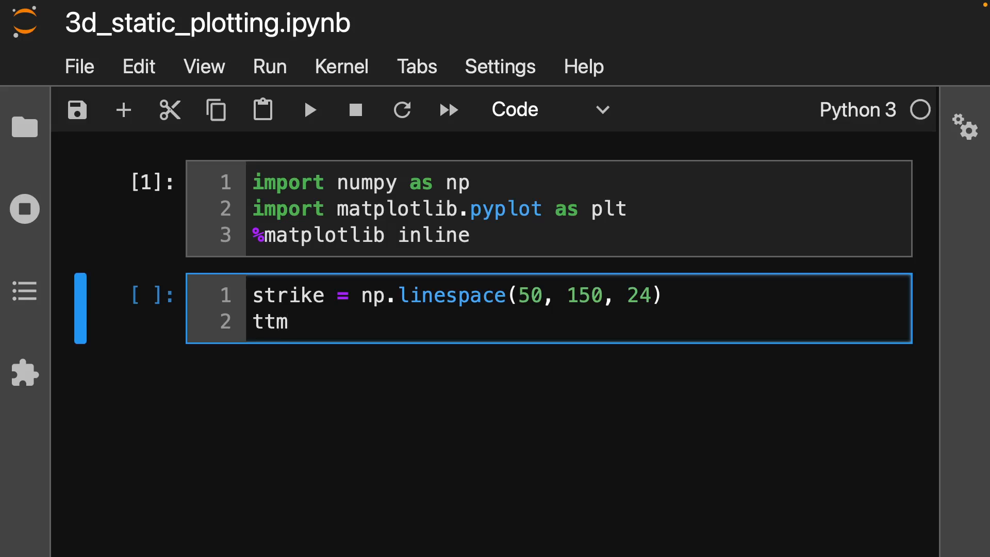
type("= np")
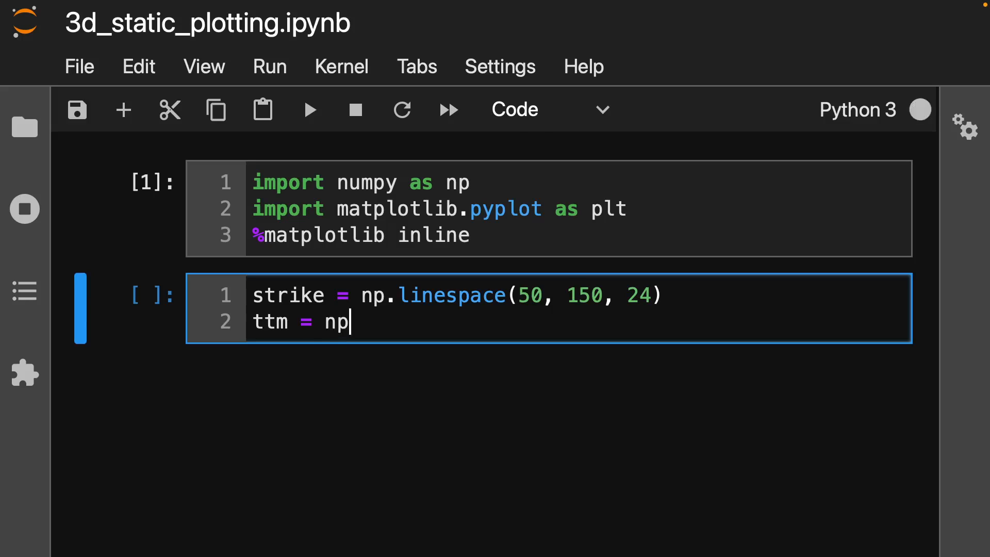
type(".line")
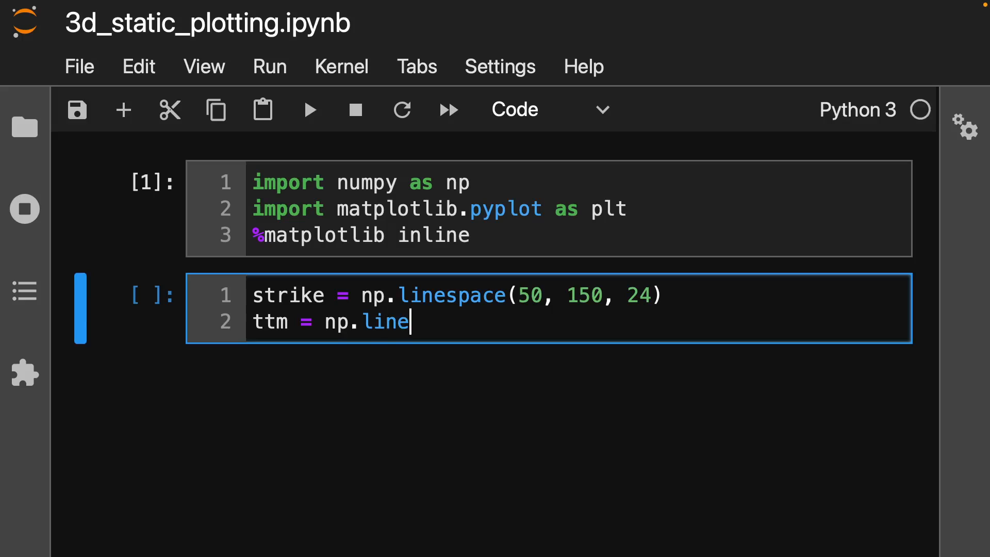
type("space(0.5")
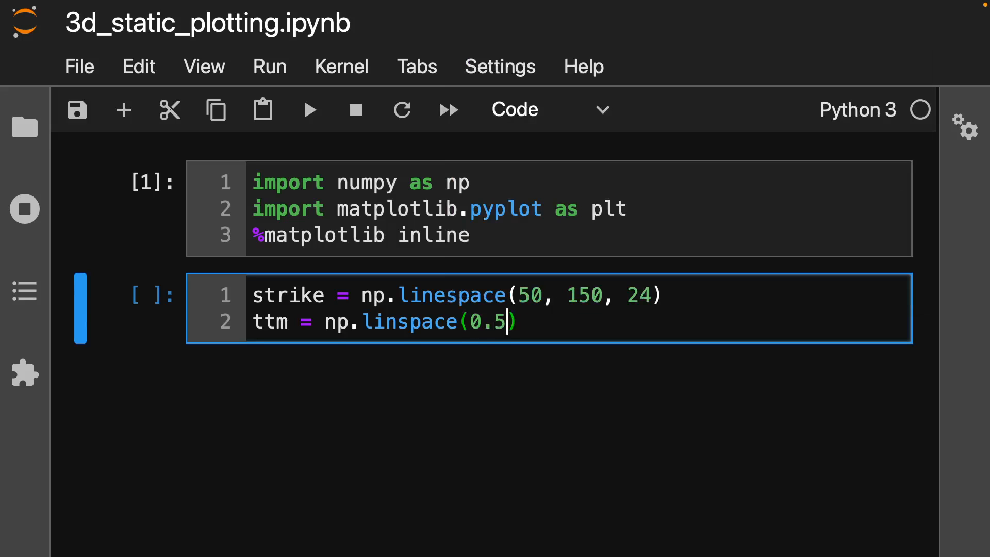
type(", 2.5")
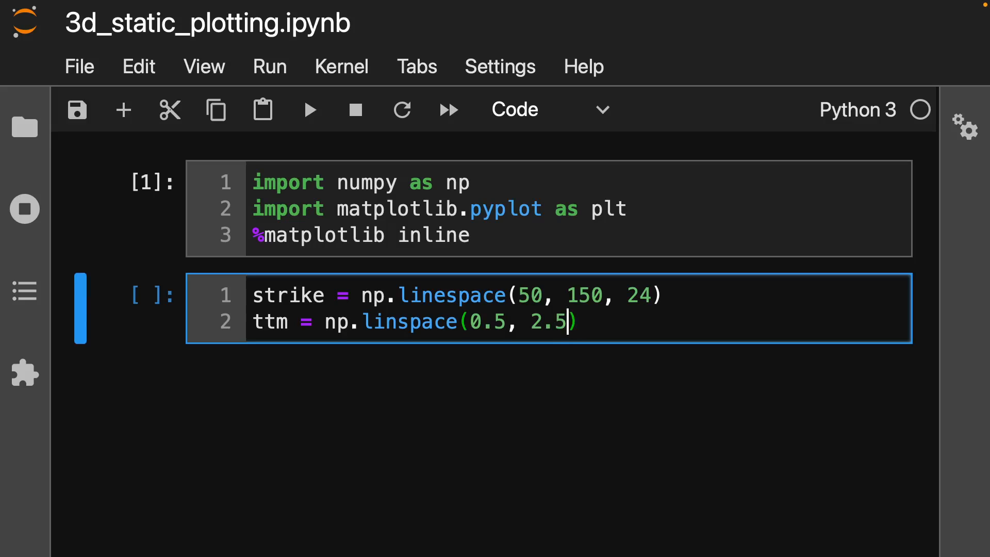
type(", 24")
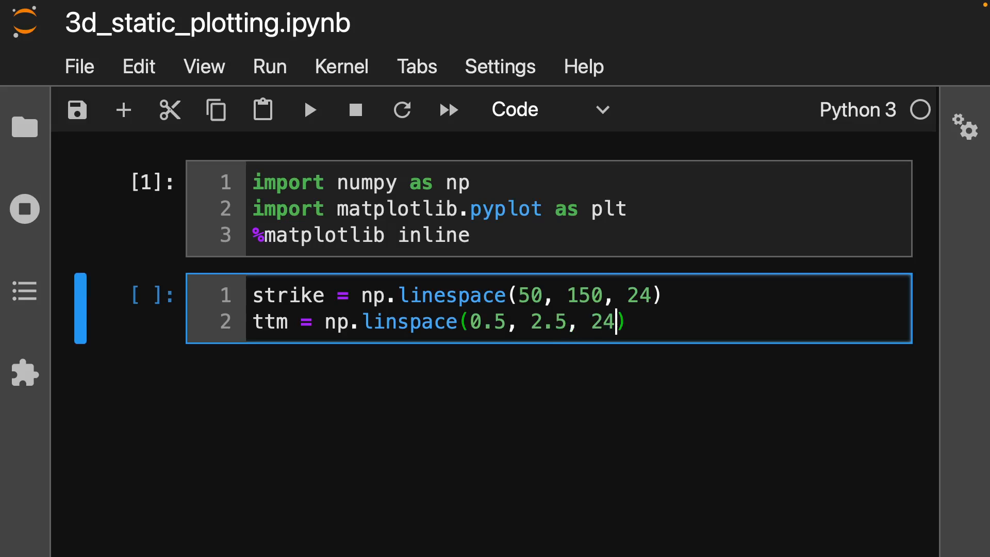
left_click(498, 294)
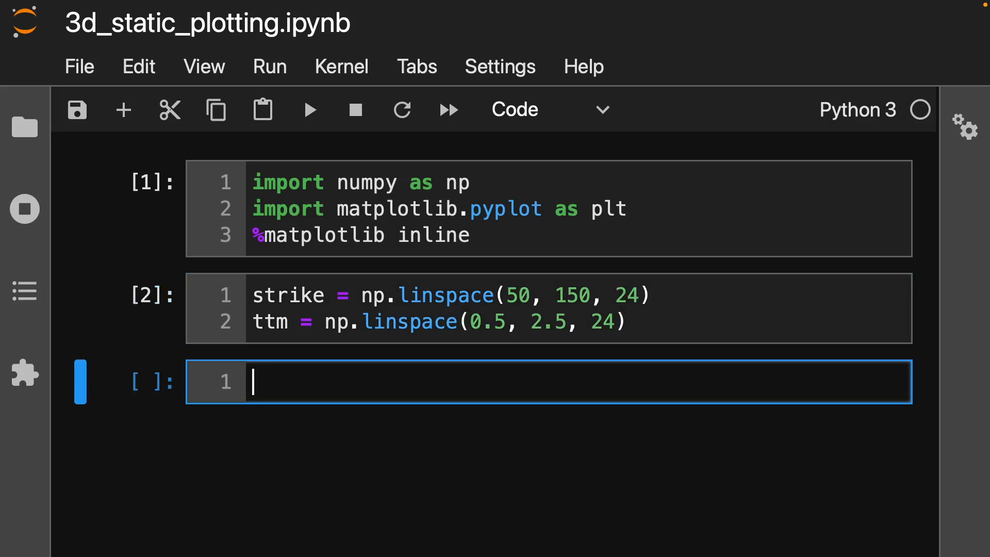
- Check strike.shape in a new cell, which shows (24,)
type("strike.shape")
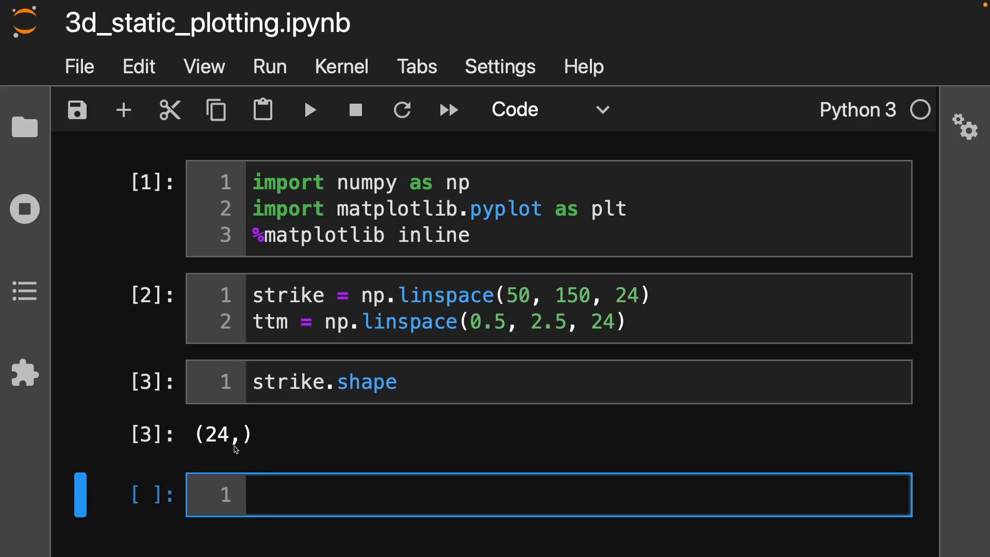
mouse_move(326, 409)
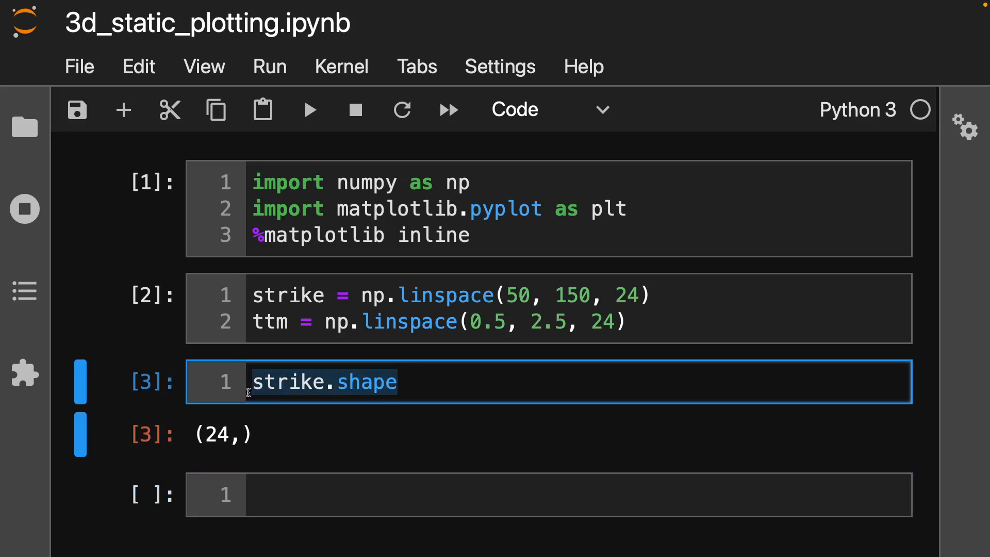
- Rewrite the cell as strike, ttm = np.meshgrid(strike, ttm), fix the 'meshgrind' typo, and rerun
key("Backspace")
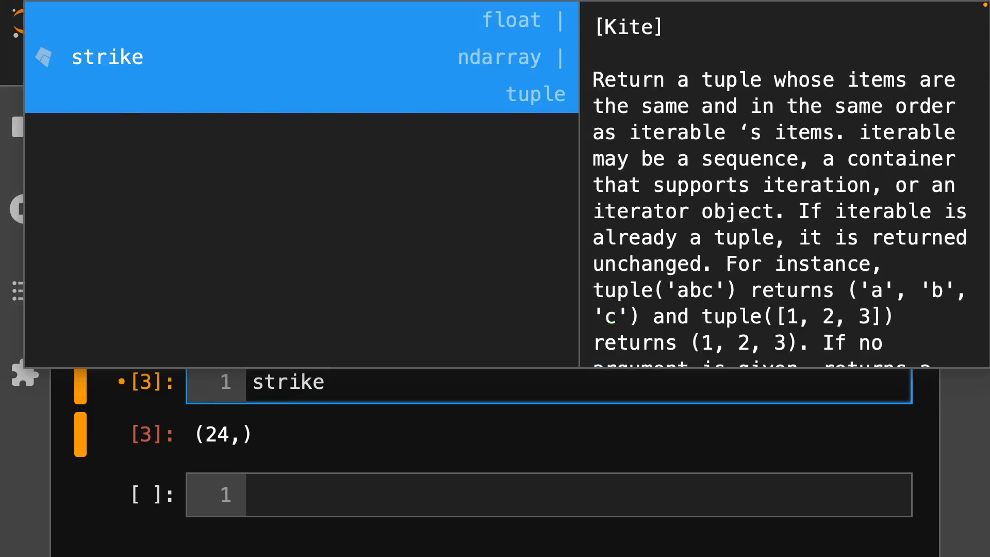
type(", ttm = np.")
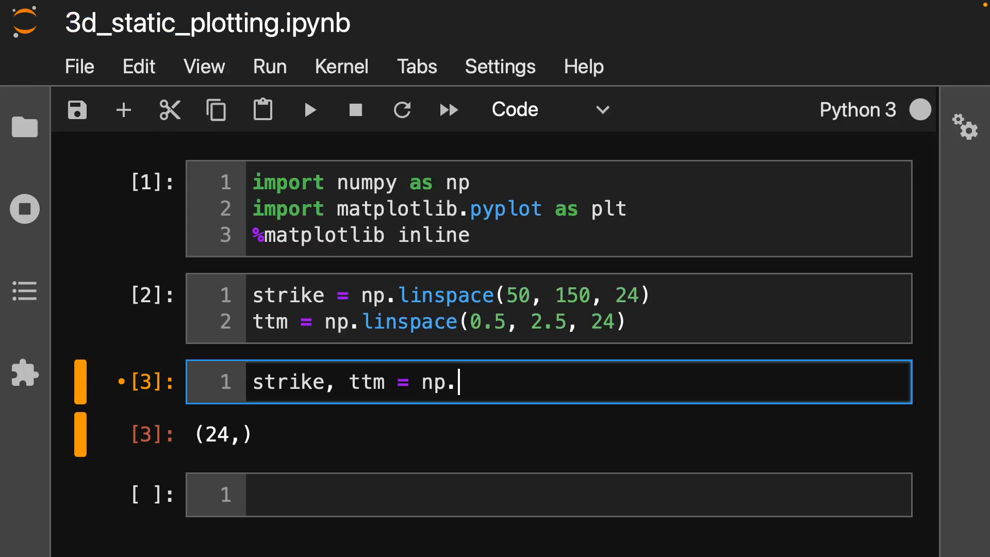
type("mesh")
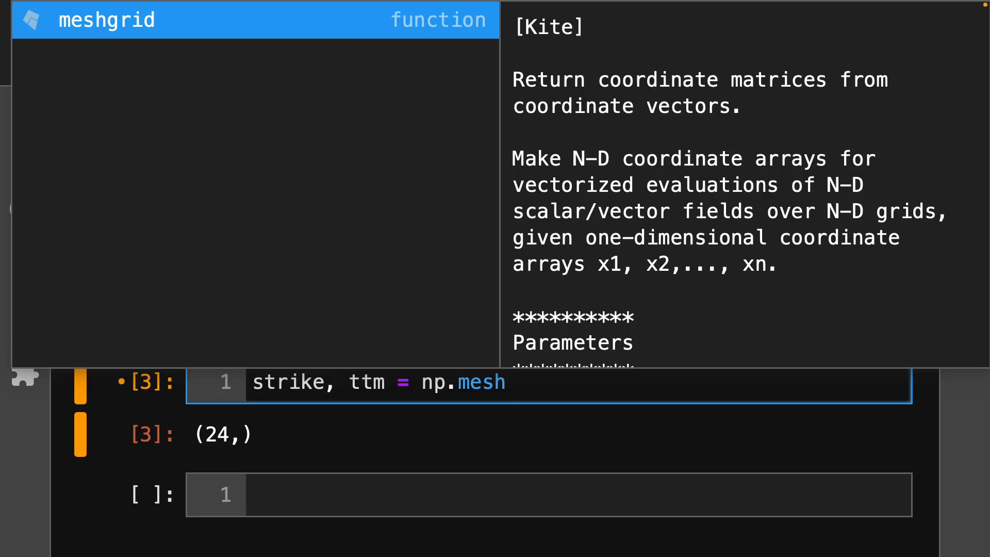
type("grind")
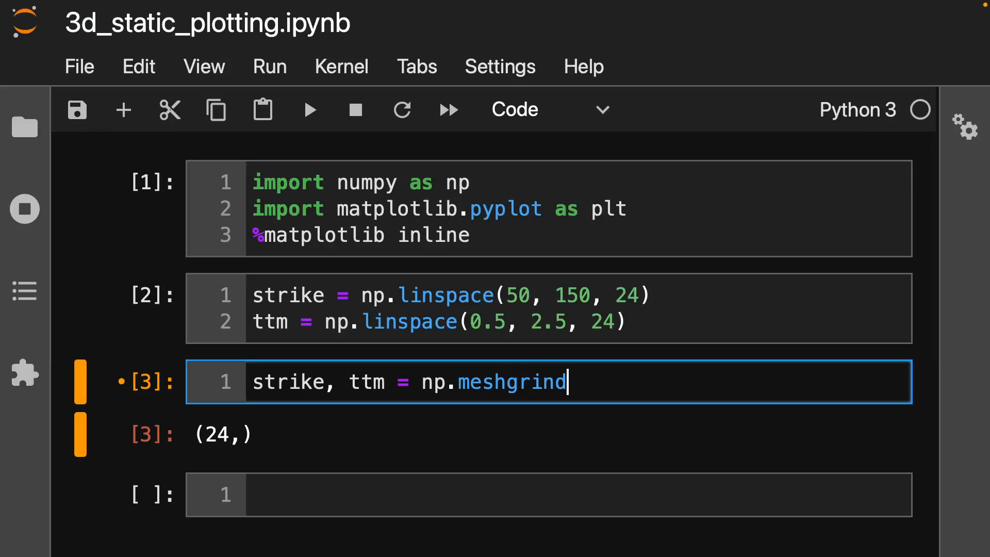
type("(strike")
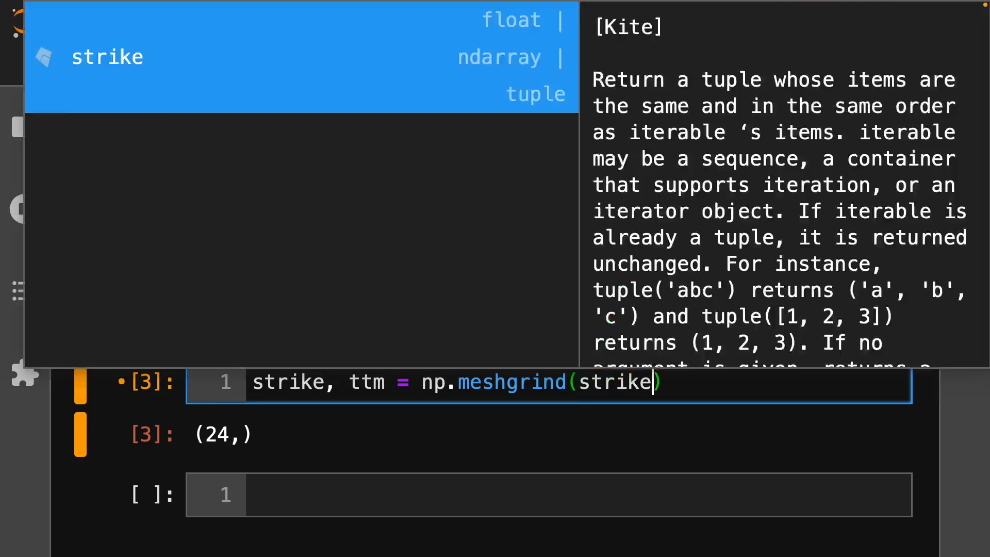
type(", ttm")
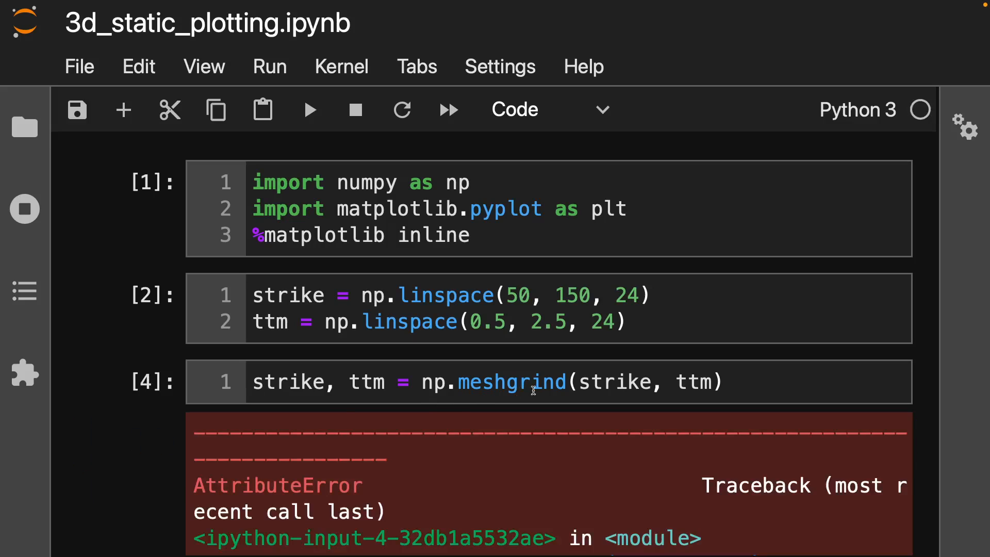
left_click(543, 381)
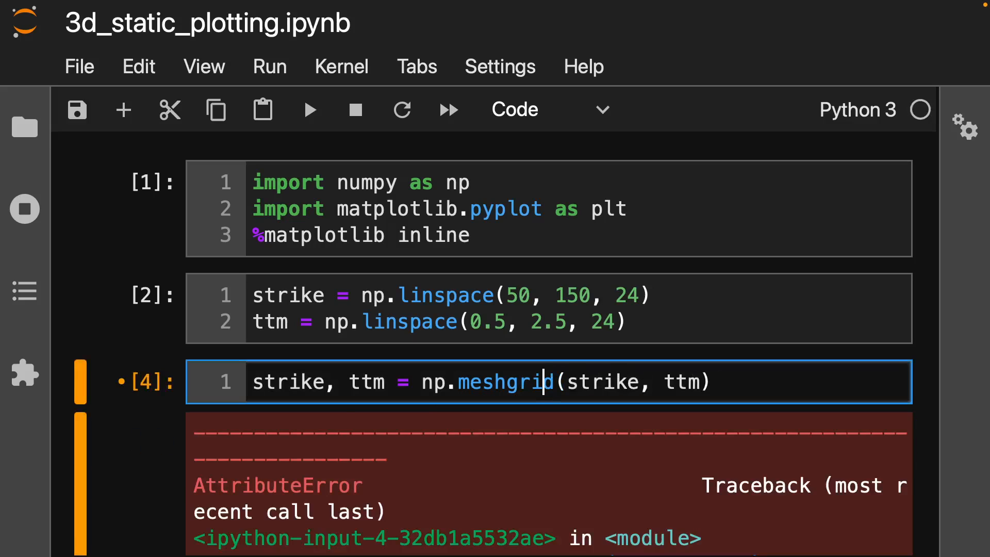
left_click(310, 109)
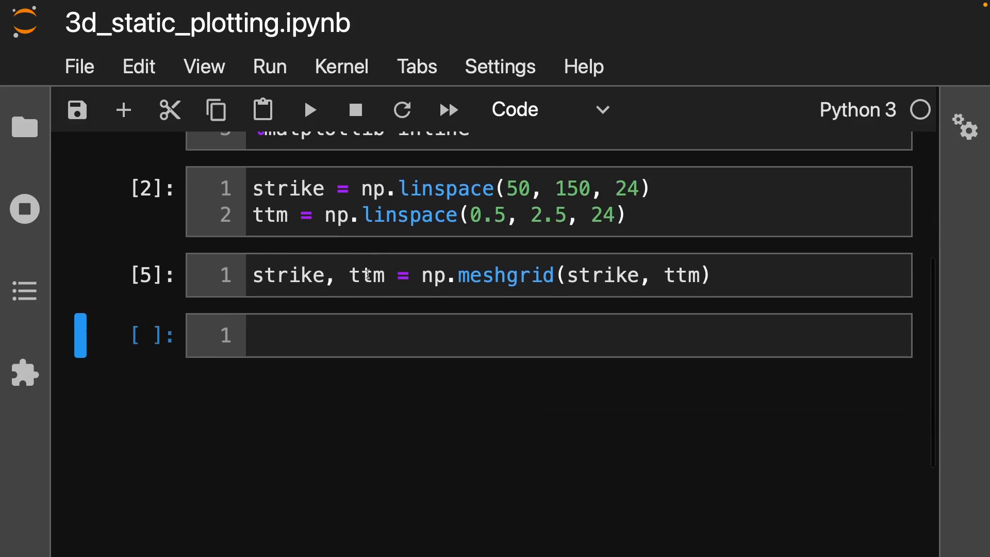
- Display the 2D strike meshgrid array and scroll through its output
type("strike")
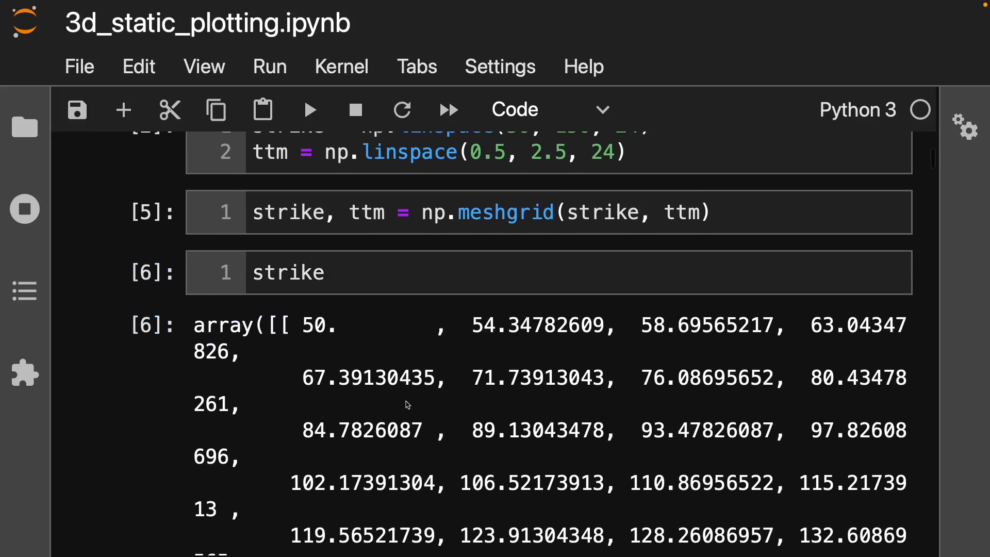
scroll("down", 3)
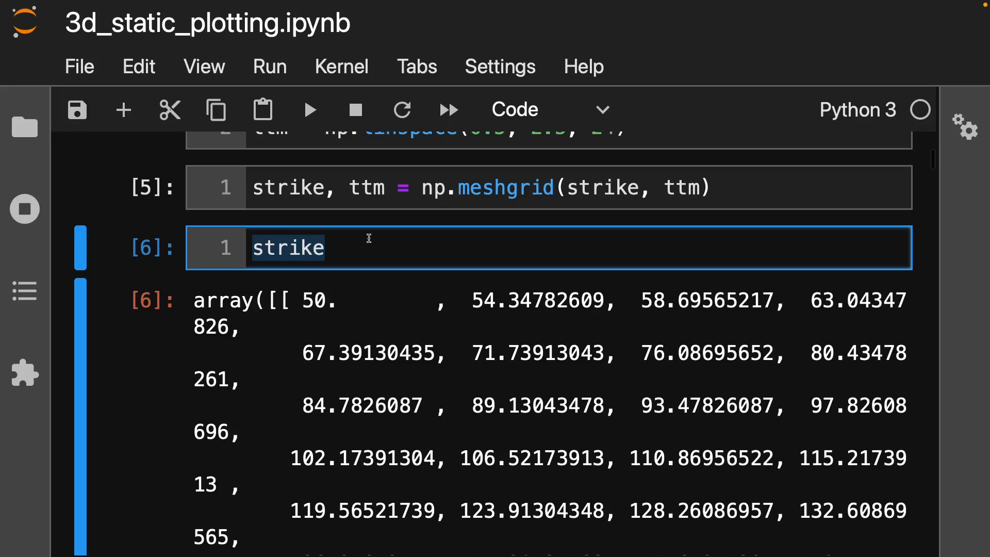
- Replace the cell with iv = ((strike - 100)**2) / ((100*strike) / ttm) and run it
type("iv = (")
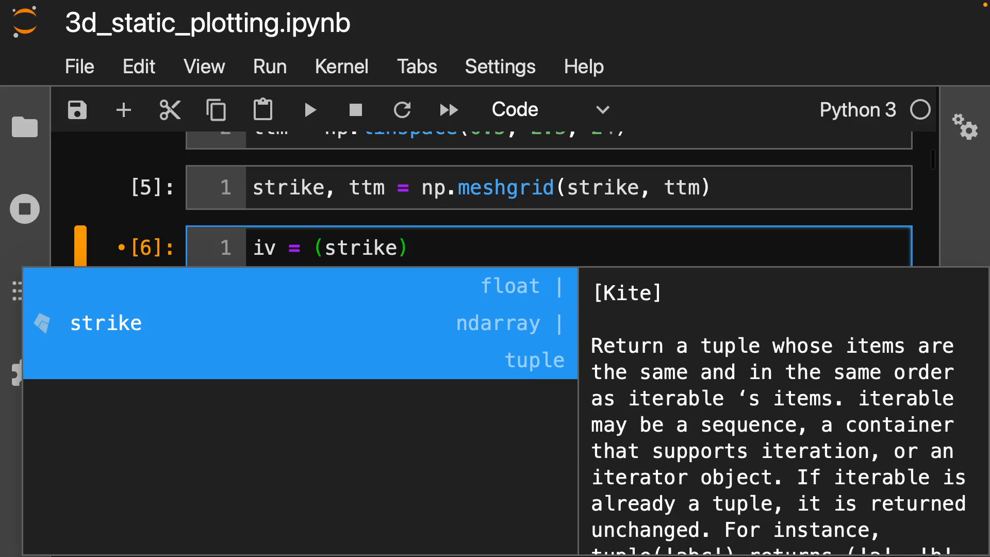
type("- 1")
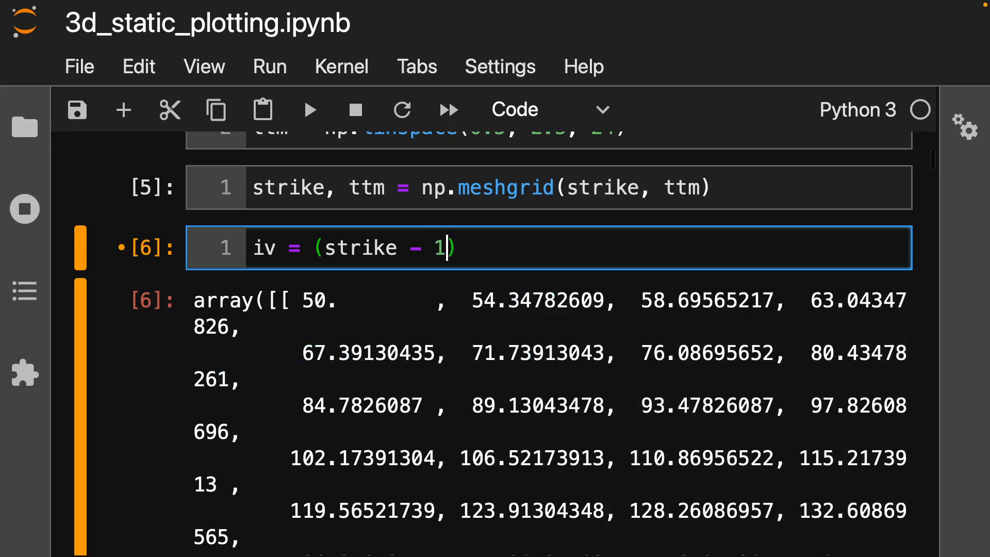
type("00")
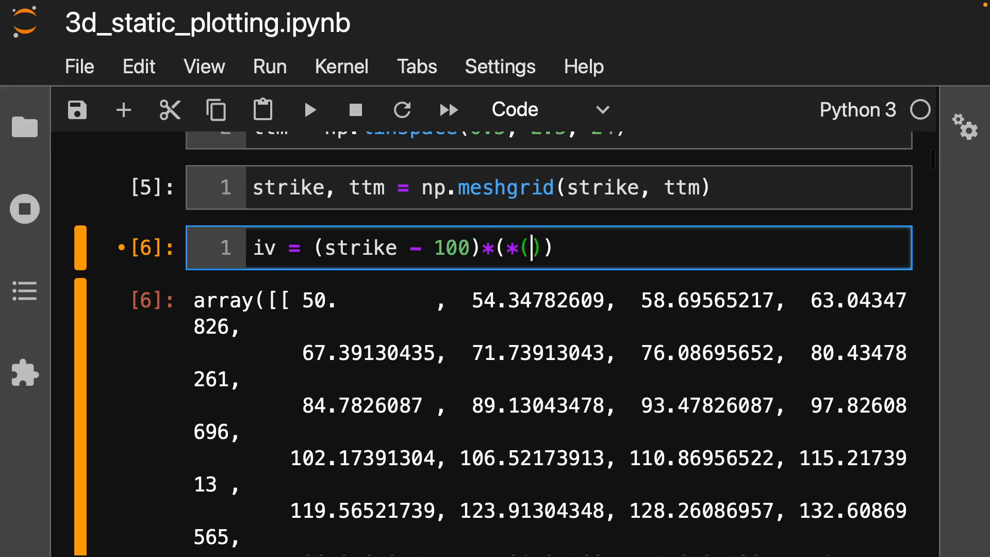
key("Backspace")
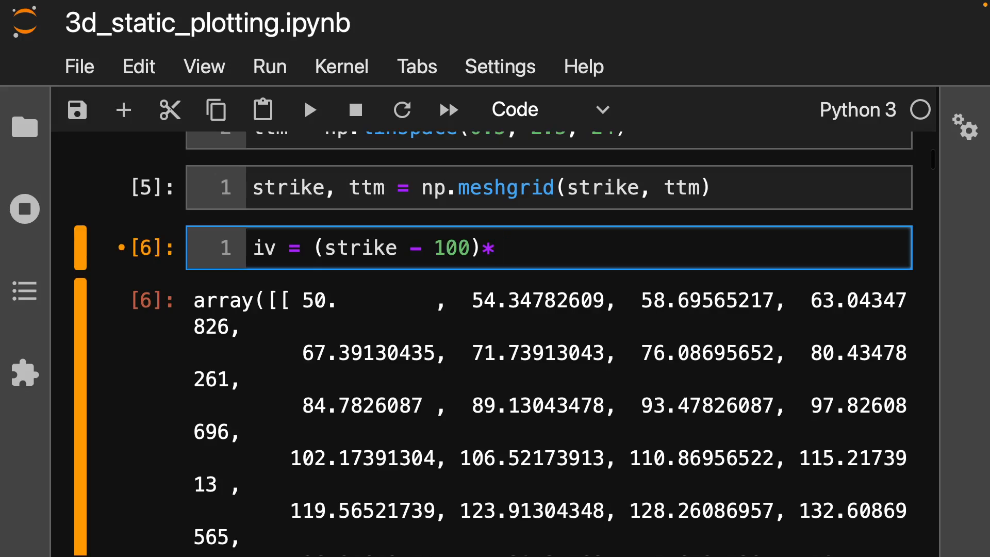
type("*2)")
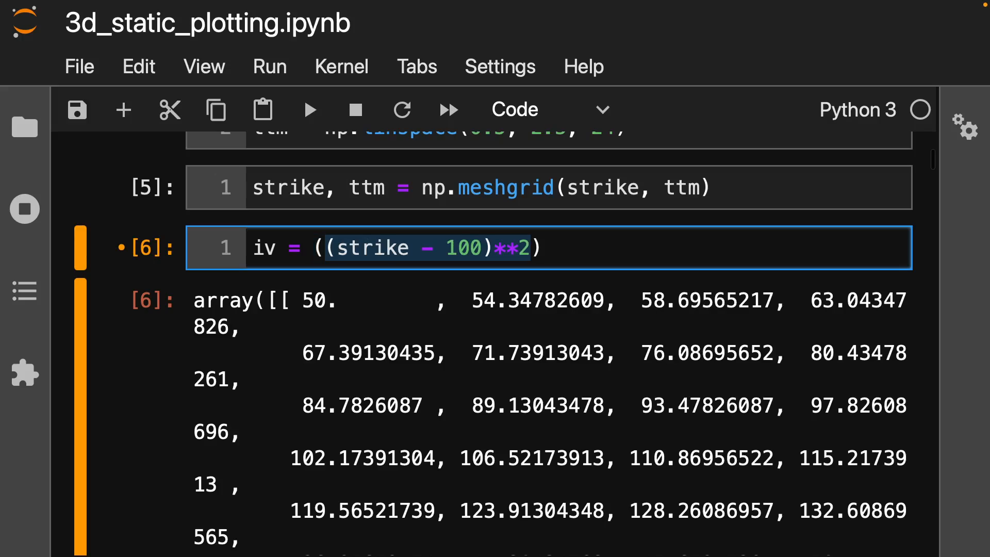
type("/'")
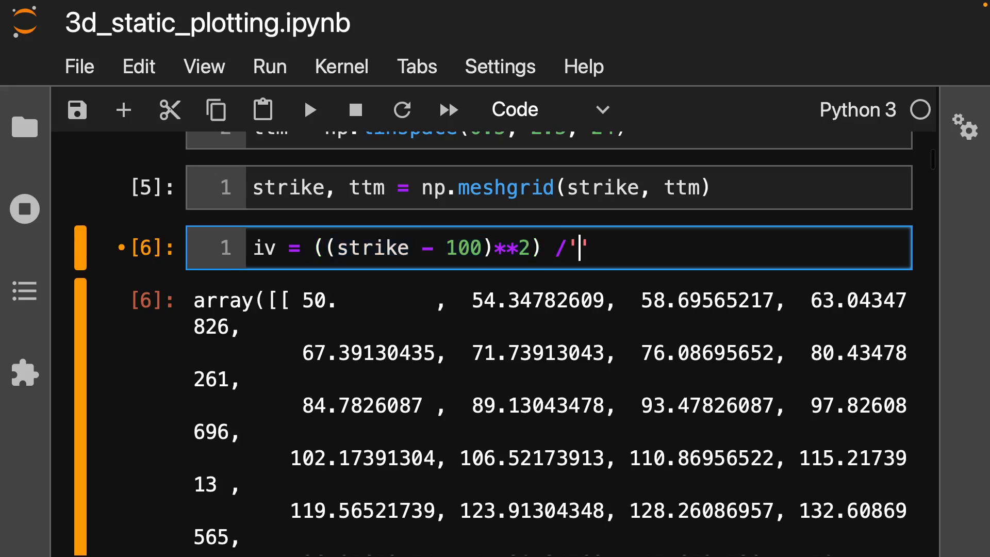
key("Backspace")
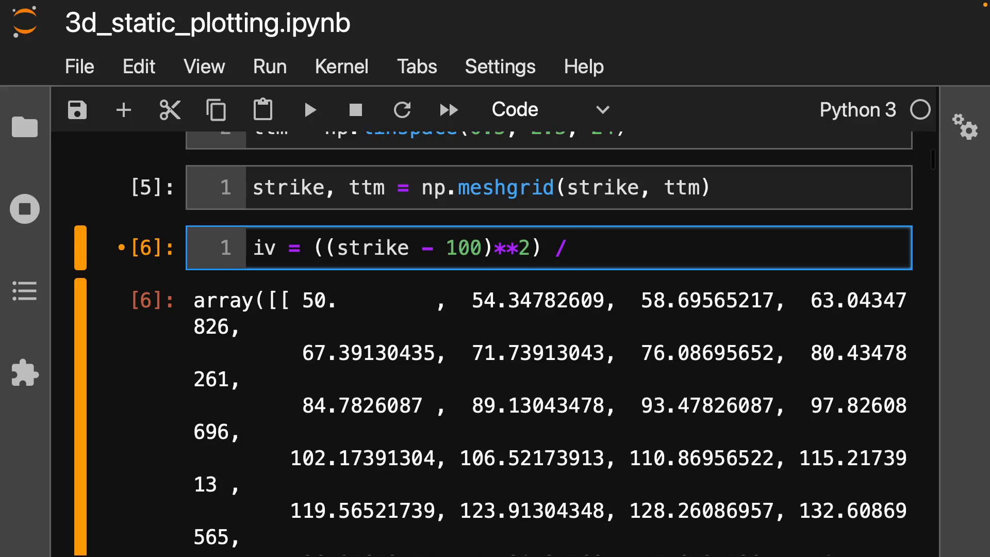
type("()")
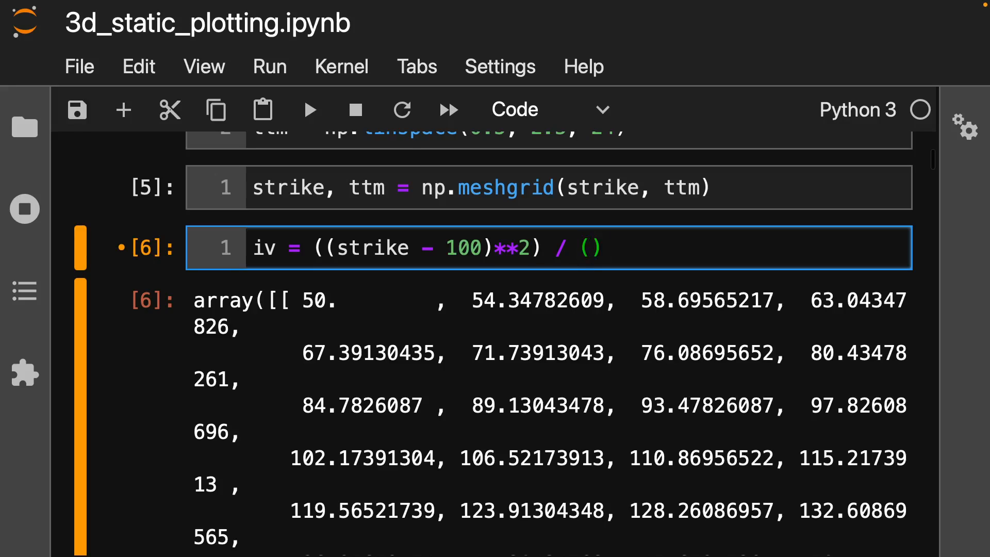
type("(100")
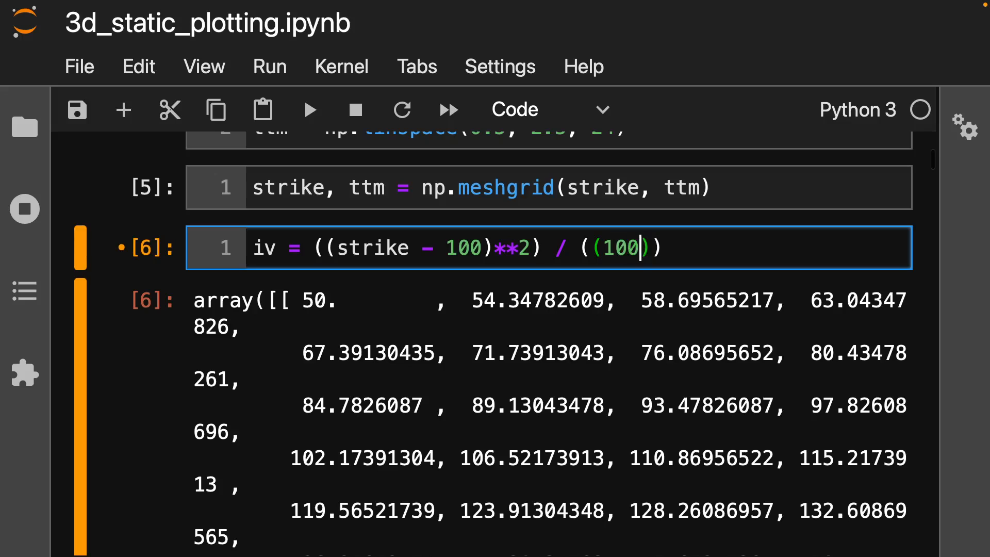
type("*strike")
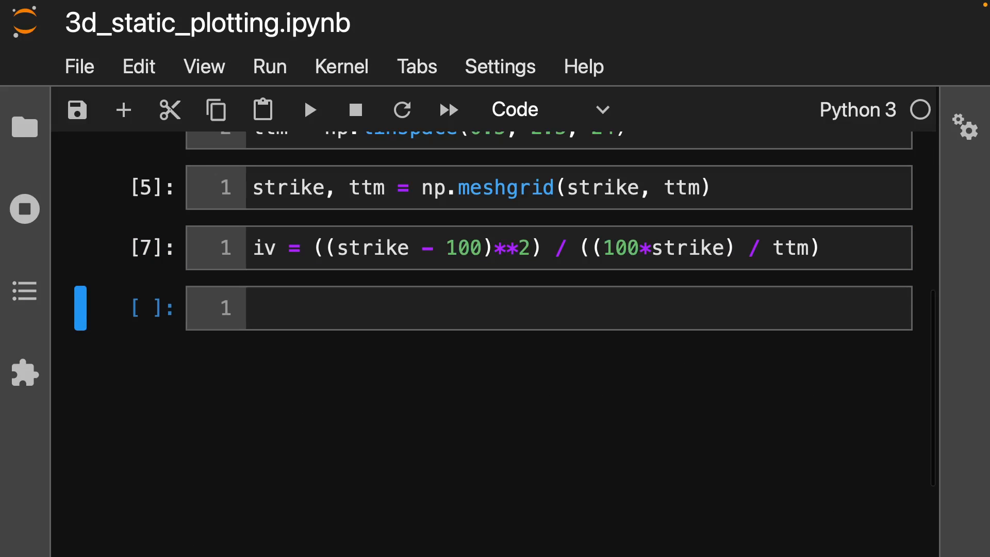
- Display iv.round(1) in the empty cell, review the output, then clear it
left_click(537, 308)
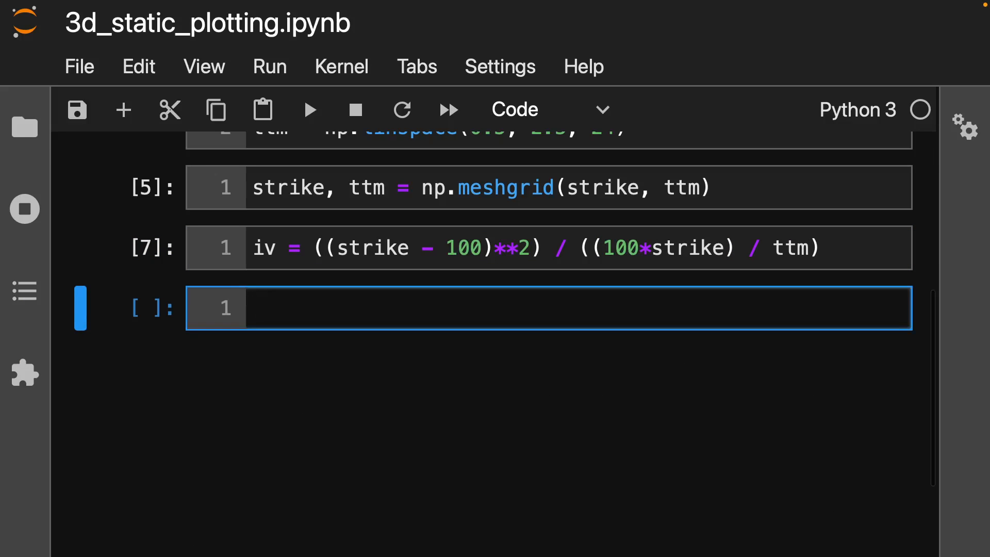
type("iv.round(1")
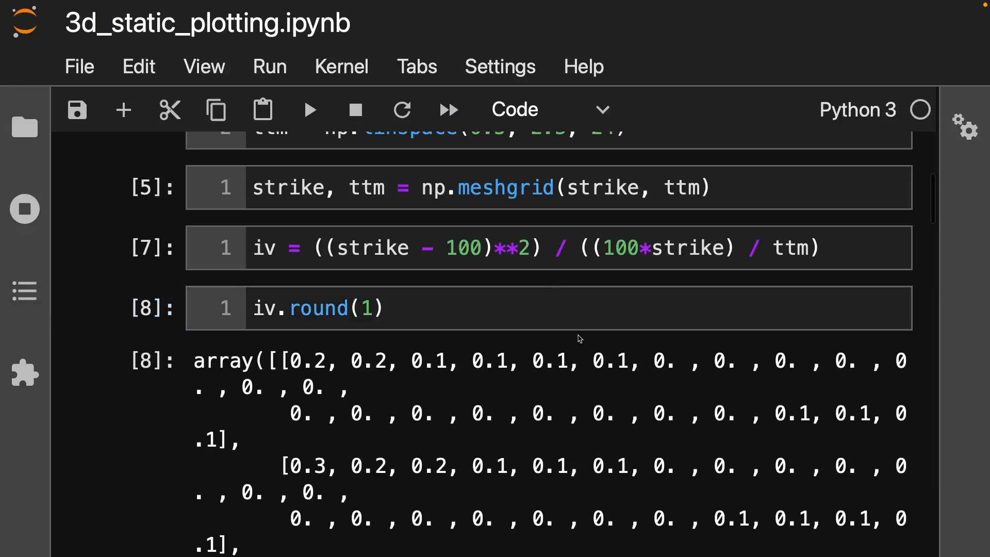
scroll("down", 3)
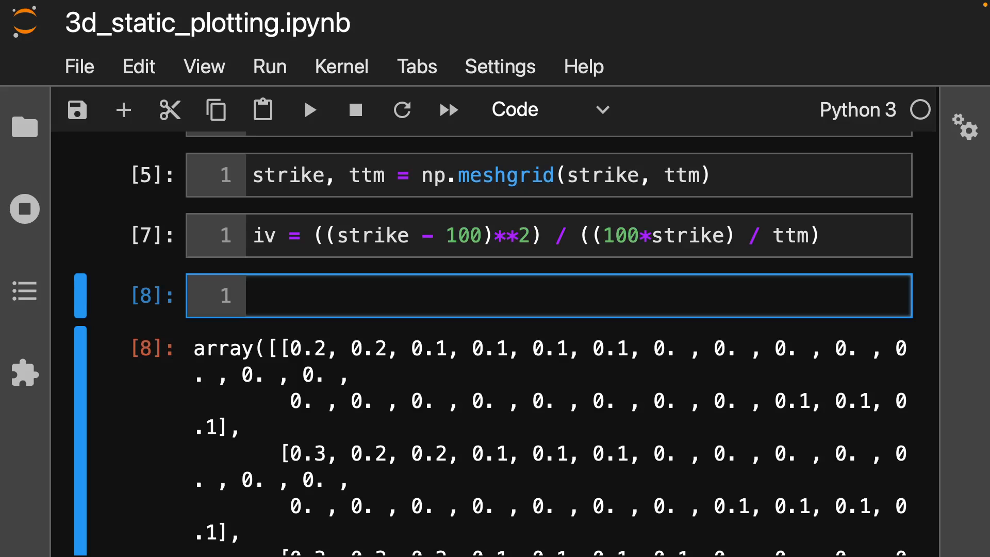
type("f")
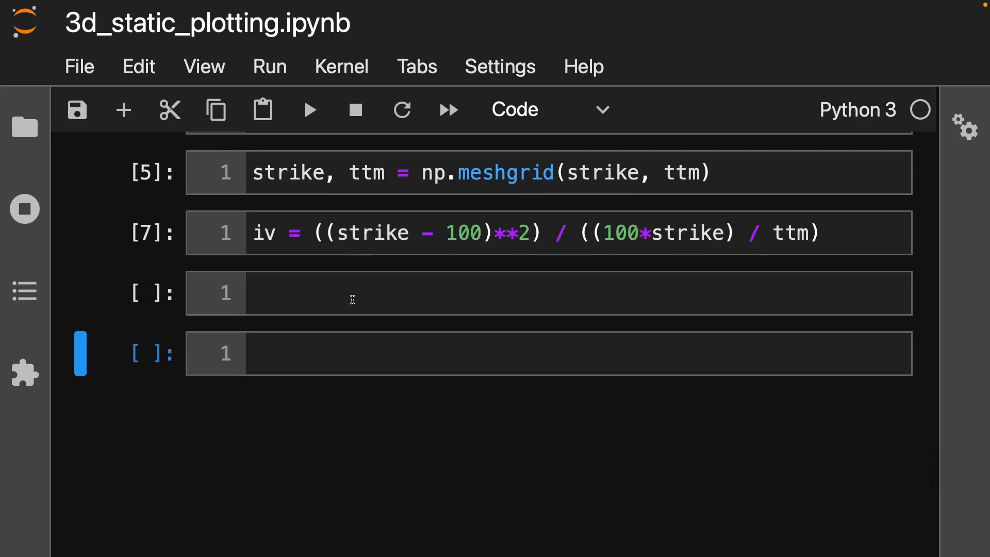
- Create fig = plt.figure() and ax = fig.add_subplot(projection='3d')
type("f")
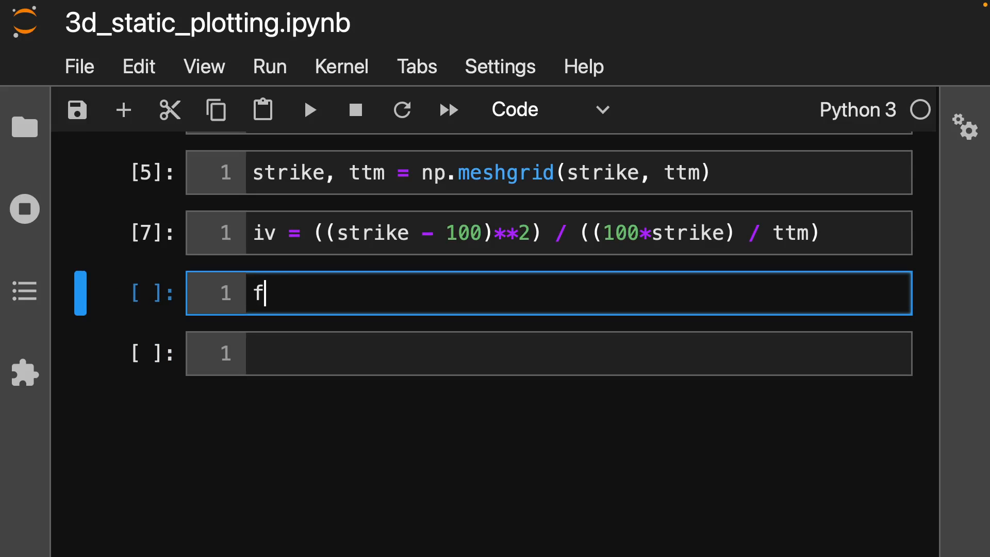
type("ig = plt.f")
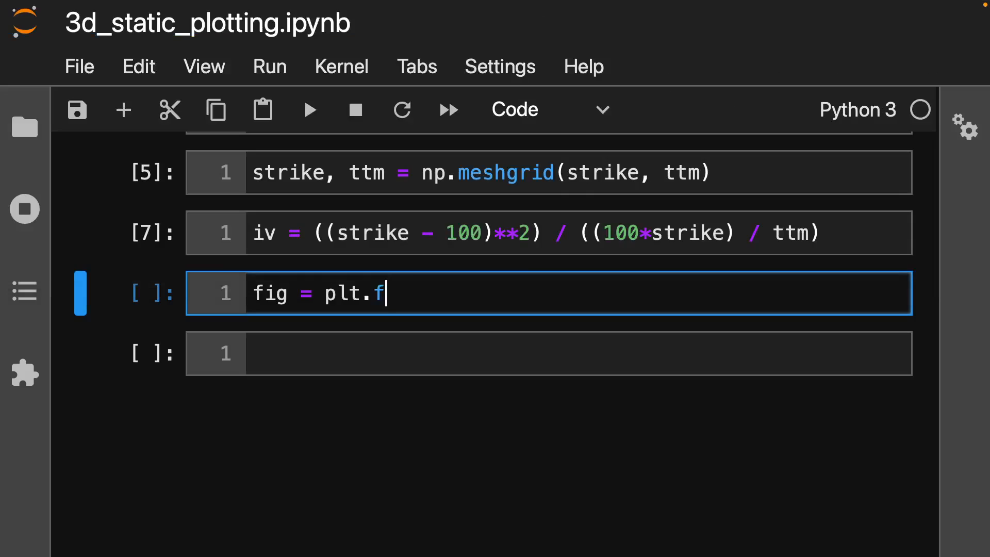
type("igure()")
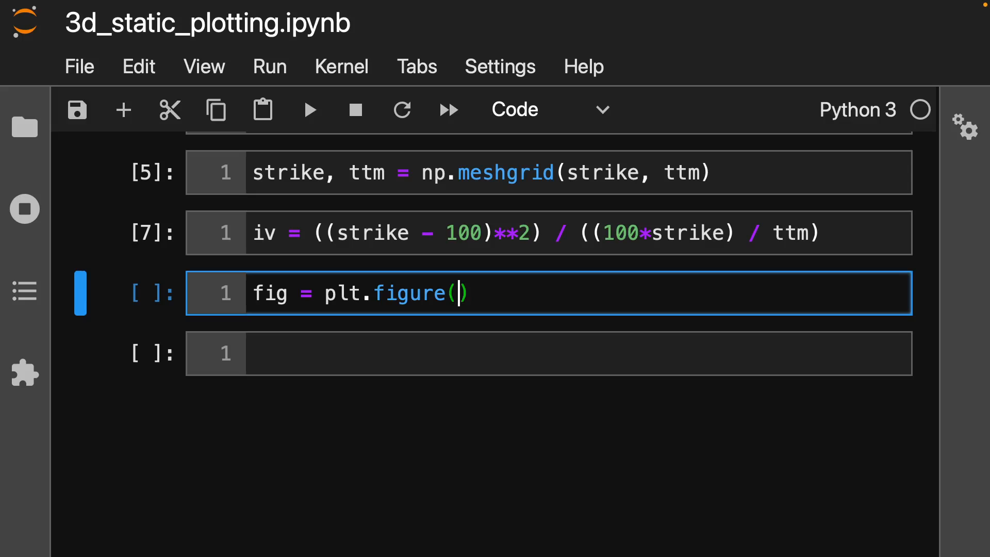
type("figsize=")
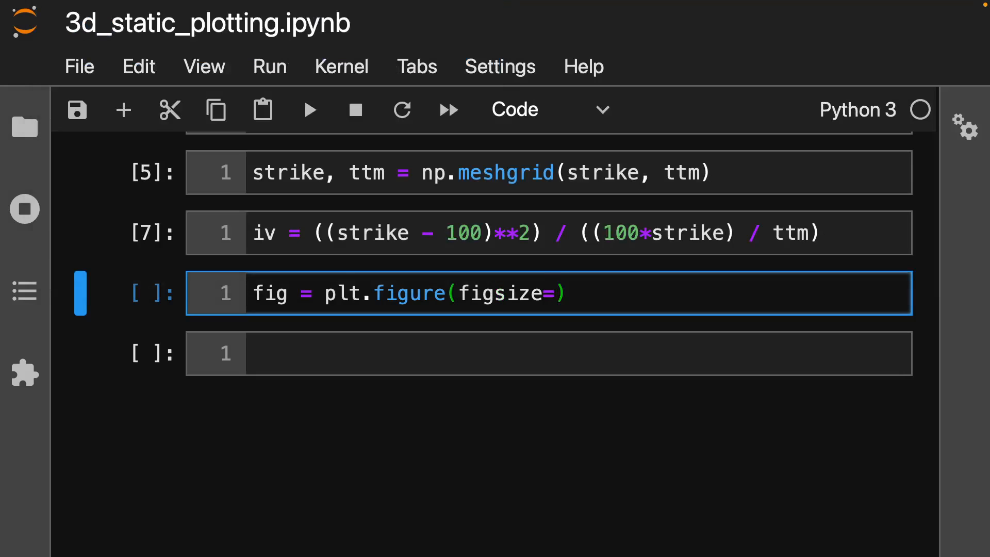
key("Backspace")
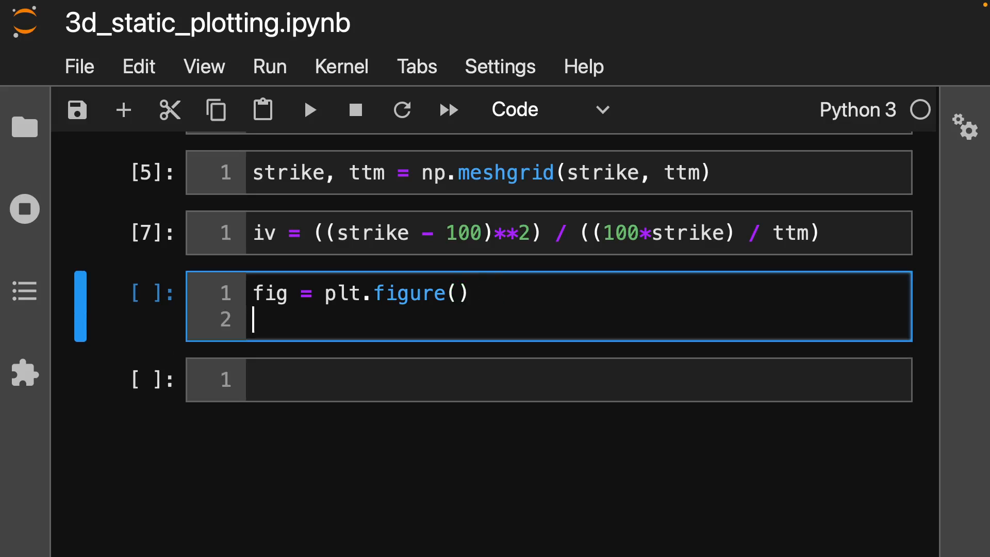
type("ax =")
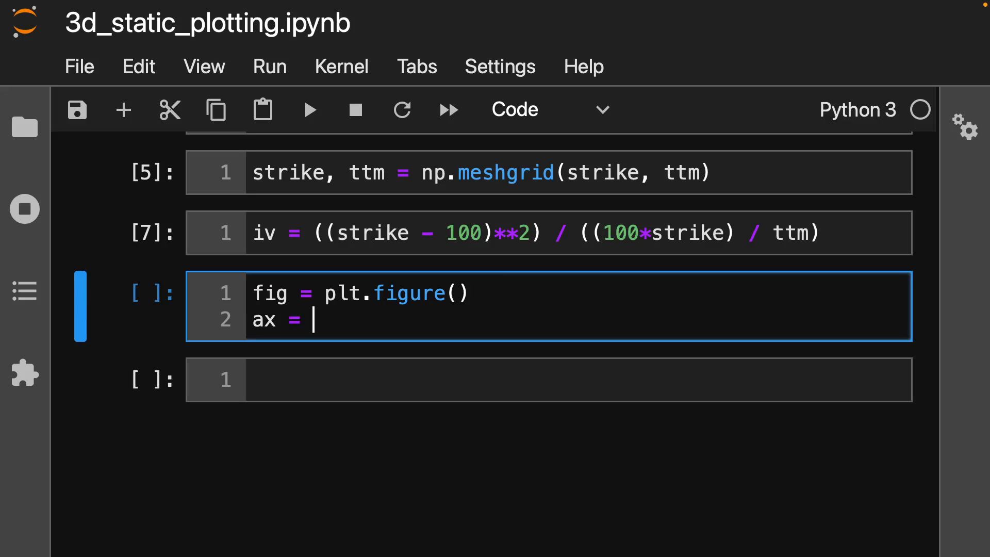
type("fig;.")
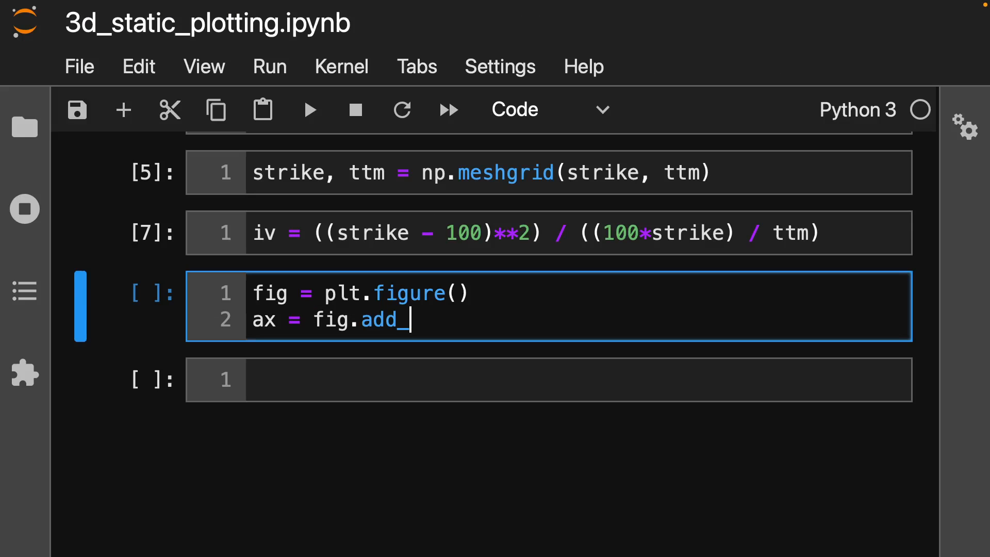
type("subplot")
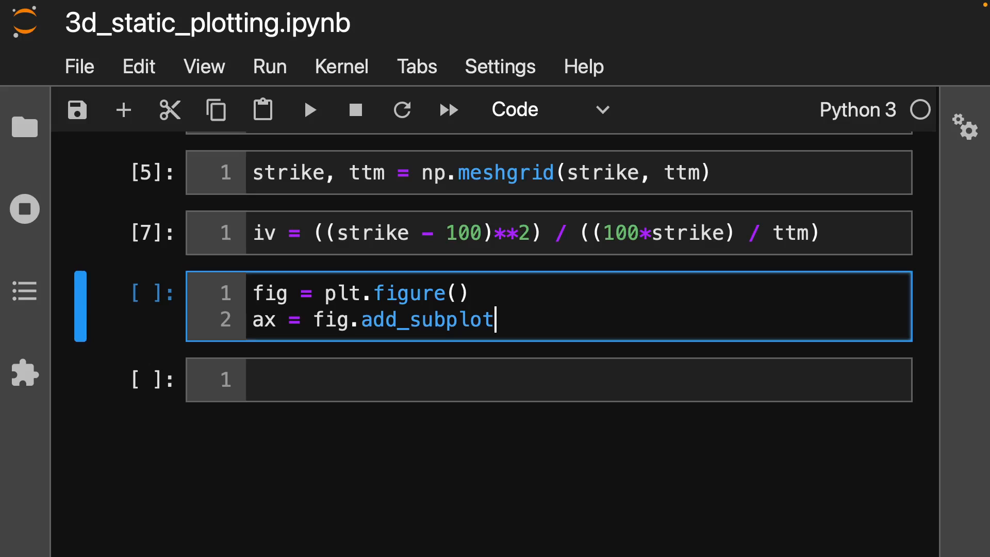
type("()")
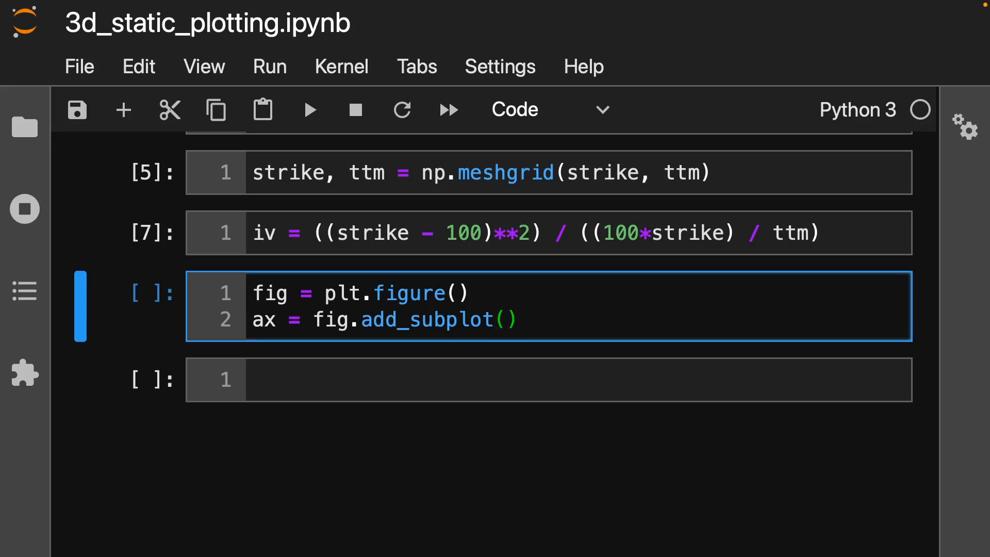
type("projection=")
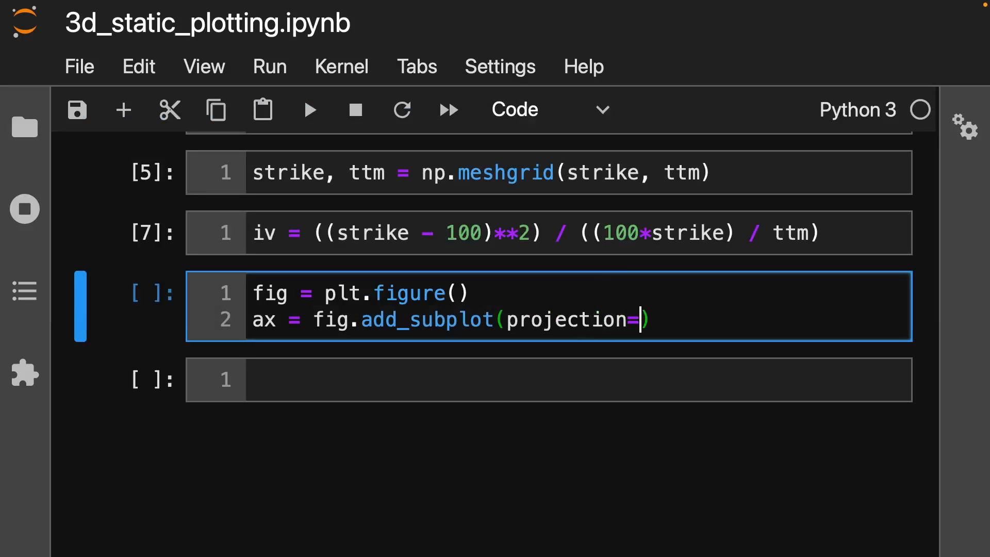
type("'3d'")
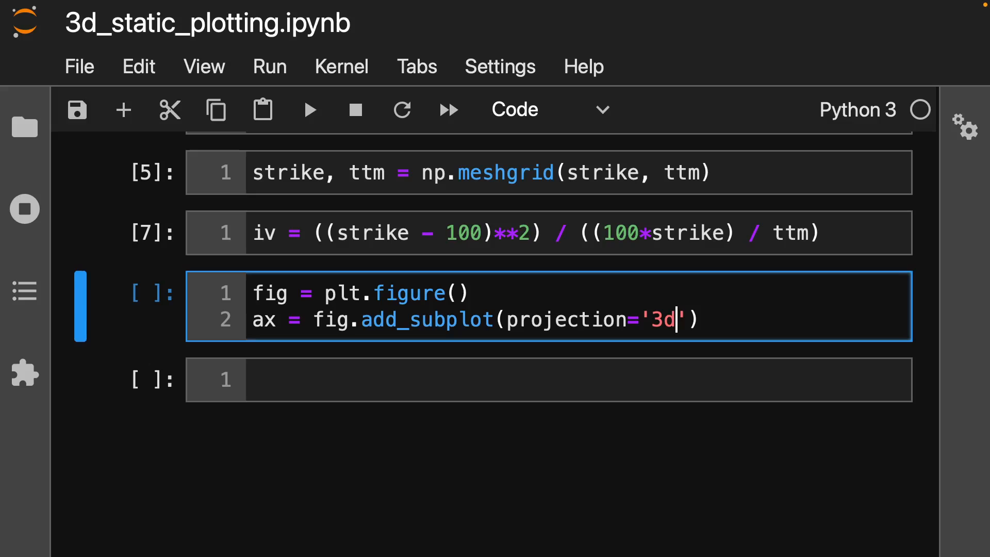
key("Enter")
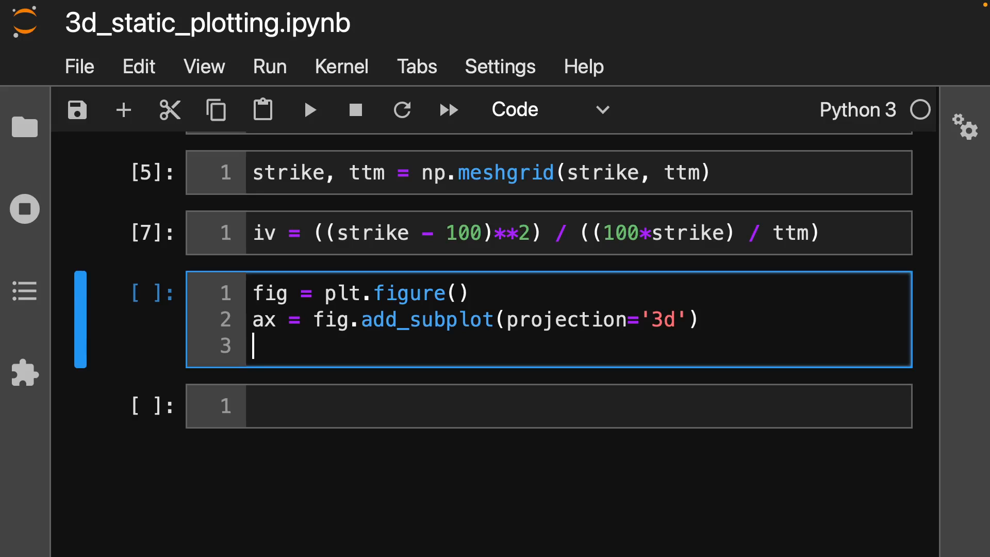
- Add surface = ax.plot_surface(strike, ttm, iv); as the third line
type("su")
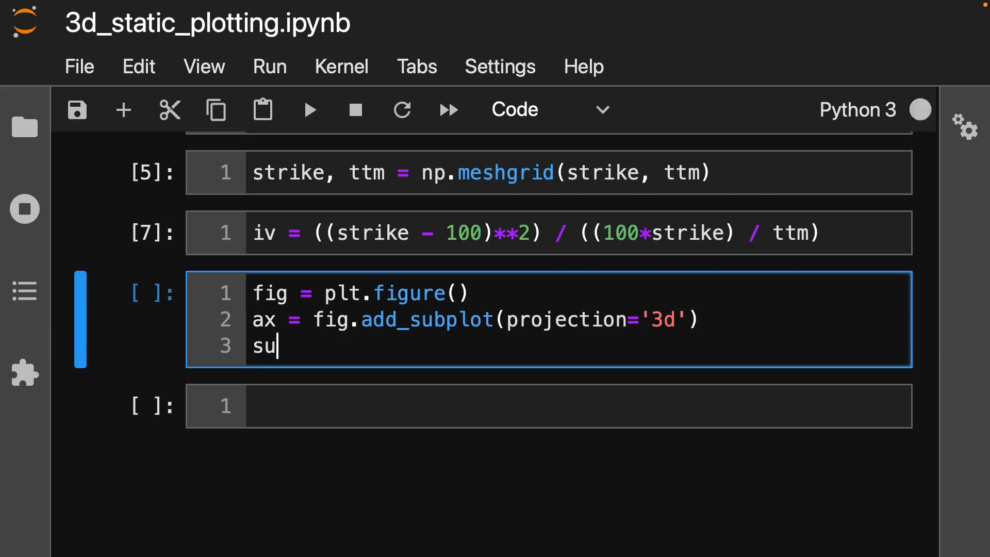
type("rface")
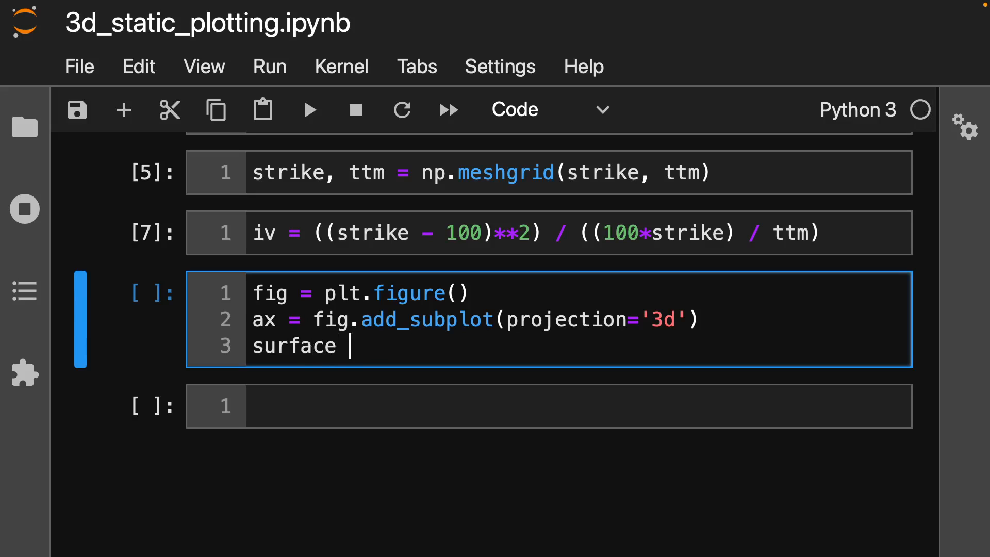
type("= ax")
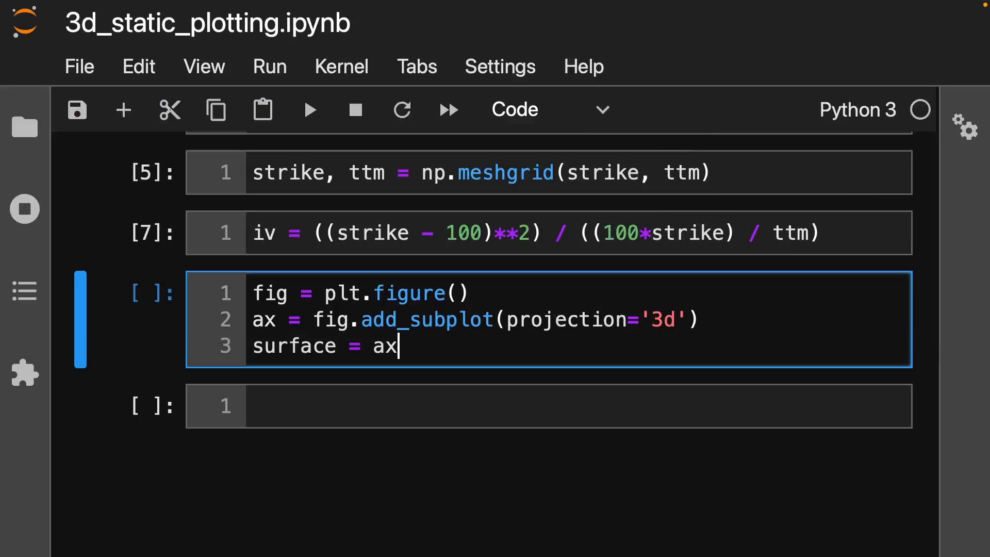
type(".plot")
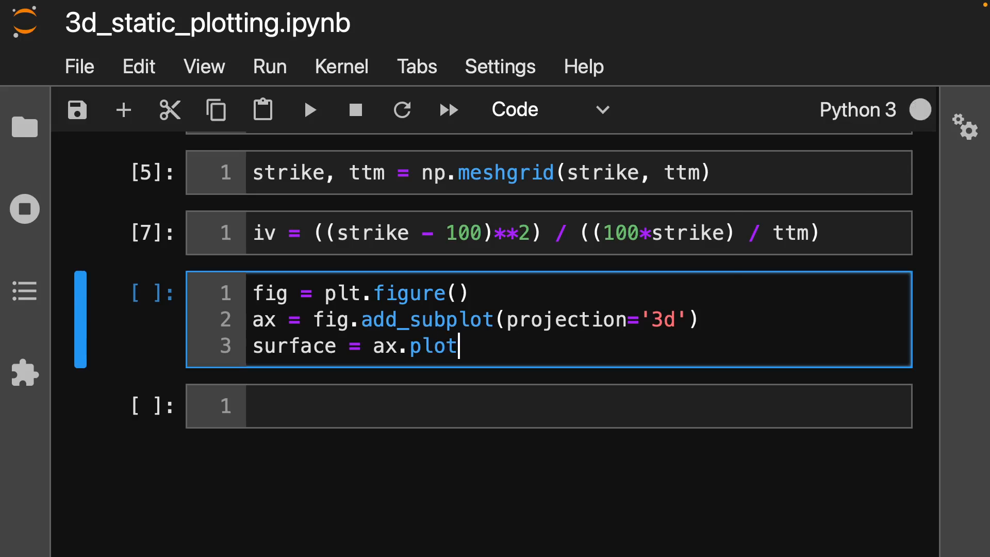
type("_surfa")
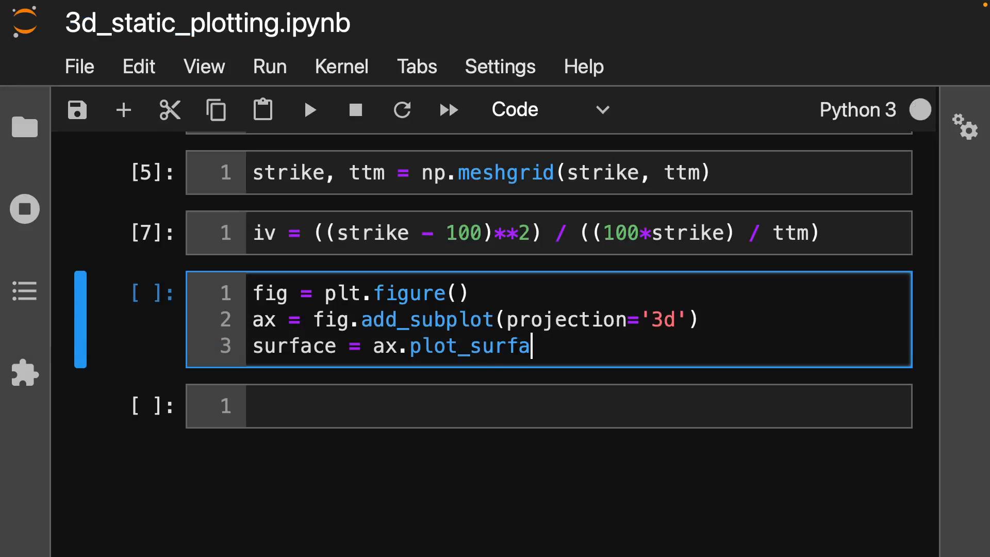
type("ce(strike, ttm")
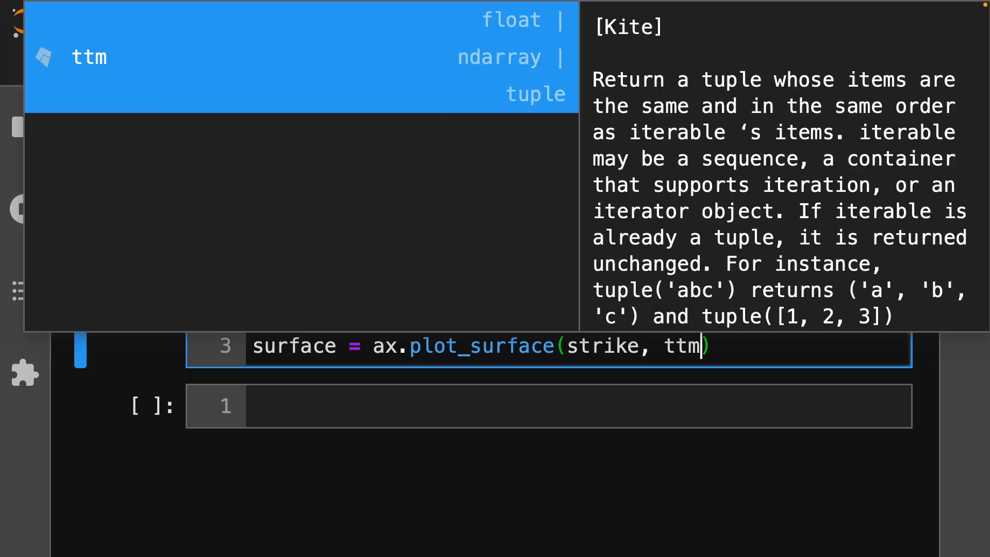
type(", iv,")
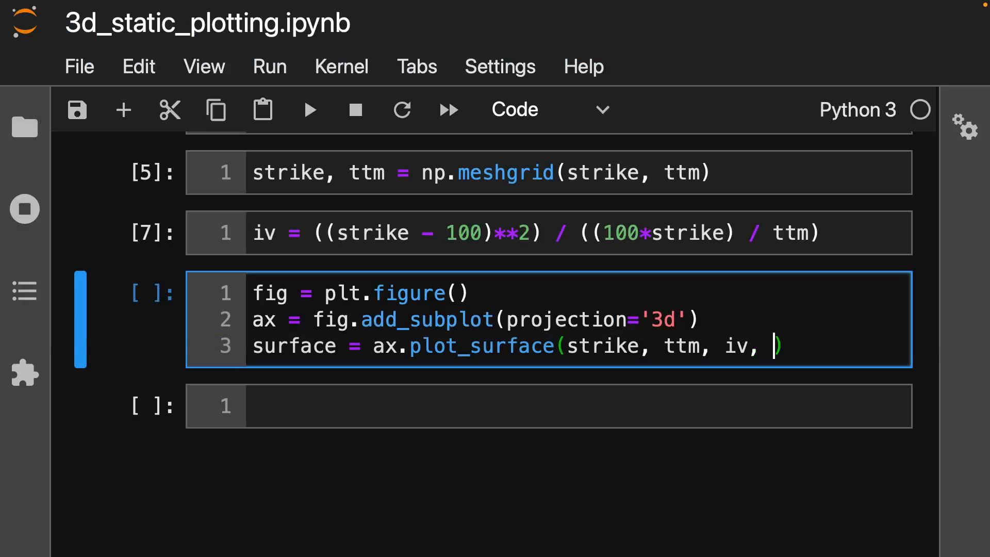
key("Backspace")
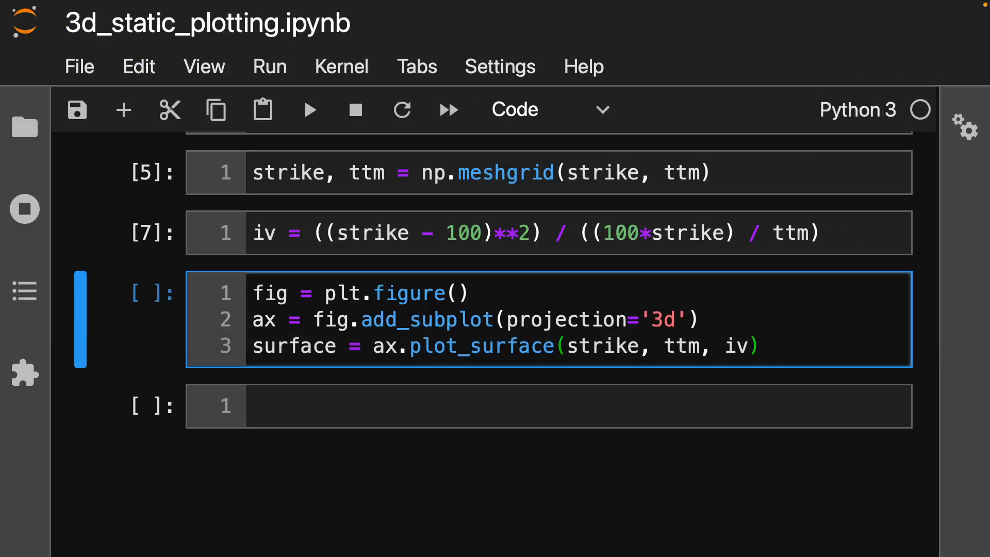
type(";")
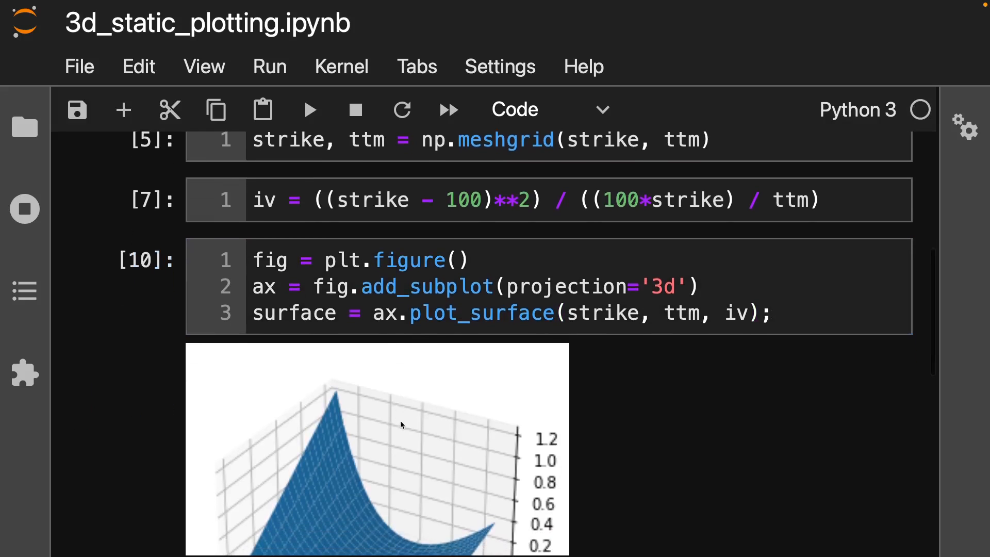
- Scroll through the blue iv surface plot, with strike 60–140, ttm 0.5–2.5 and iv to 1.2
scroll("down", 3)
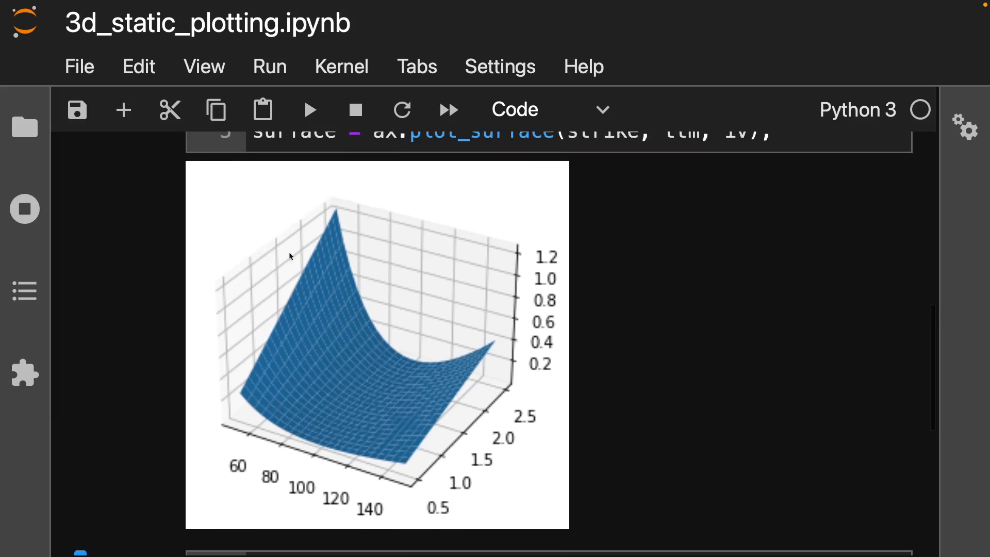
mouse_move(372, 360)
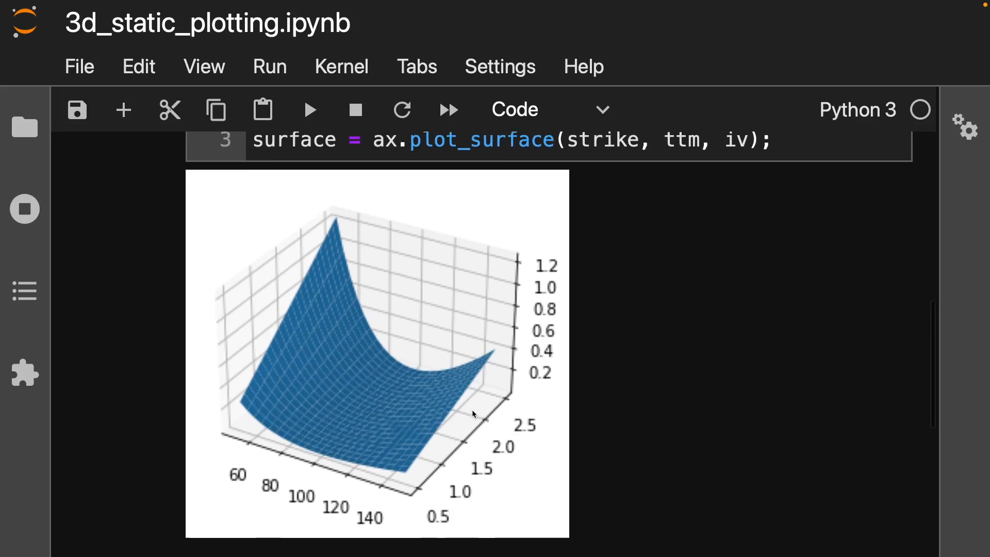
scroll("down", 3)
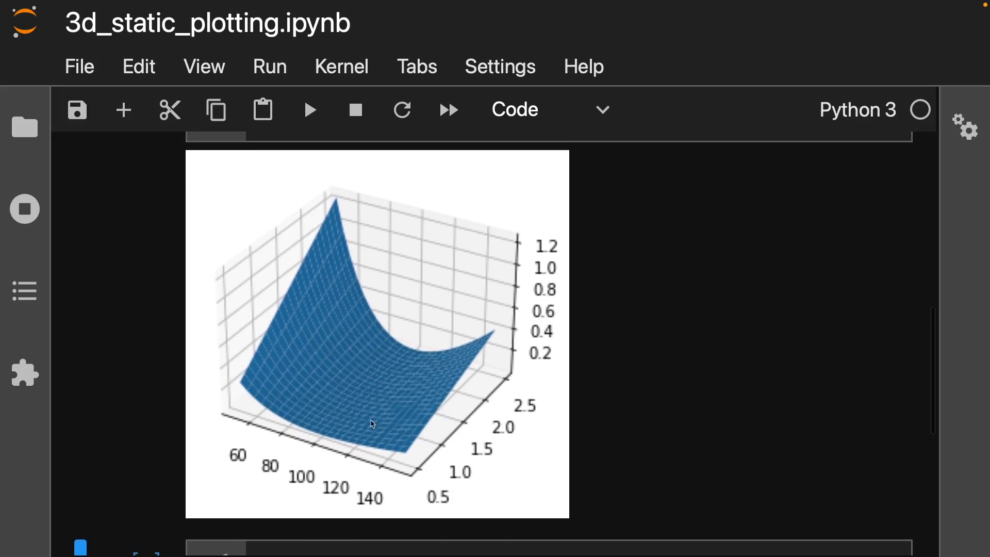
mouse_move(346, 312)
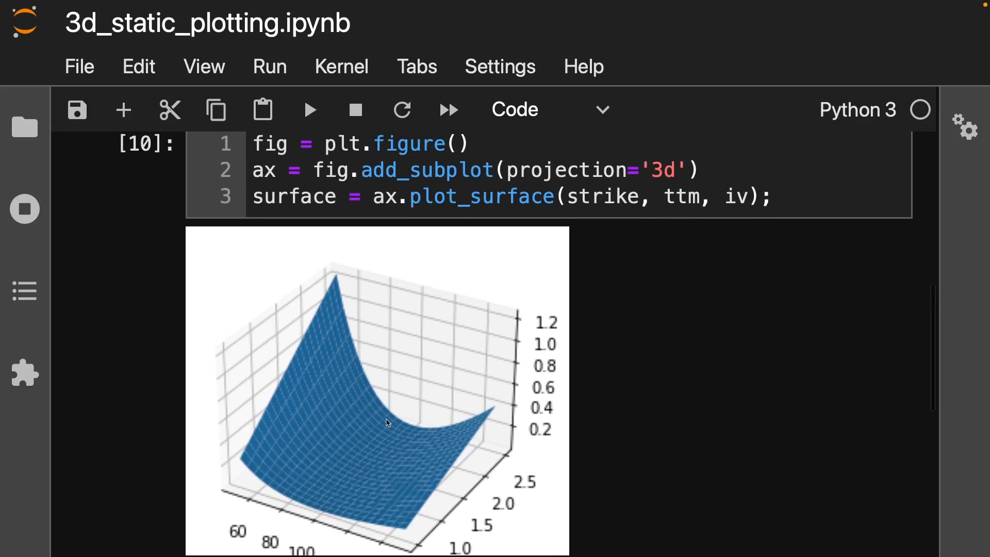
mouse_move(554, 426)
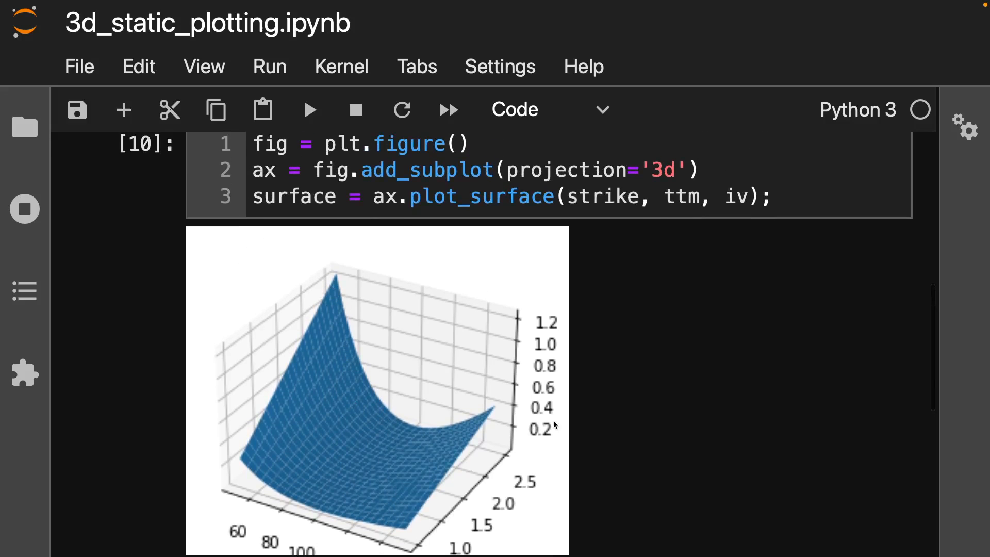
- Add cmap=plt.cm.coolwarm to plot_surface, rerun, and move the semicolon to a new line
left_click(745, 197)
type(",")
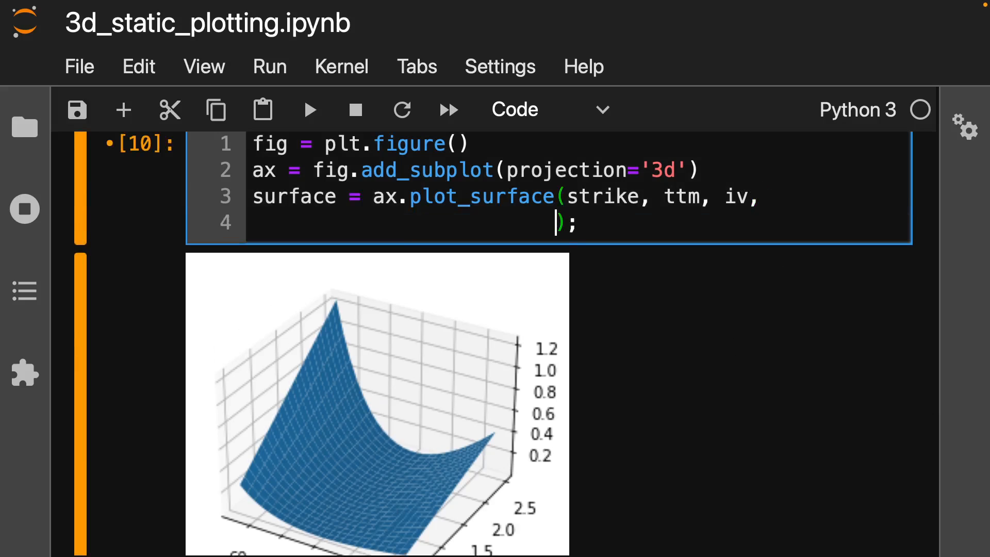
type("cmap=")
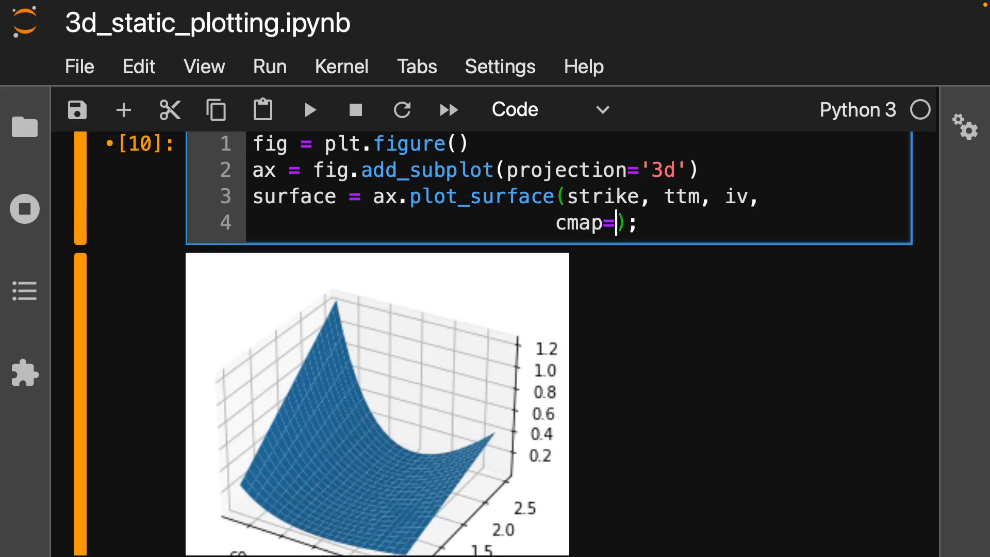
type("plt.cm")
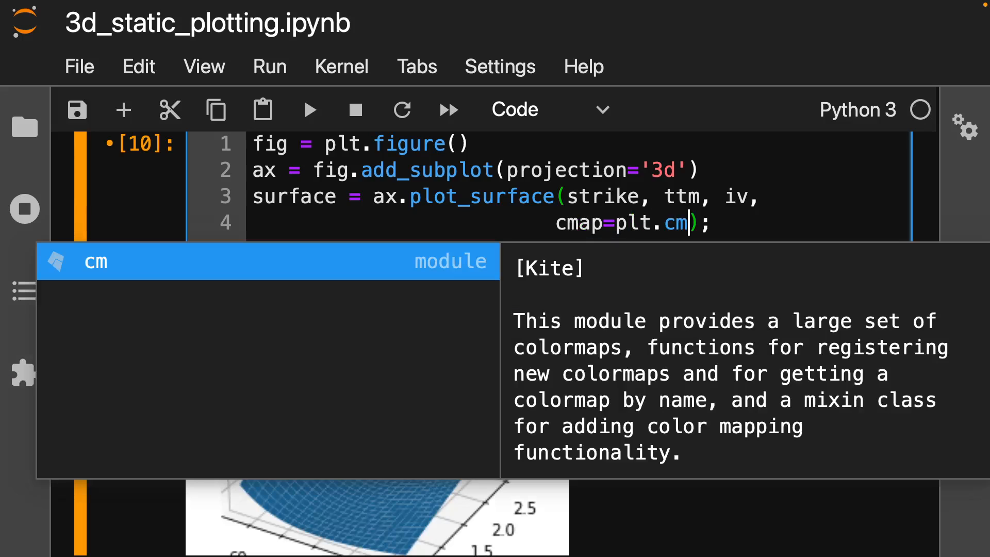
type(".c")
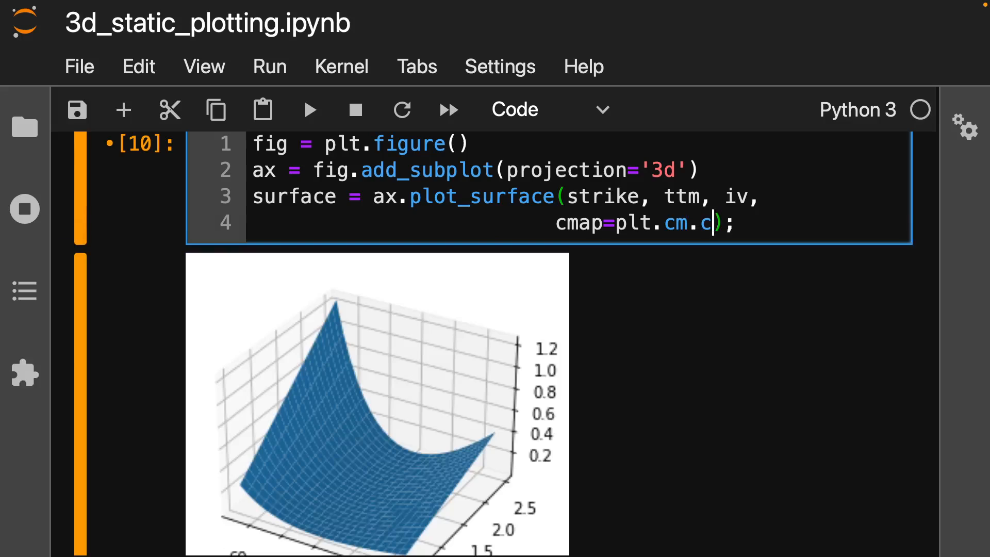
type("oolwarm")
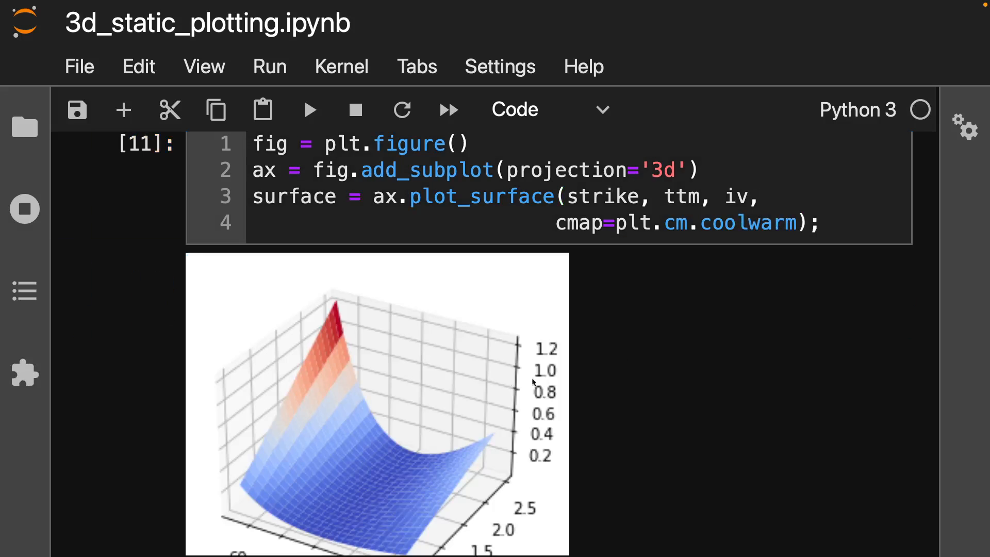
mouse_move(320, 310)
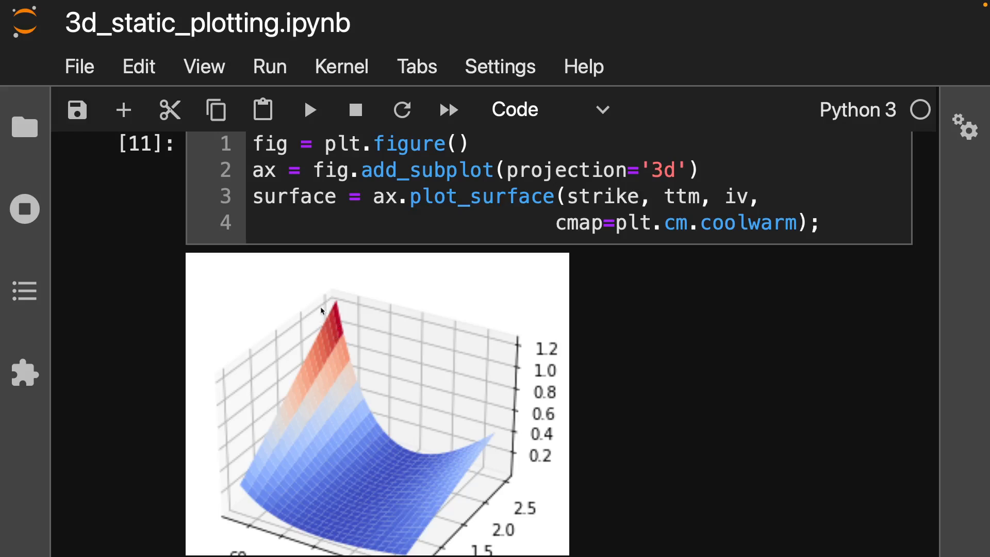
mouse_move(345, 404)
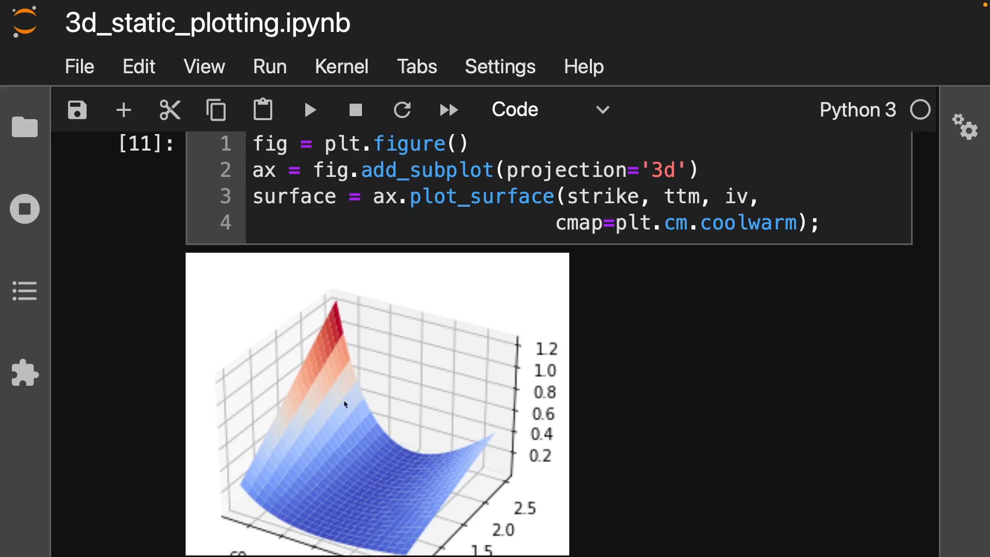
mouse_move(776, 301)
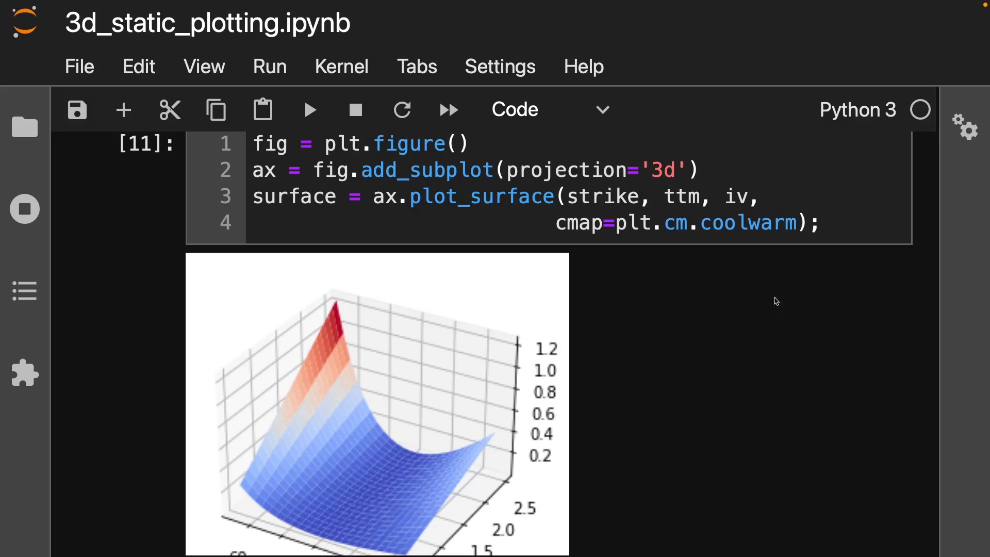
scroll("down", 3)
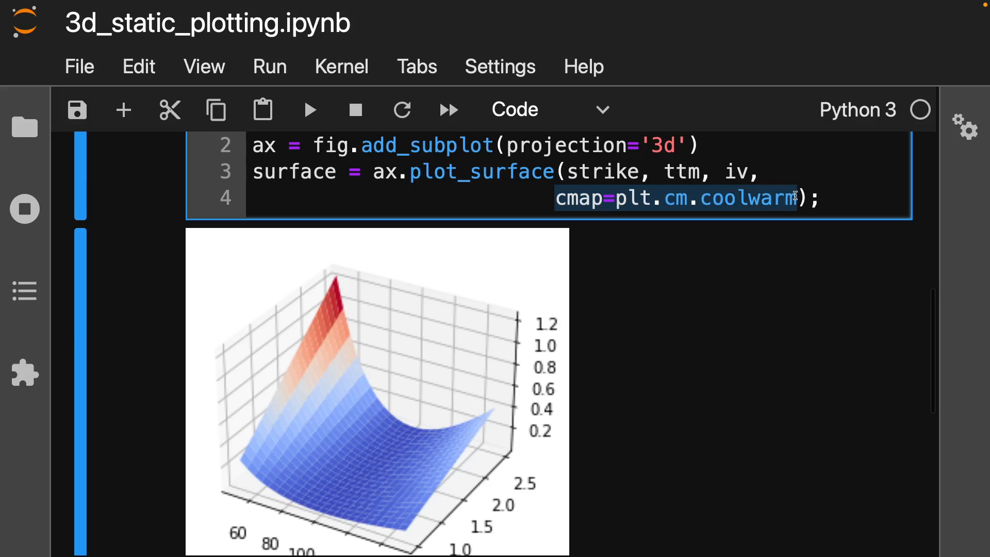
left_click(822, 198)
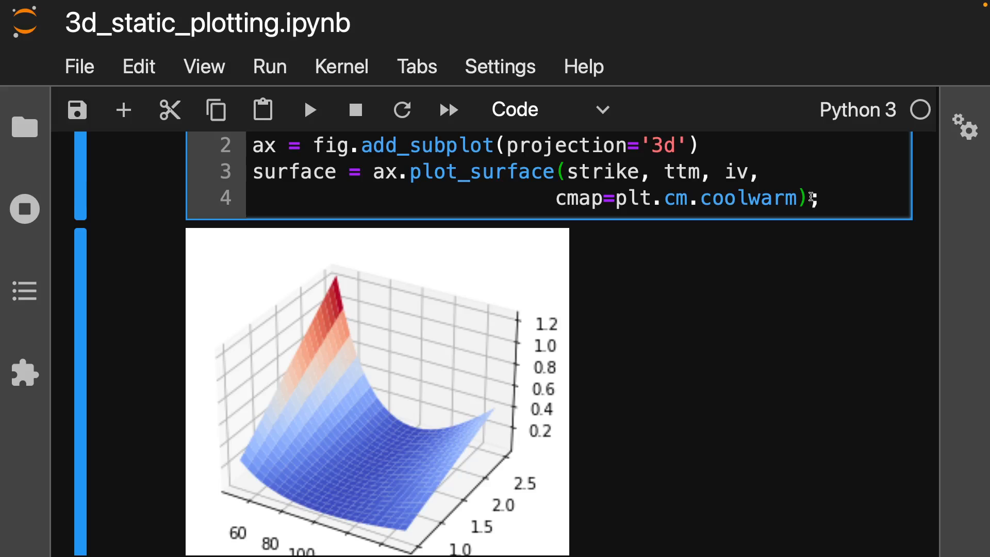
key("Enter")
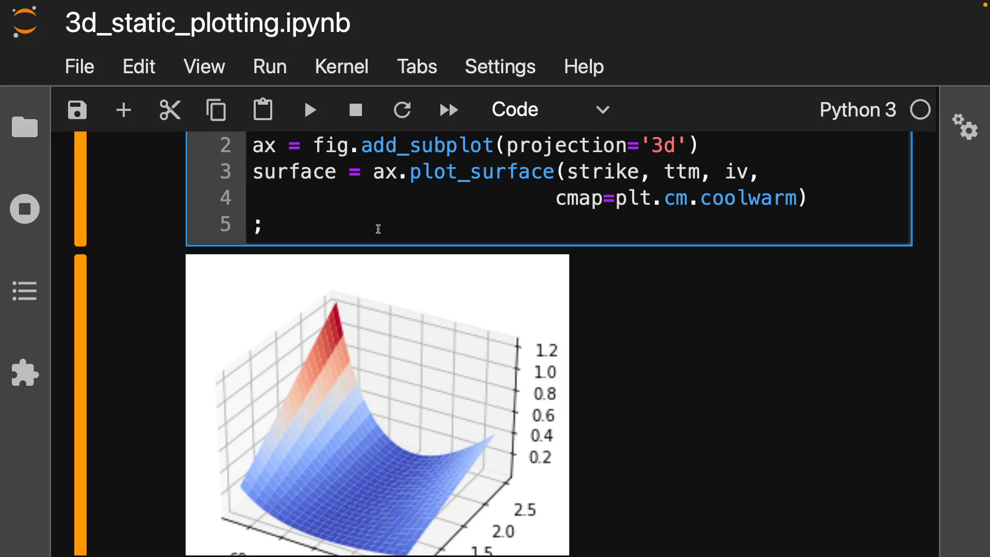
- Add fig.colorbar(surface) to the plot cell and run it to show the blue-to-red colour bar
type("fig.")
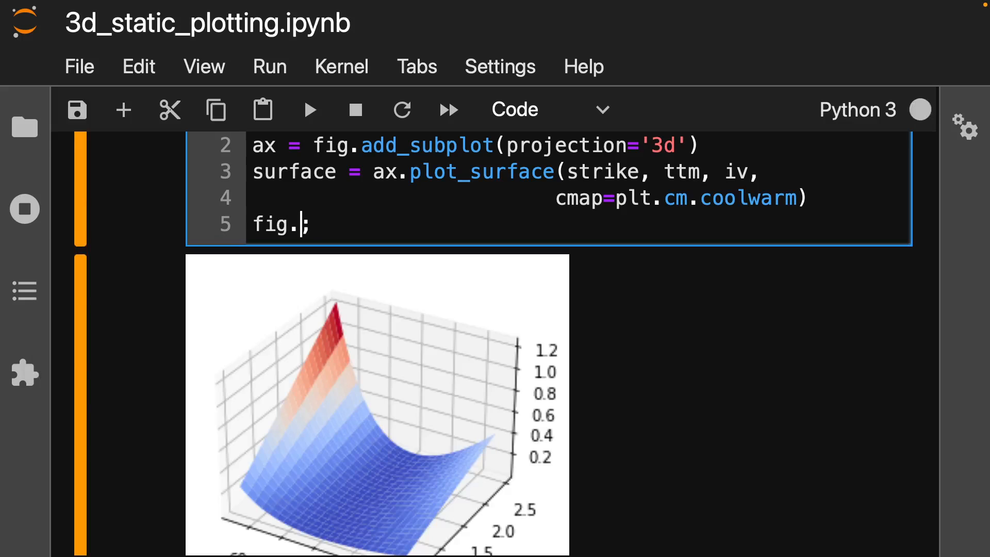
type("colorbar(s")
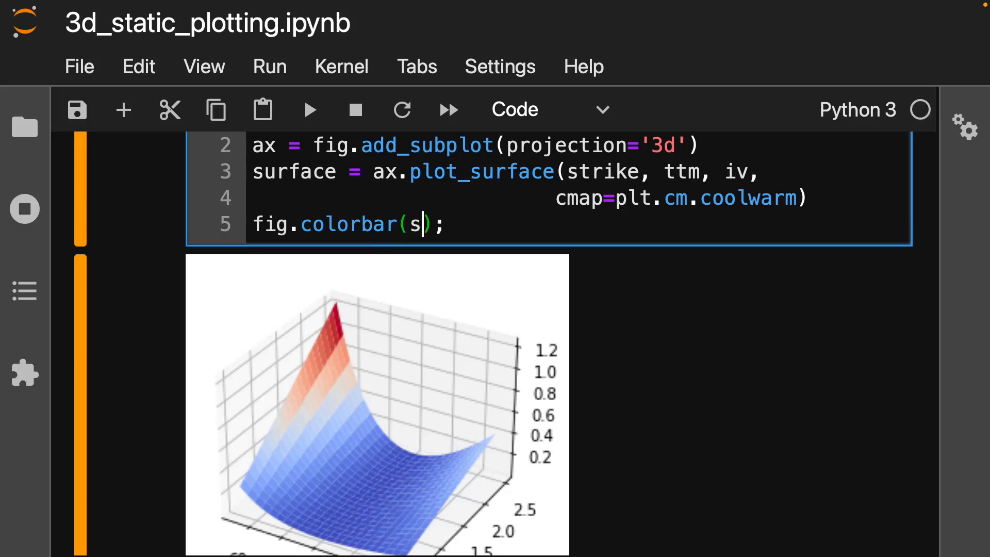
type("urfa")
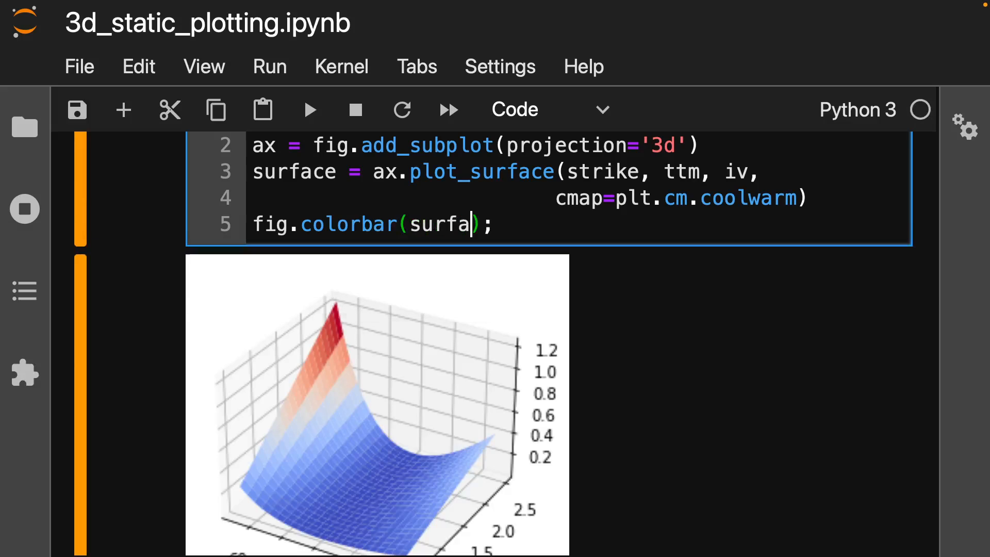
type("ce,")
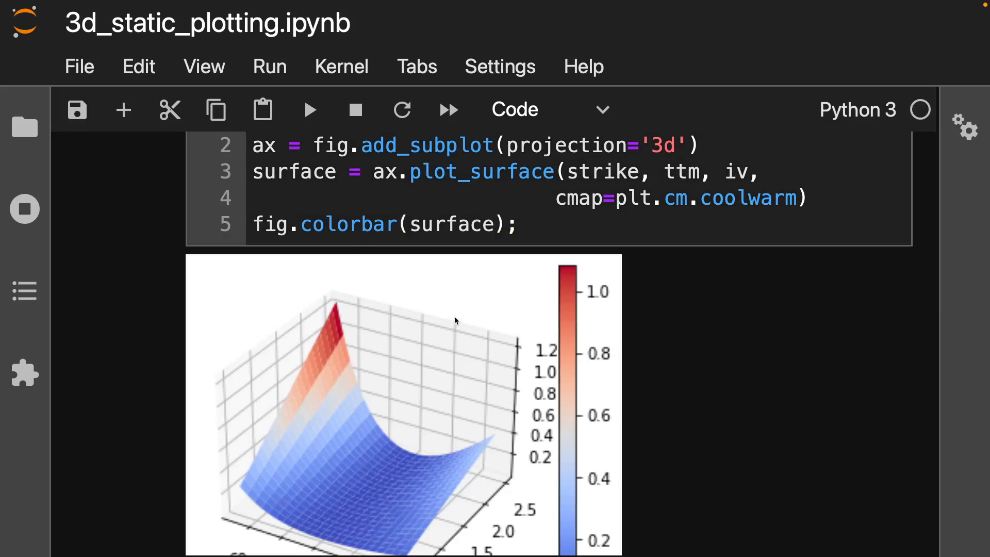
scroll("down", 3)
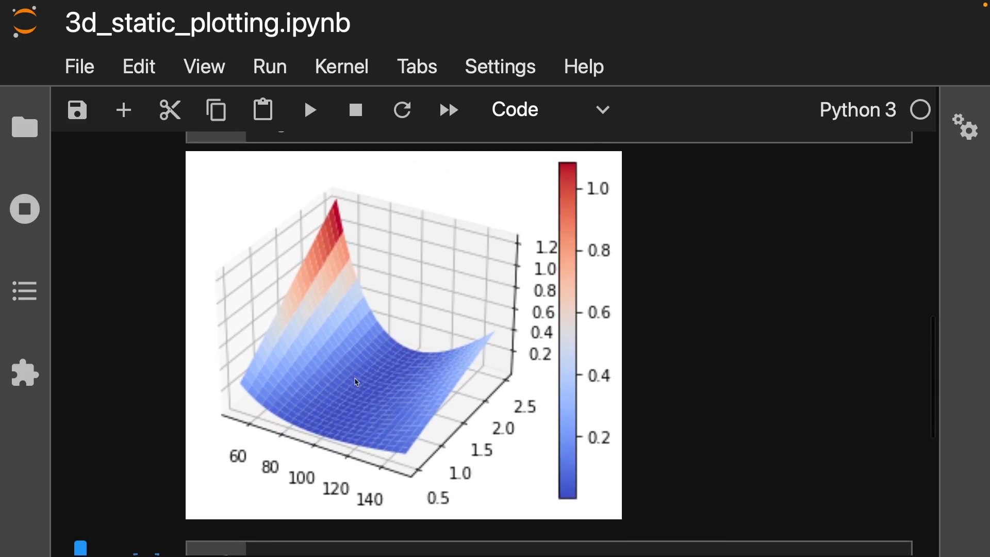
mouse_move(587, 176)
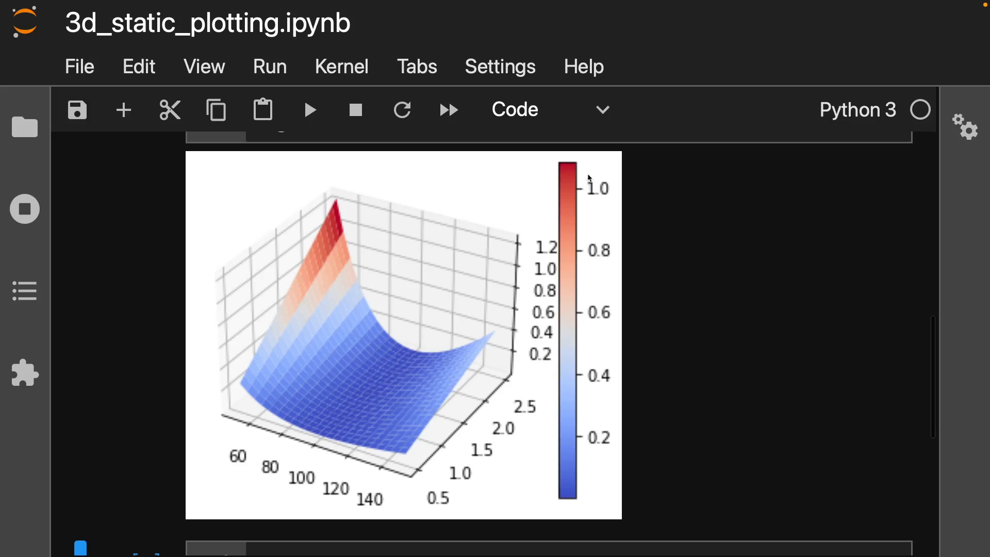
mouse_move(548, 253)
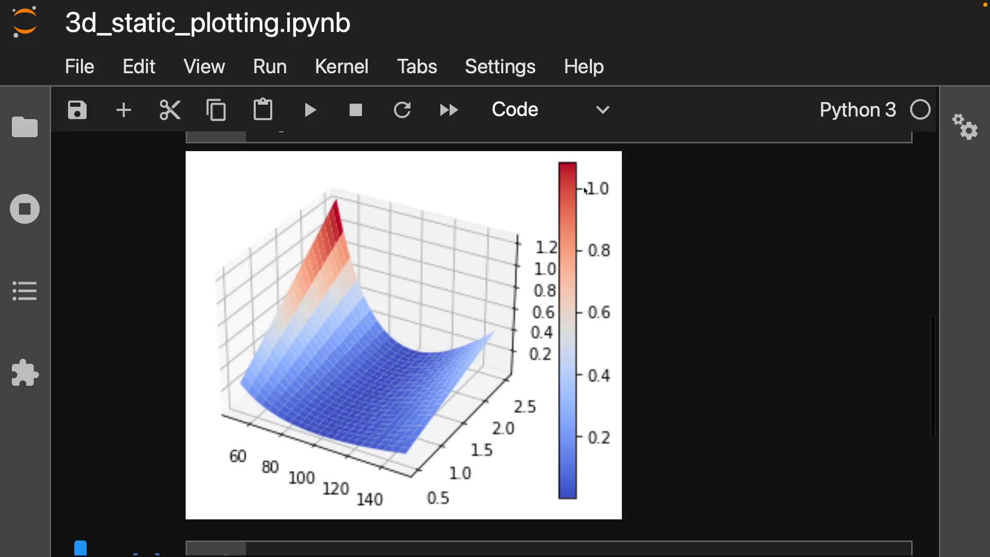
mouse_move(574, 502)
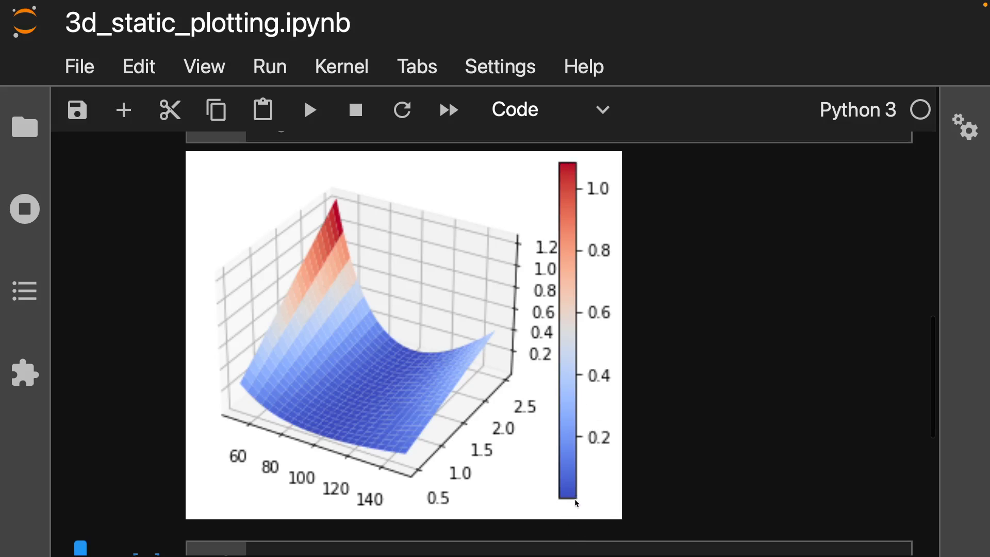
mouse_move(549, 286)
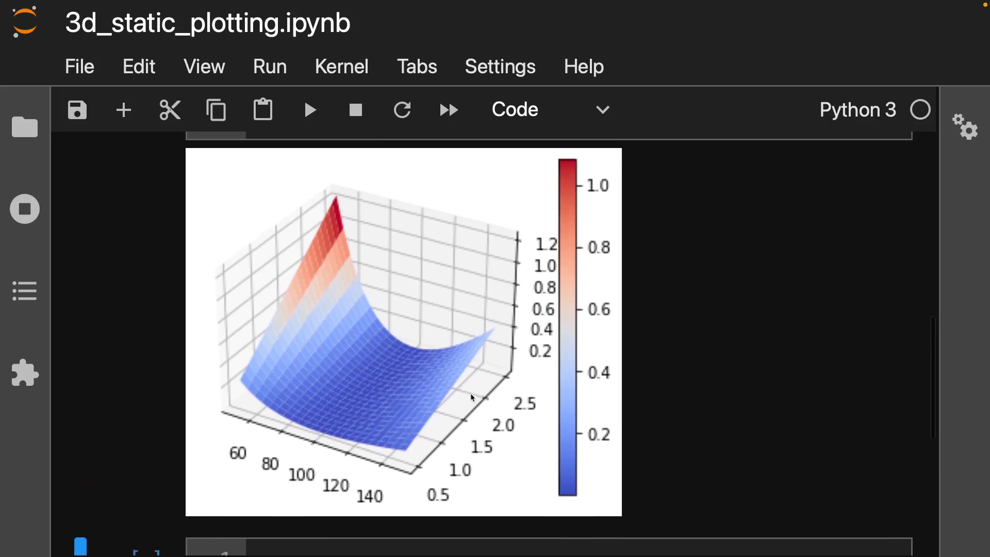
scroll("down", 3)
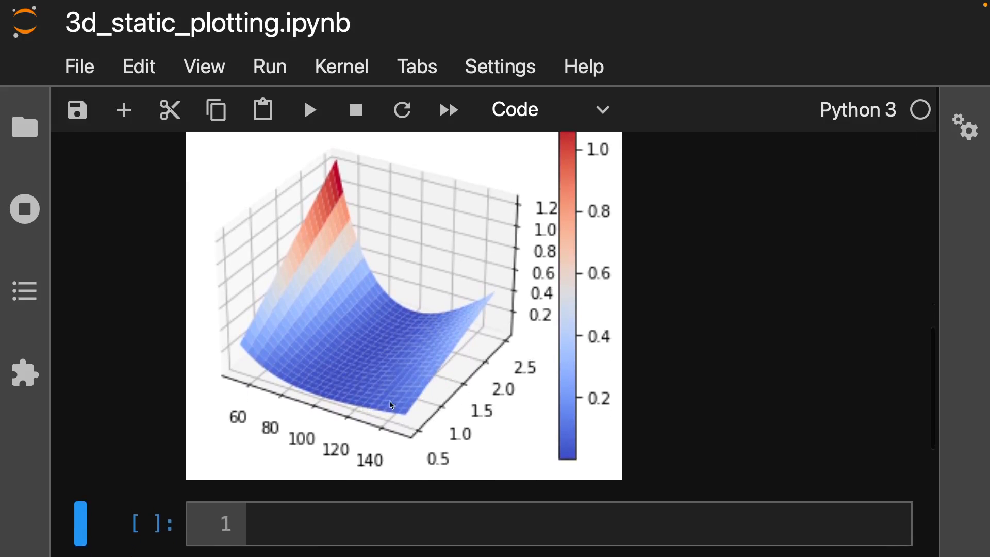
- Add y-label 'Time-to-Maturity' and z-label 'Implied Volatility' to the surface plot and rerun
left_click(309, 109)
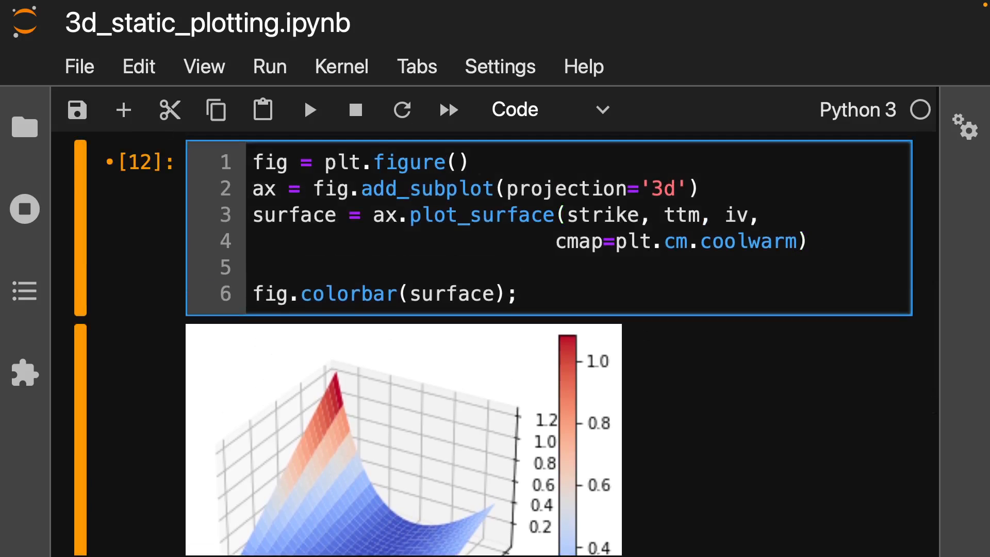
type("ax.se")
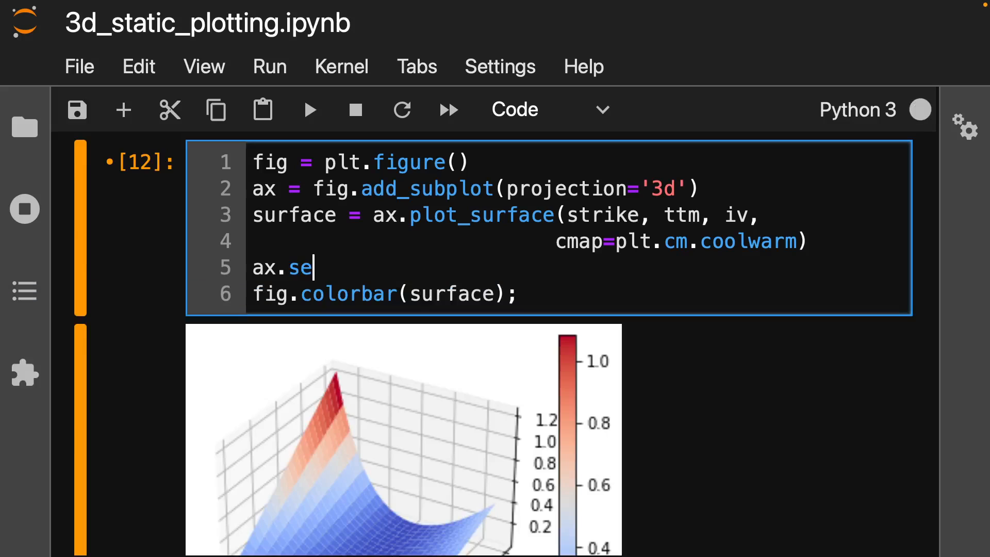
type("t_xlabel(\"Strike")
type("ax")
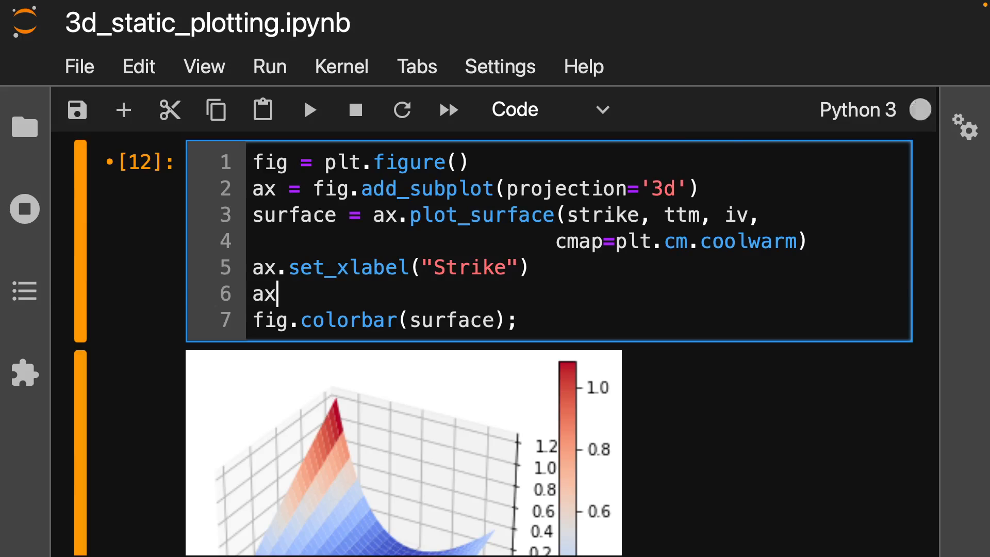
type(".set_ylab")
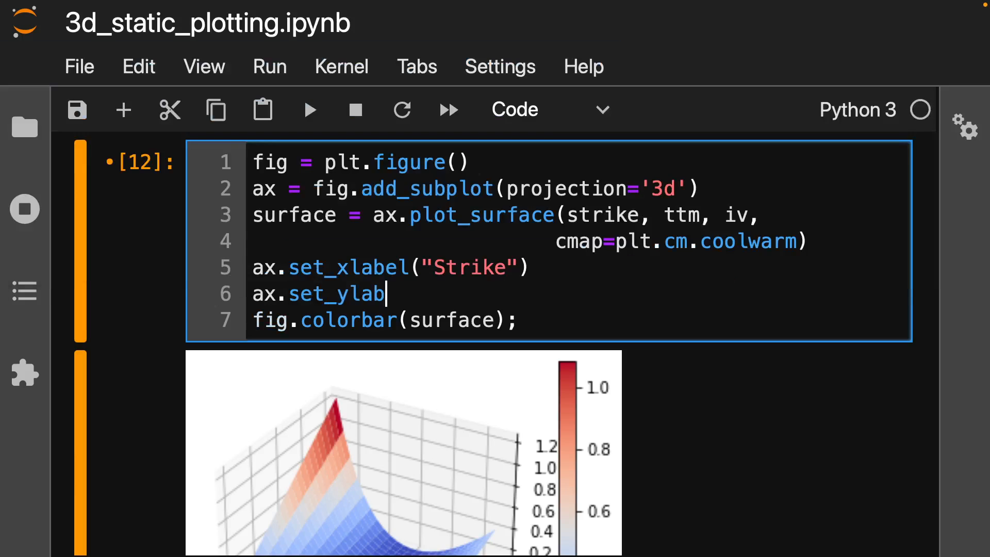
type("el(\"\")")
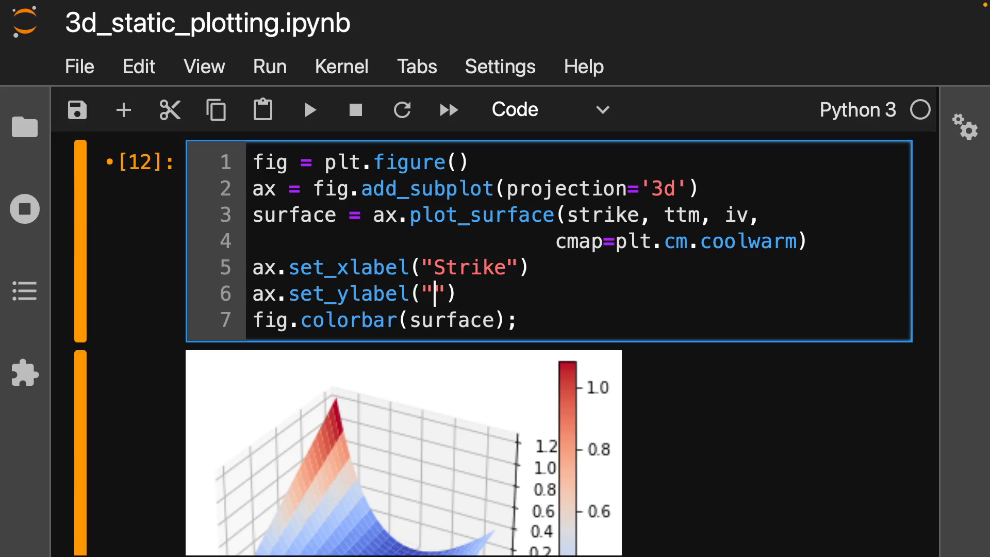
type("Time-to")
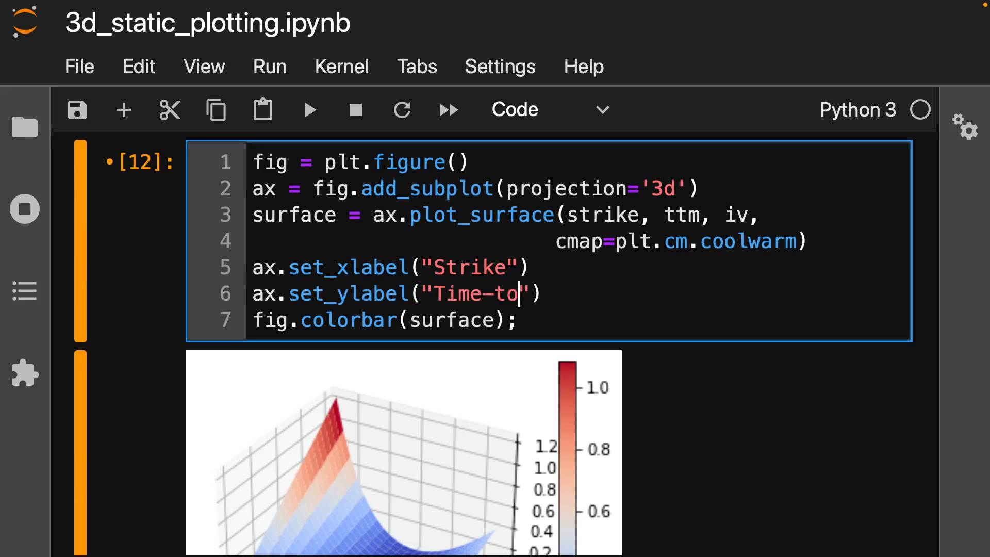
type("Maturity")
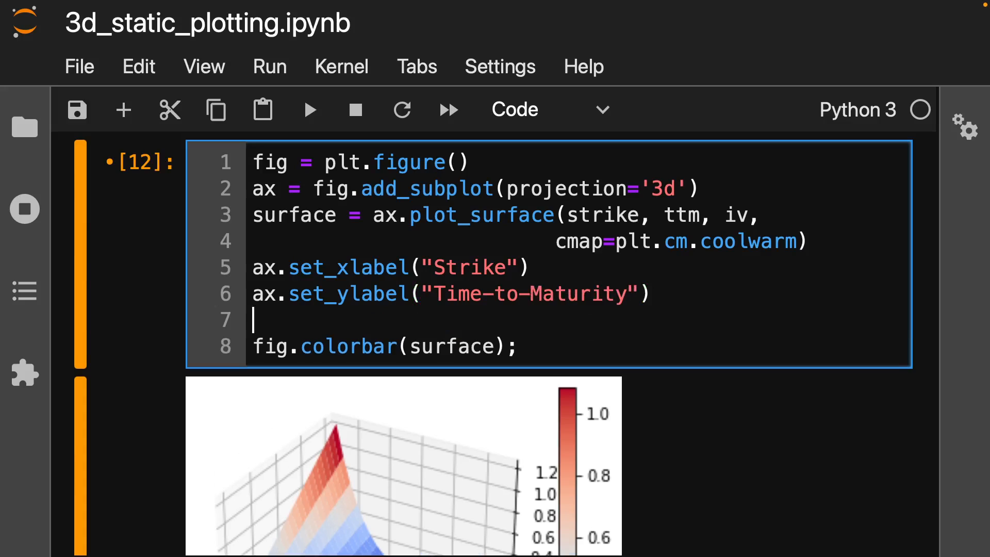
type("ax.set_zlabel(")
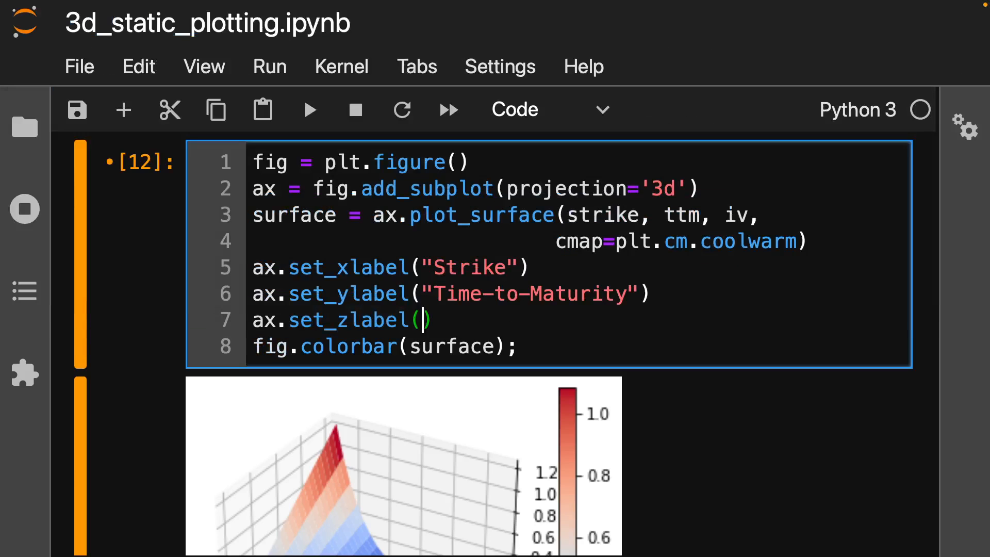
type("\"Implie\"")
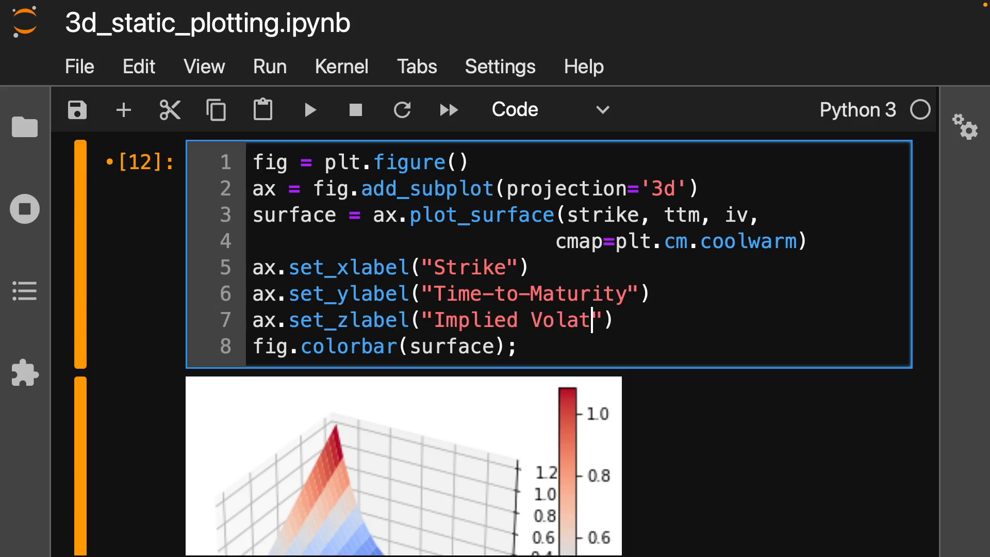
type("ility")
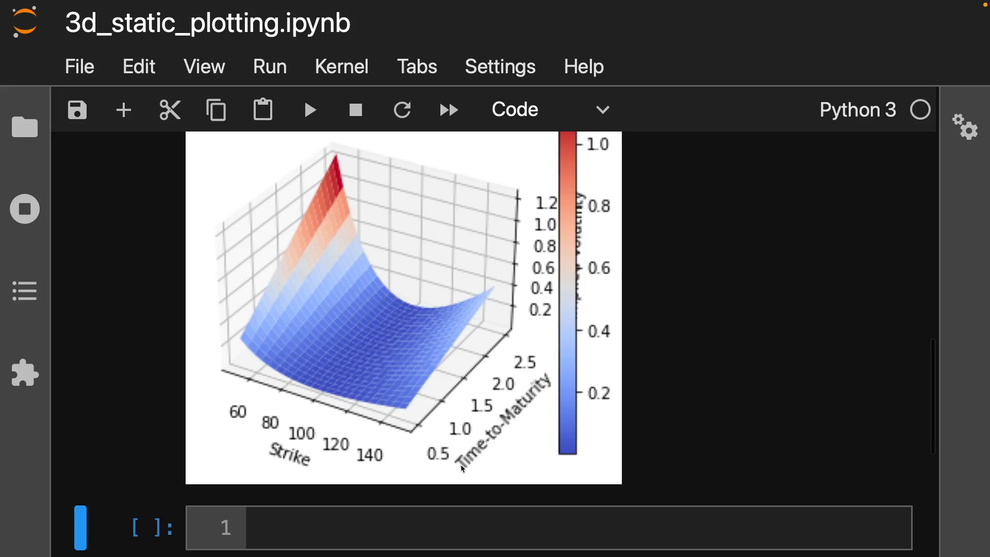
mouse_move(463, 458)
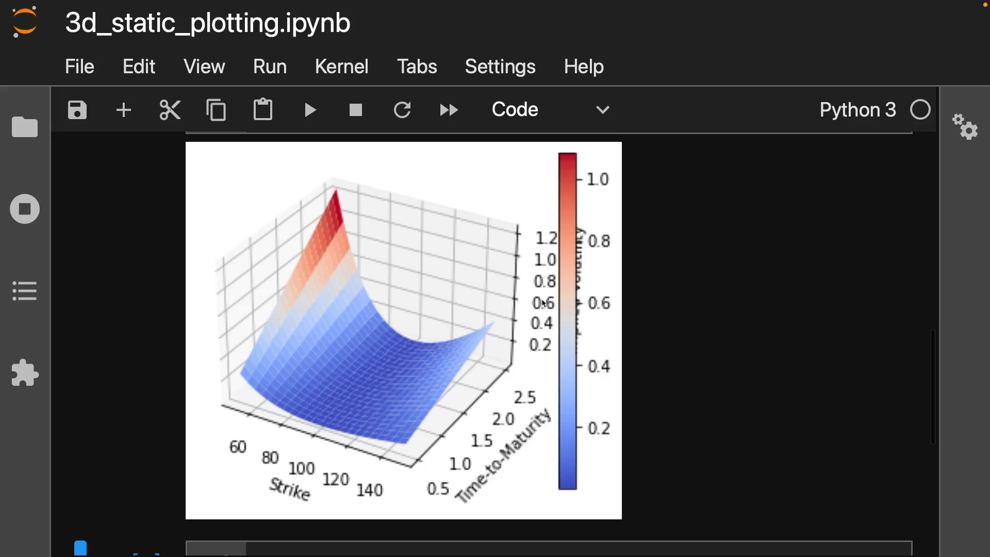
mouse_move(598, 338)
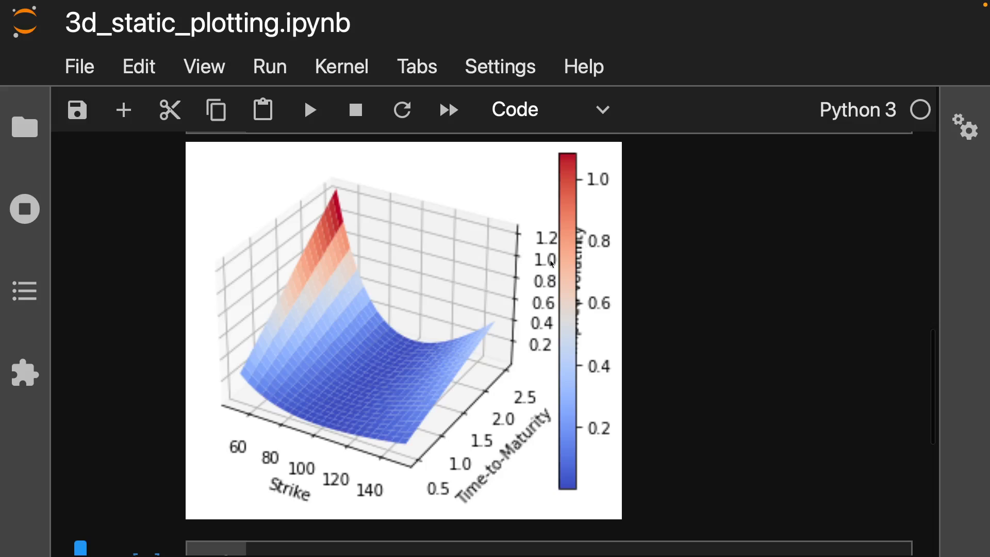
mouse_move(596, 289)
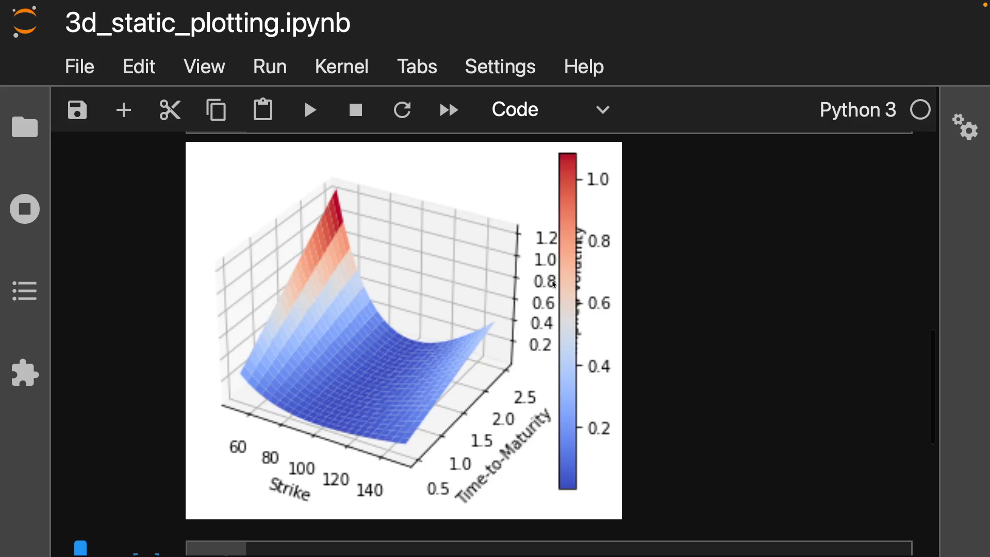
- Give plt.figure figsize=(10,5), rerun the cell, then change the height to 7
scroll("down", 3)
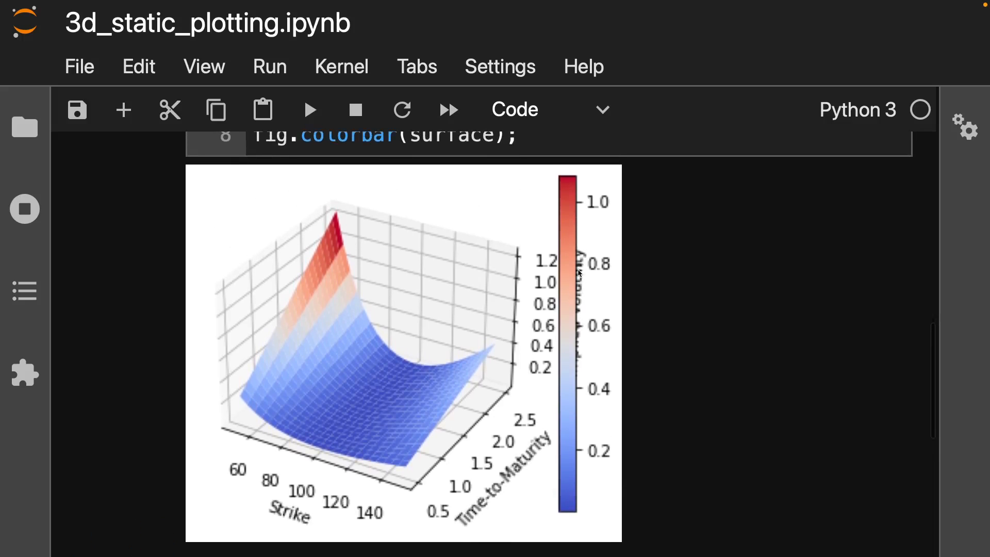
scroll("down", 3)
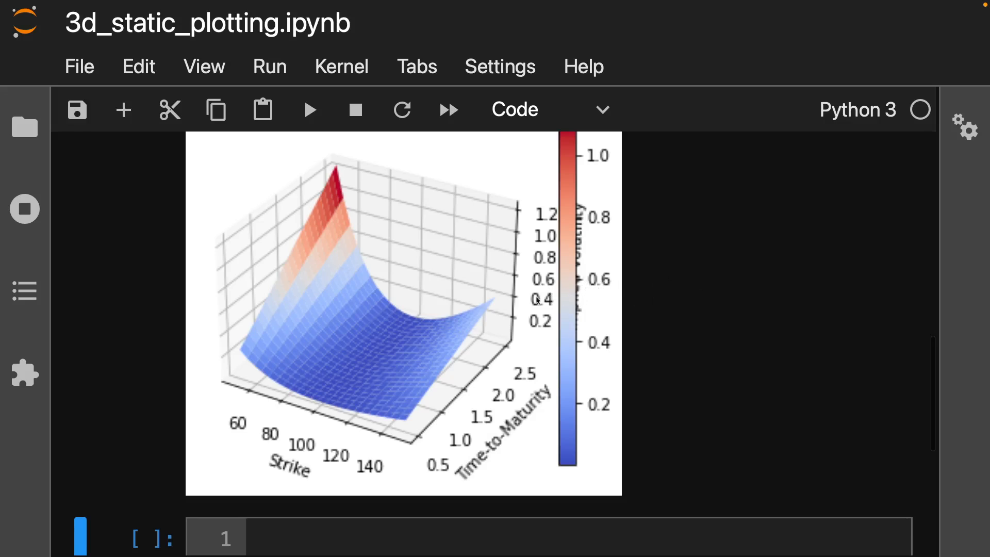
mouse_move(568, 282)
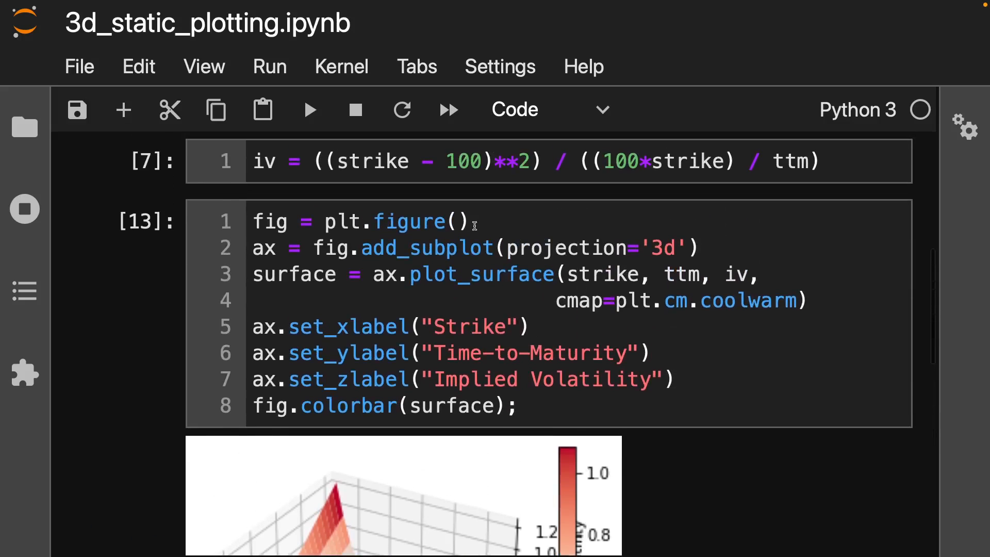
type("g")
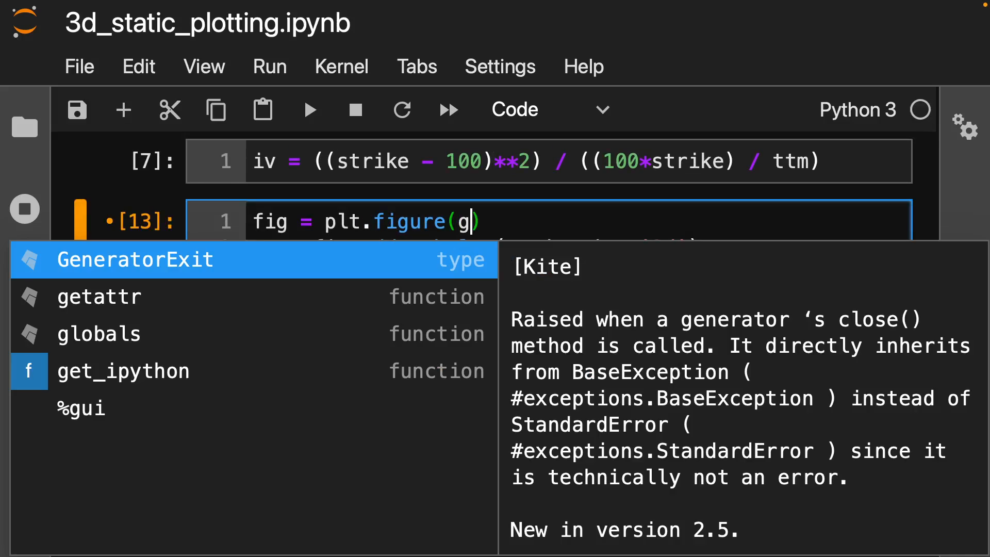
type("igsize=*")
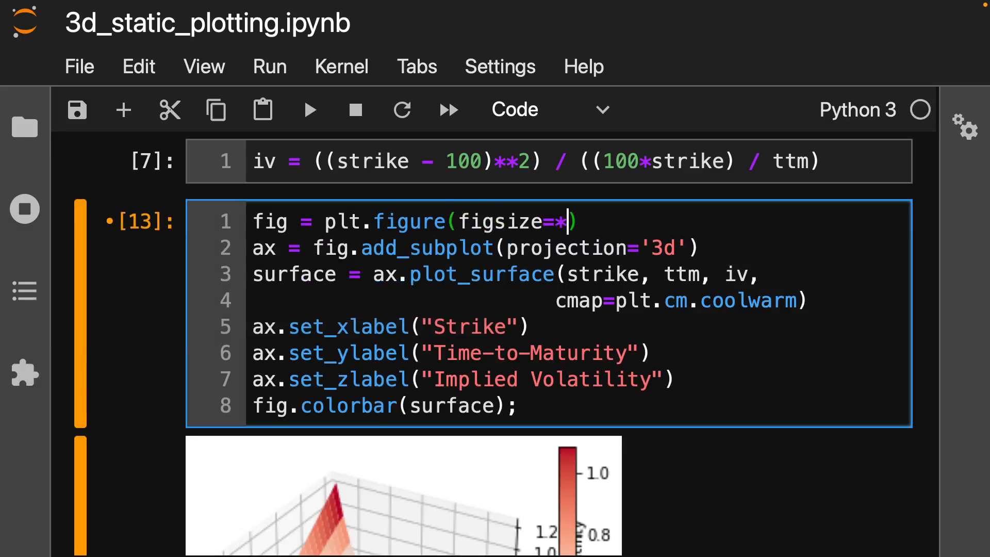
type("()")
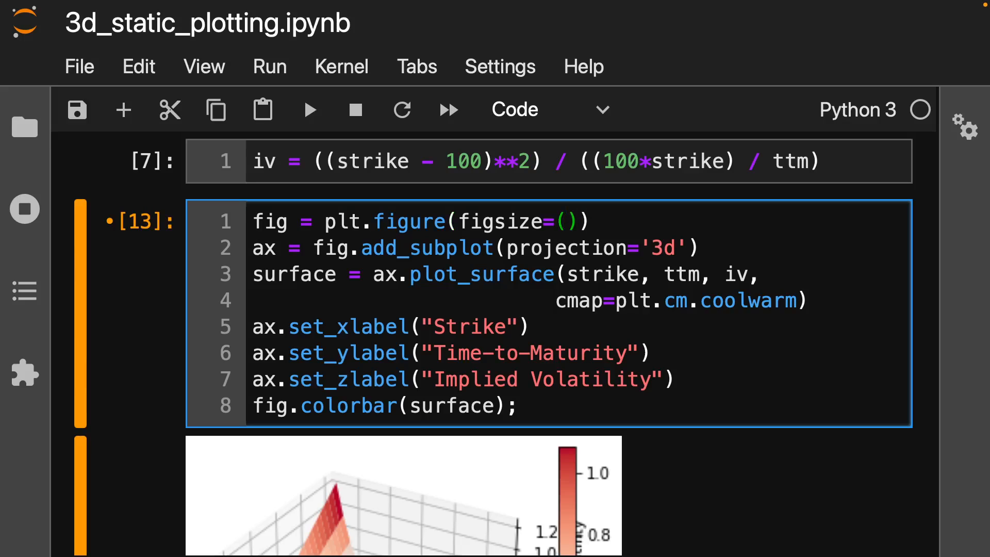
type("10,5")
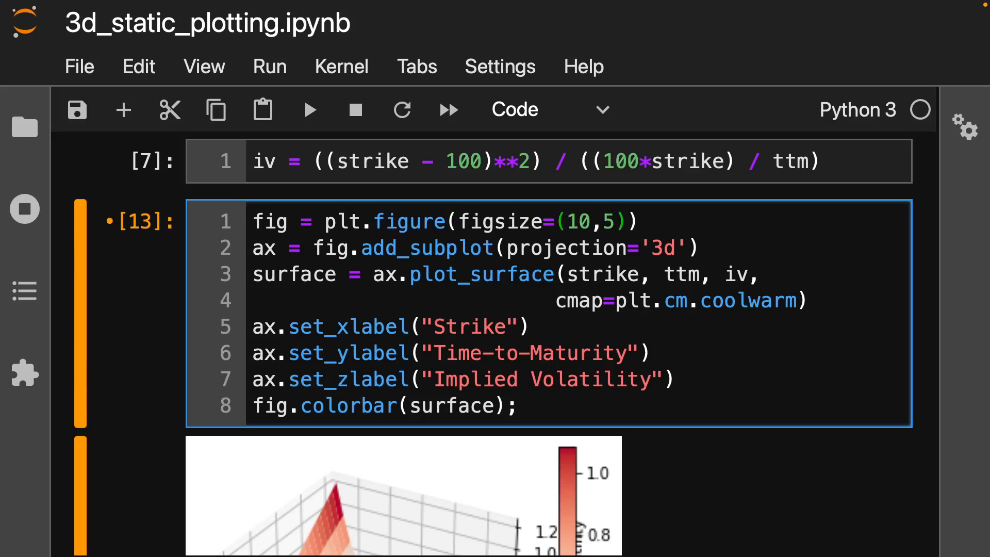
scroll("down", 3)
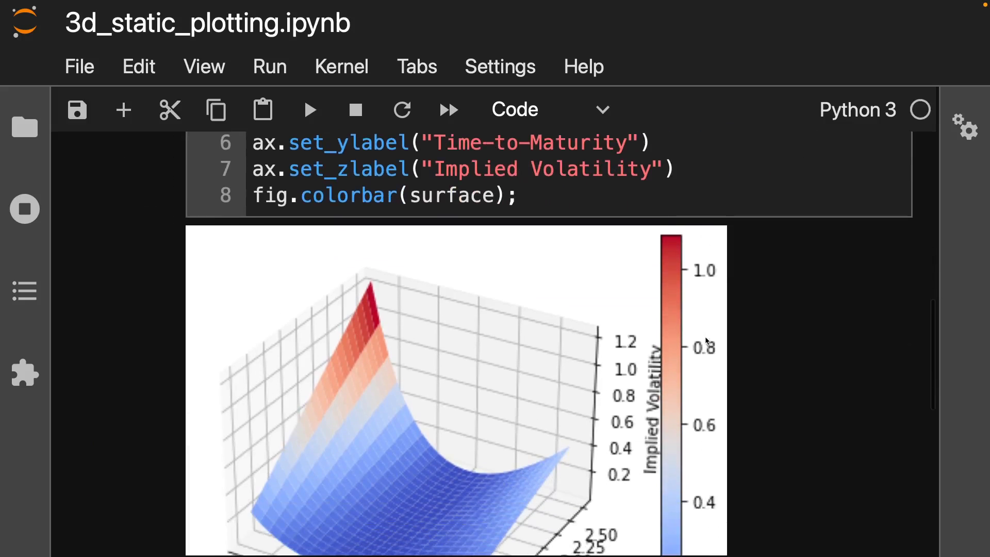
scroll("down", 3)
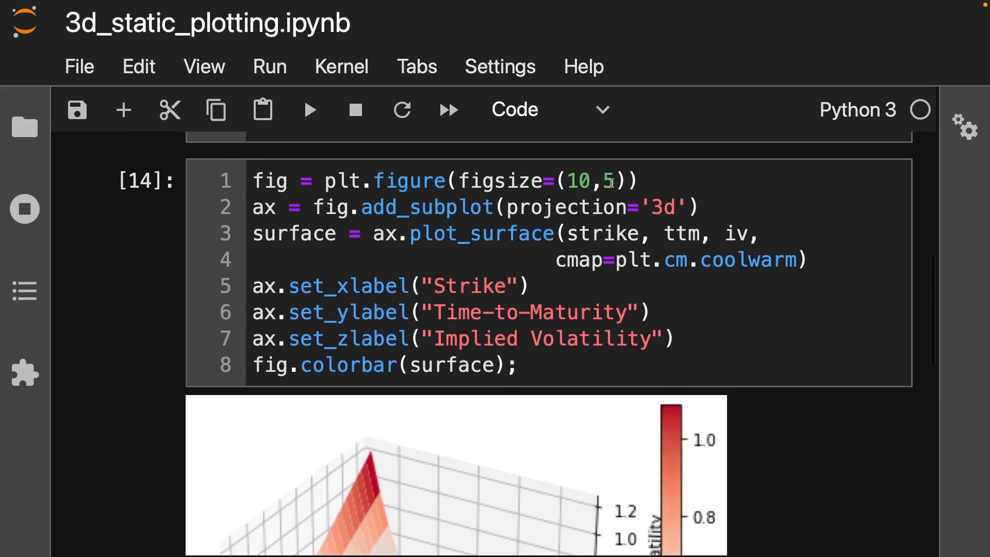
type("7")
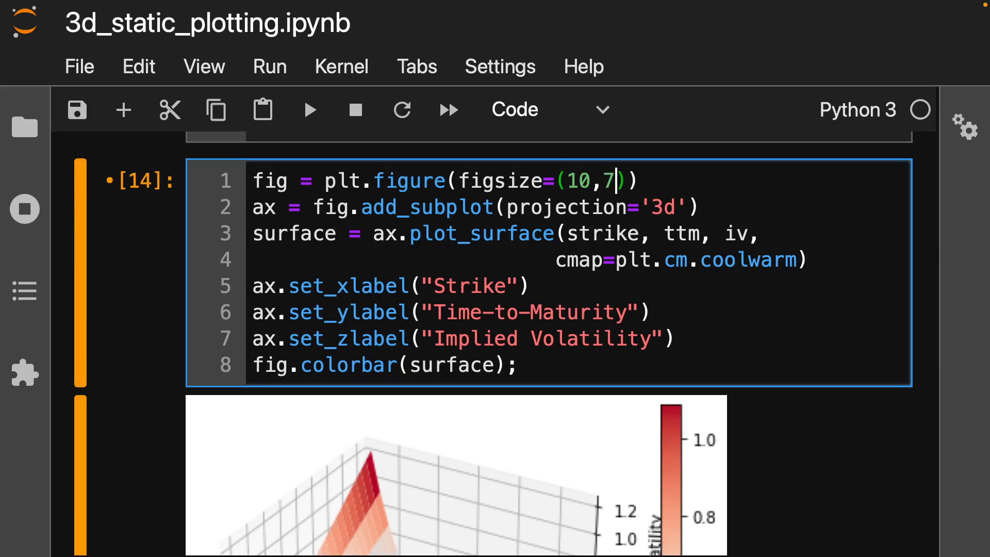
- Render the figure at (10,7) and add shrink=0.5 to fig.colorbar for a shorter bar
scroll("down", 3)
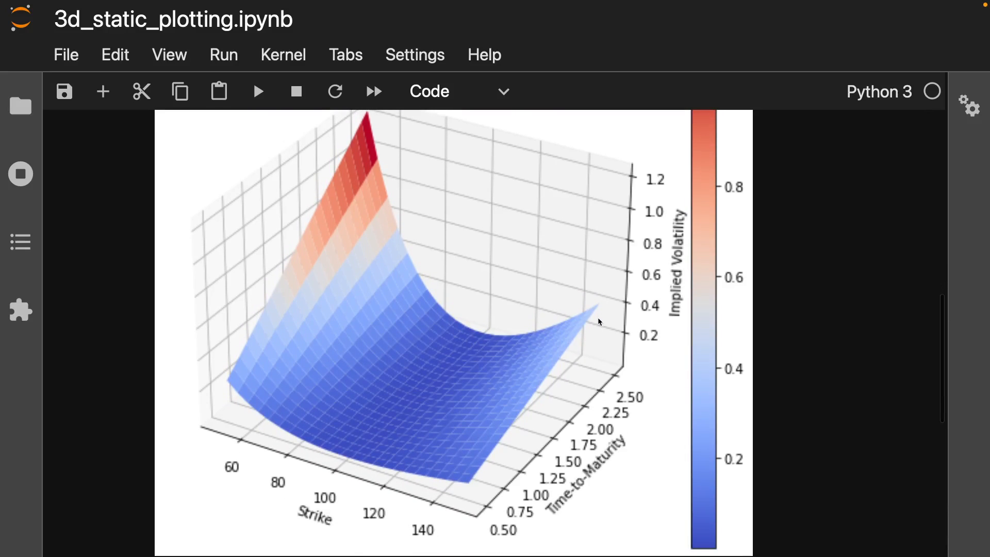
mouse_move(700, 335)
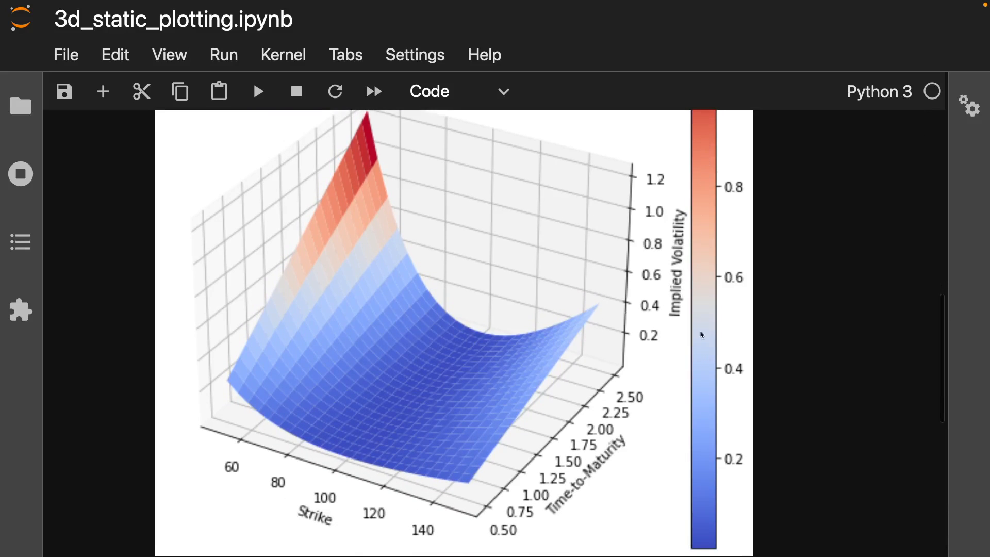
mouse_move(705, 375)
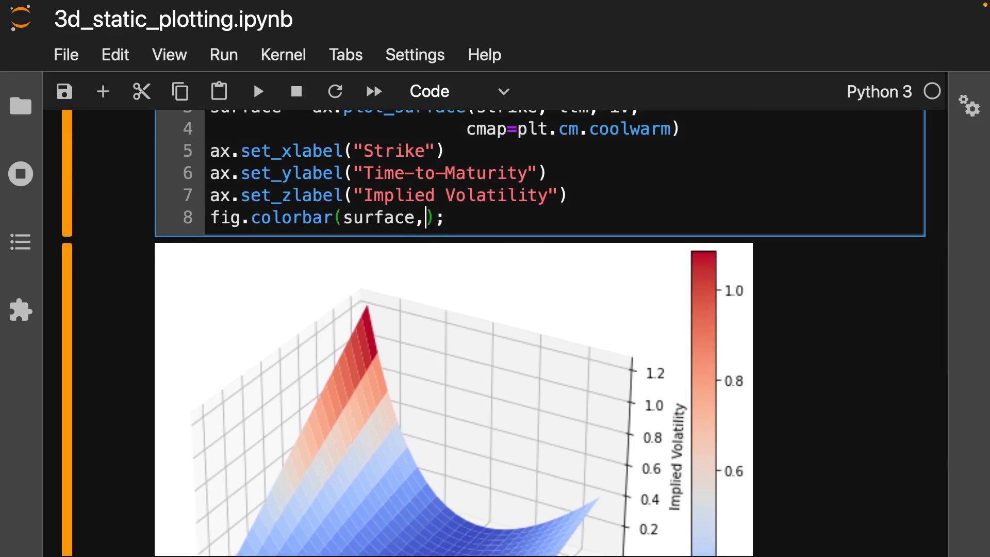
type("shrink")
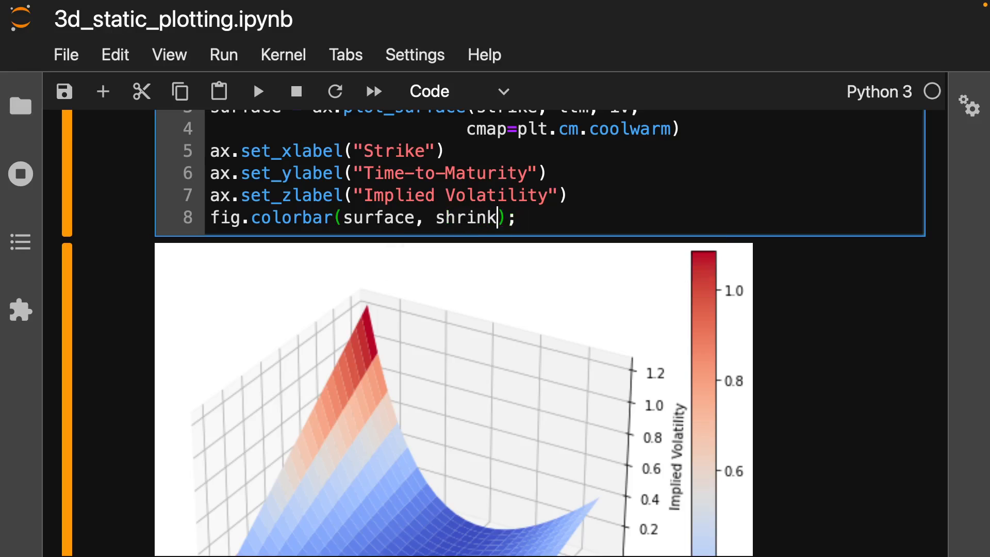
type("=0.5")
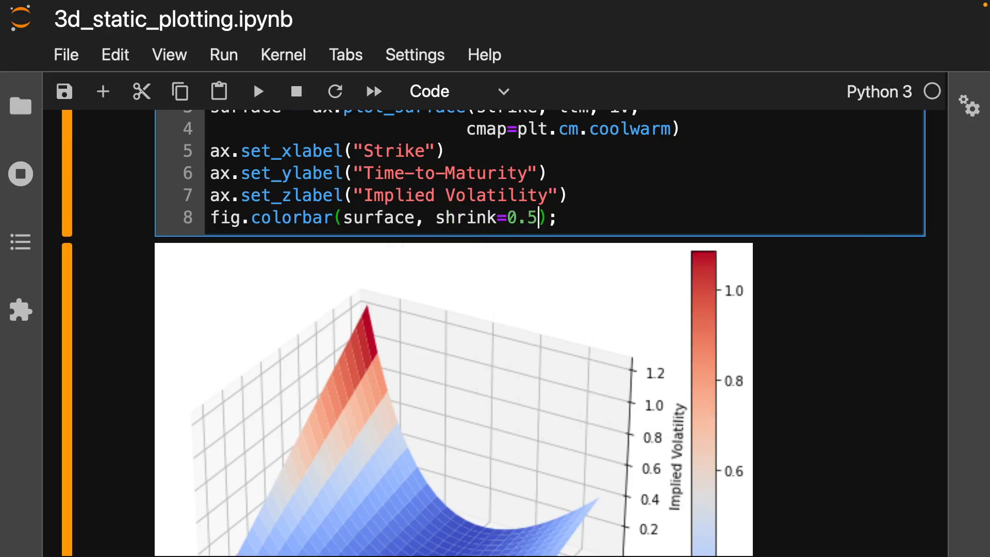
scroll("down", 3)
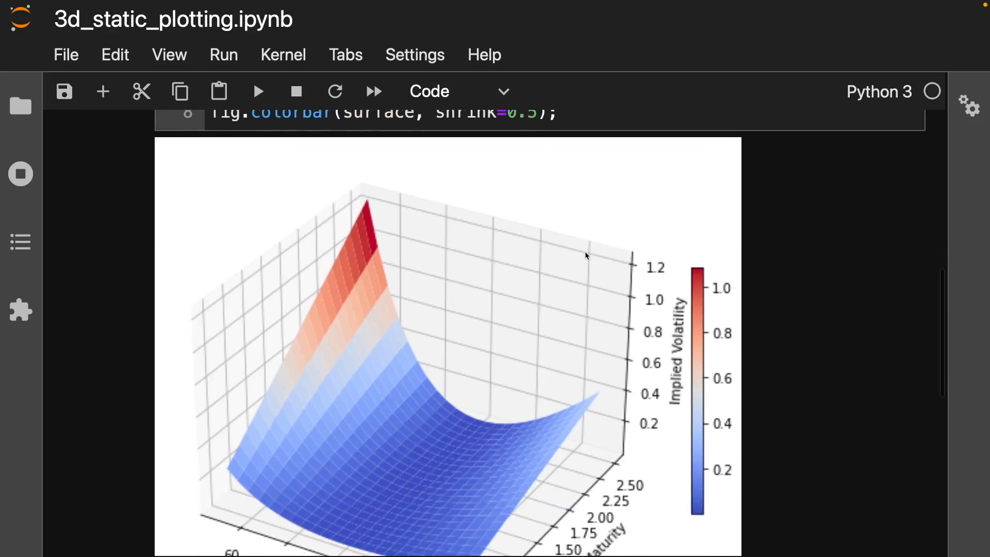
scroll("down", 3)
type(", aspe")
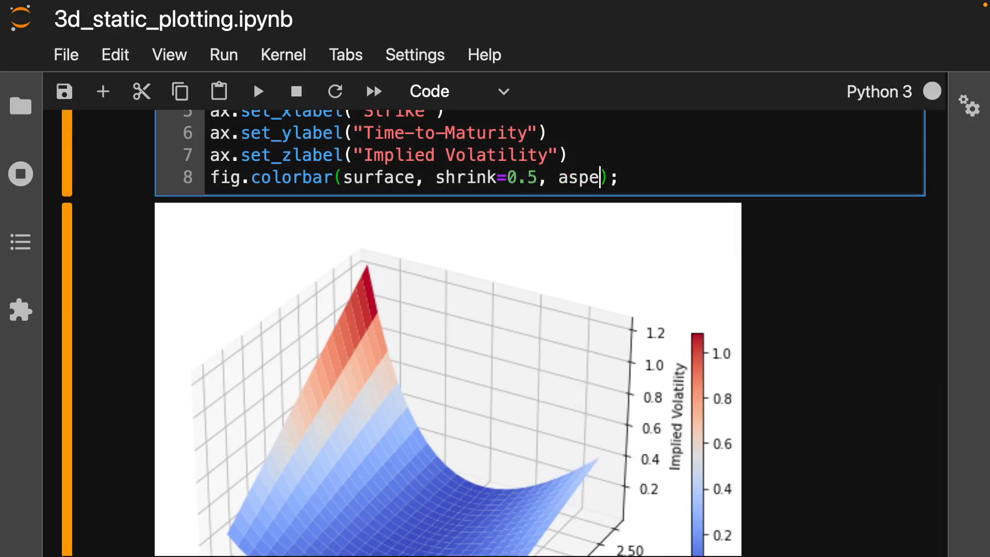
- Try colorbar aspect values 2, 4 and 5, settling on aspect=6 and rerunning
type("ct=")
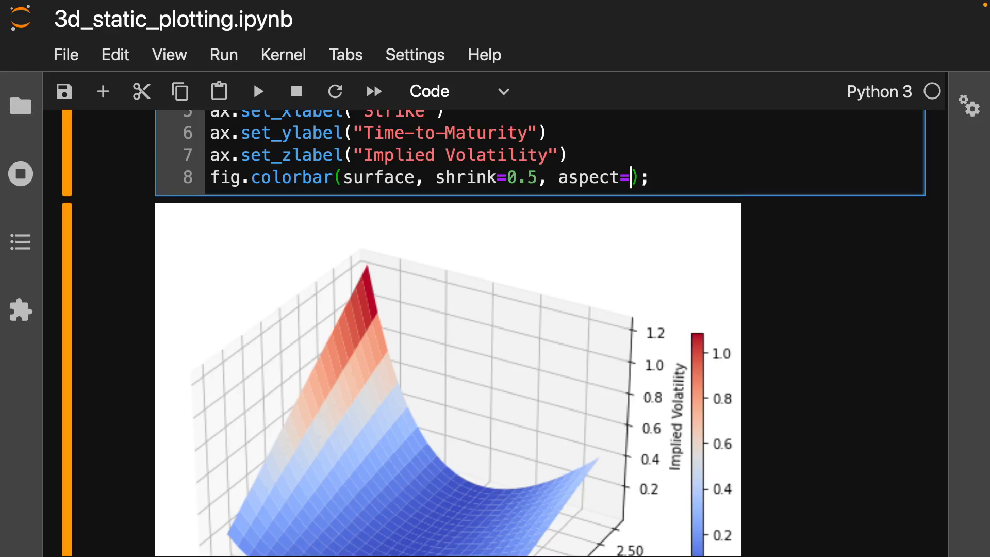
type("2")
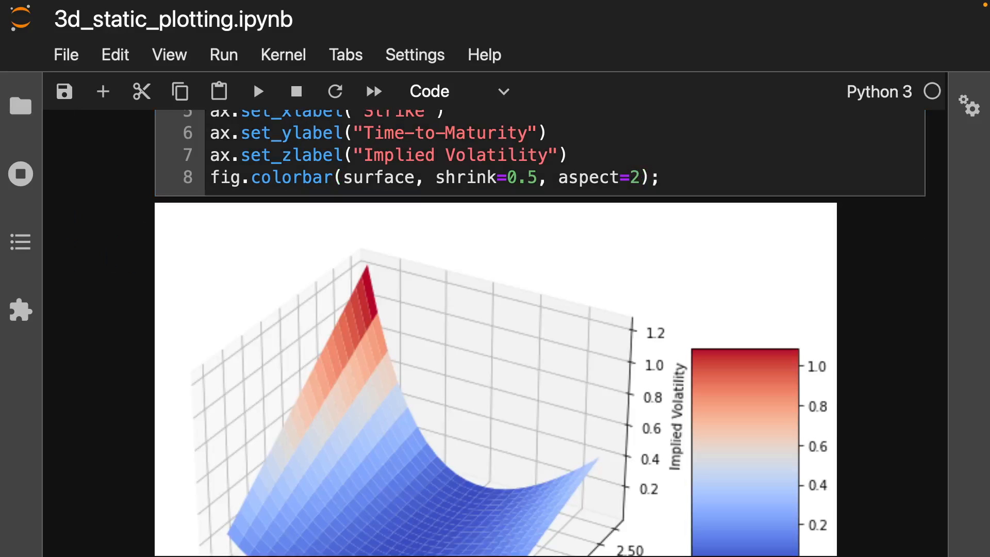
scroll("down", 3)
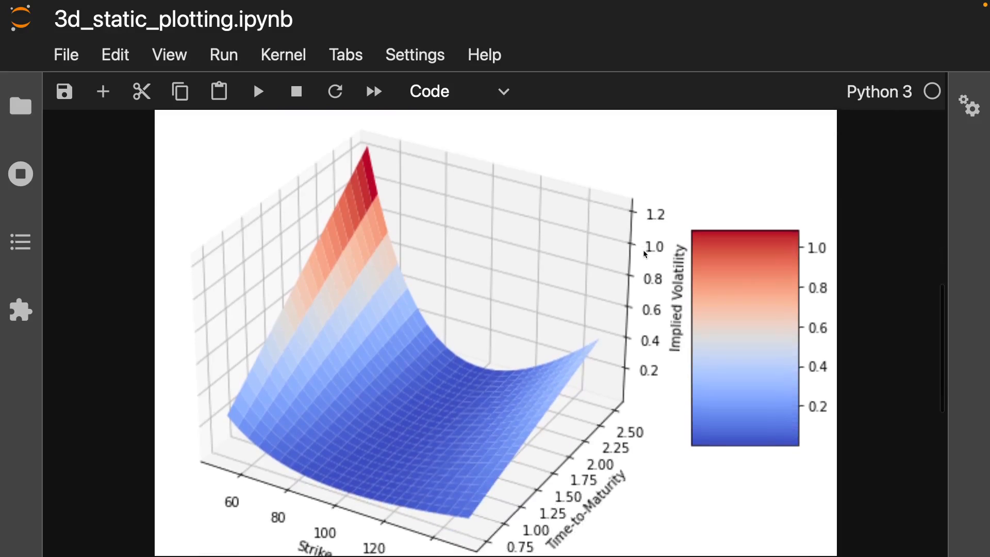
scroll("down", 3)
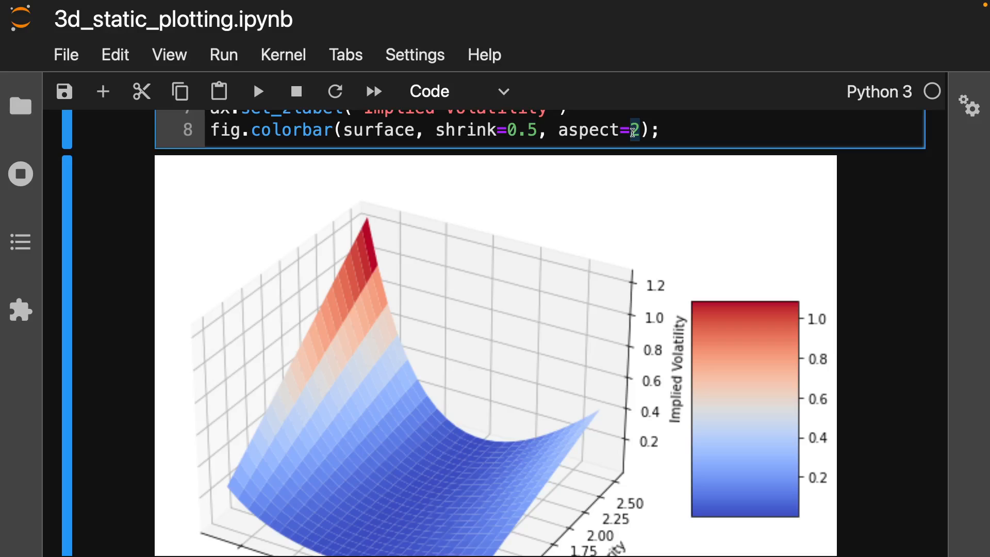
type("4")
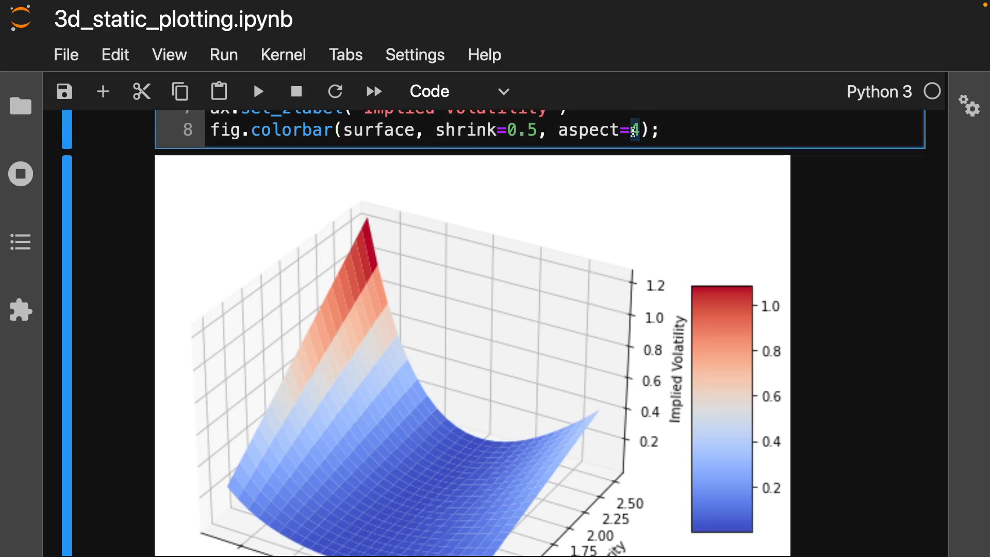
type("5")
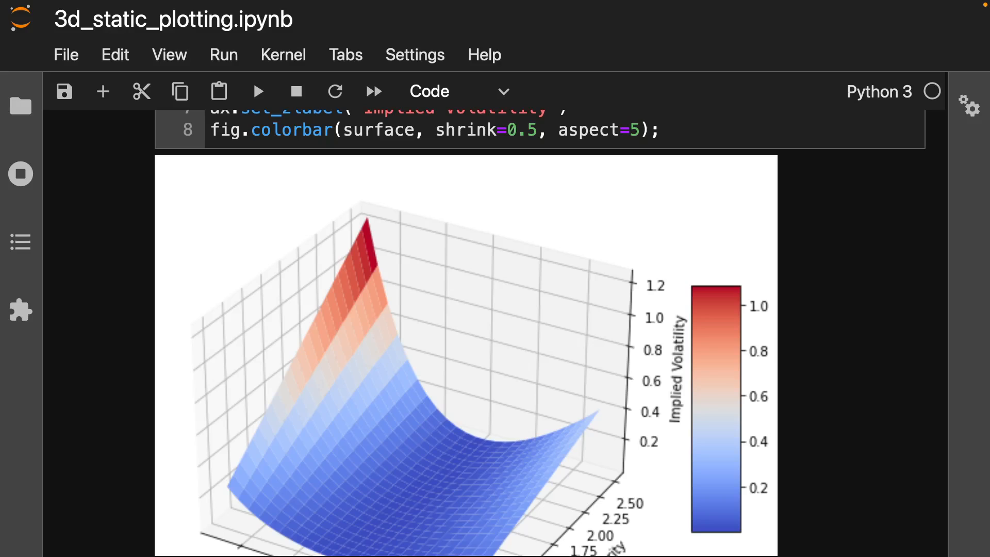
left_click(631, 127)
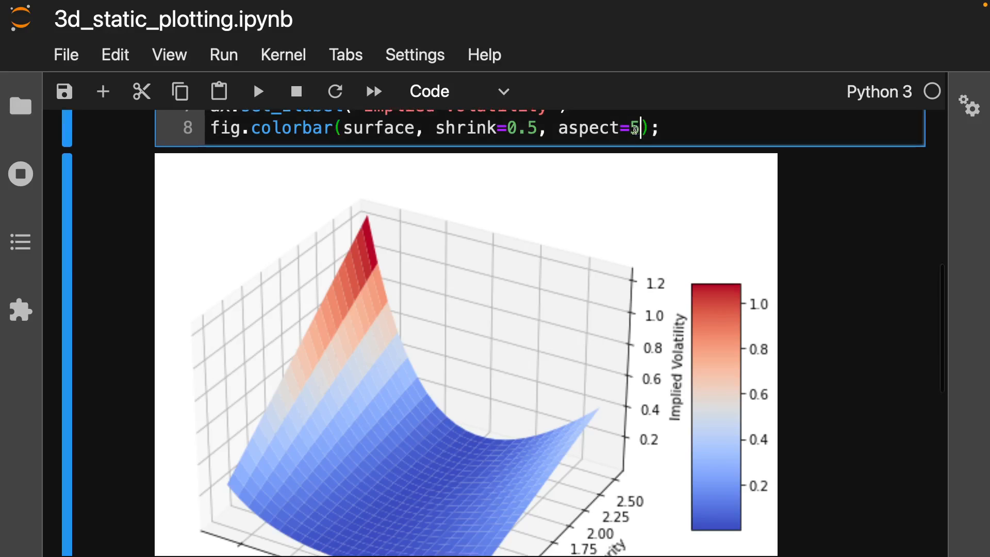
type("6")
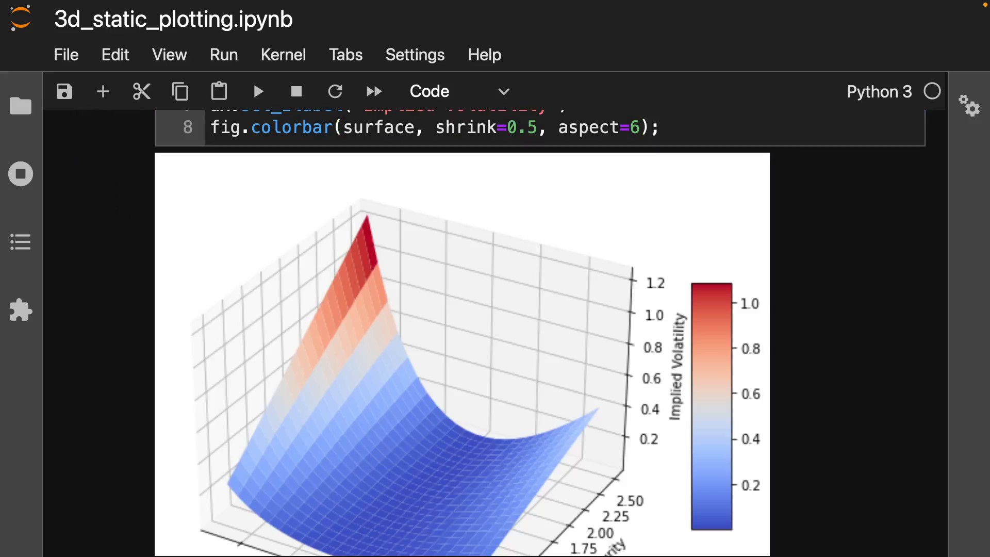
scroll("down", 3)
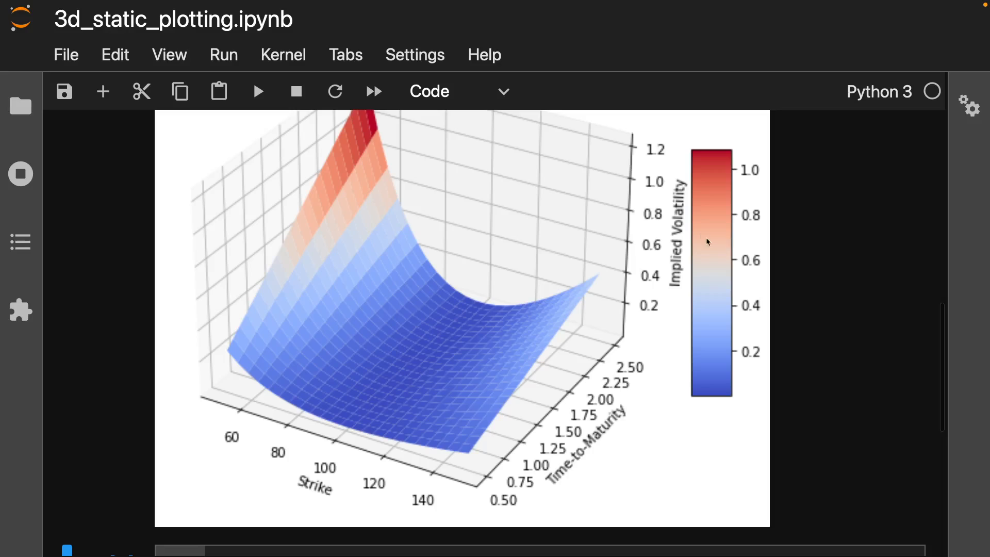
mouse_move(677, 235)
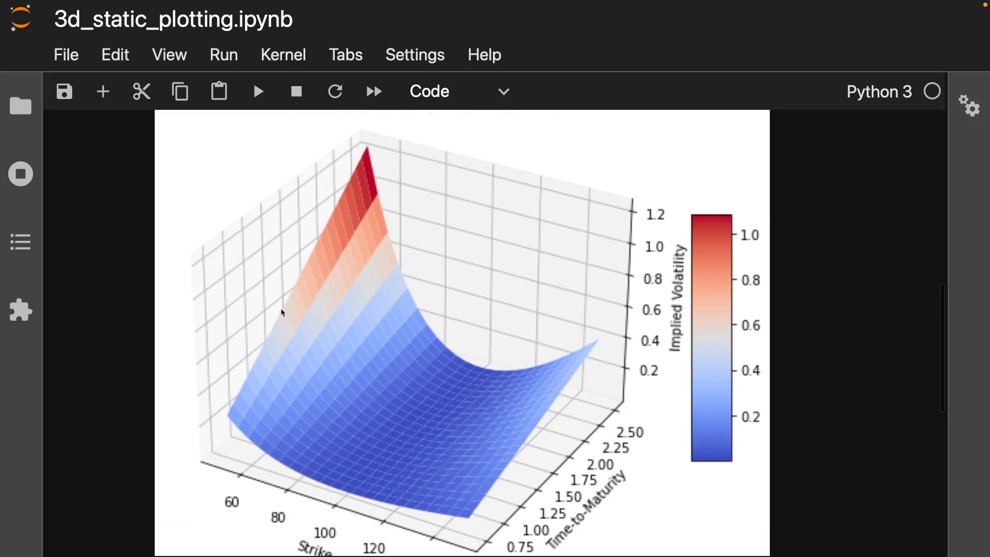
mouse_move(608, 436)
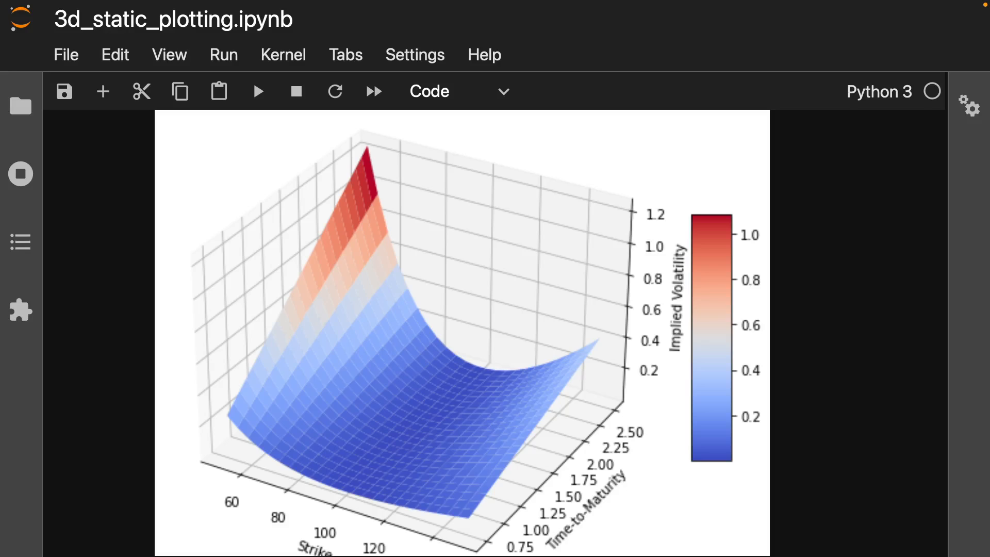
mouse_move(416, 371)
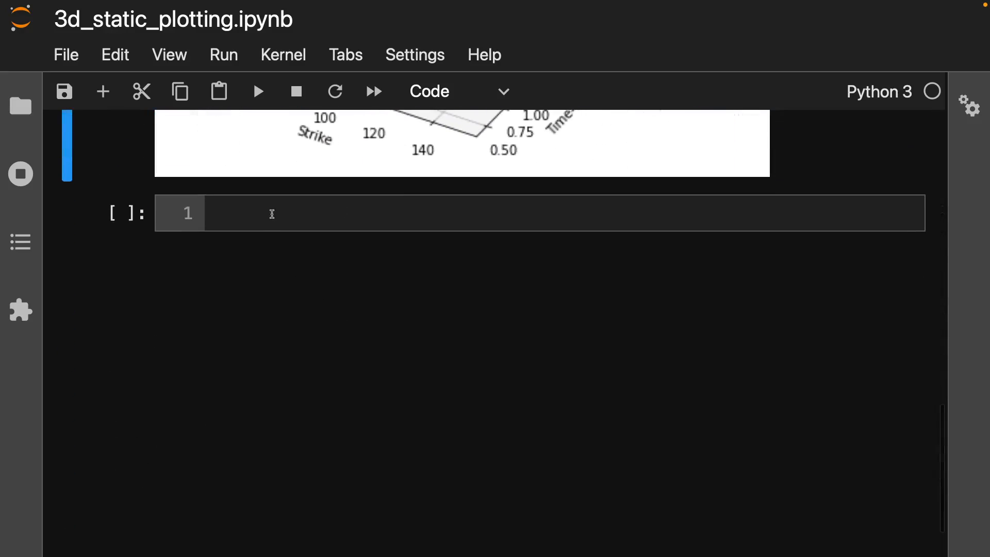
- Paste the figsize=(10,7) plot code into a new cell and comment out the colorbar line
type("fig = plt.figure(figsize=(10,7))")
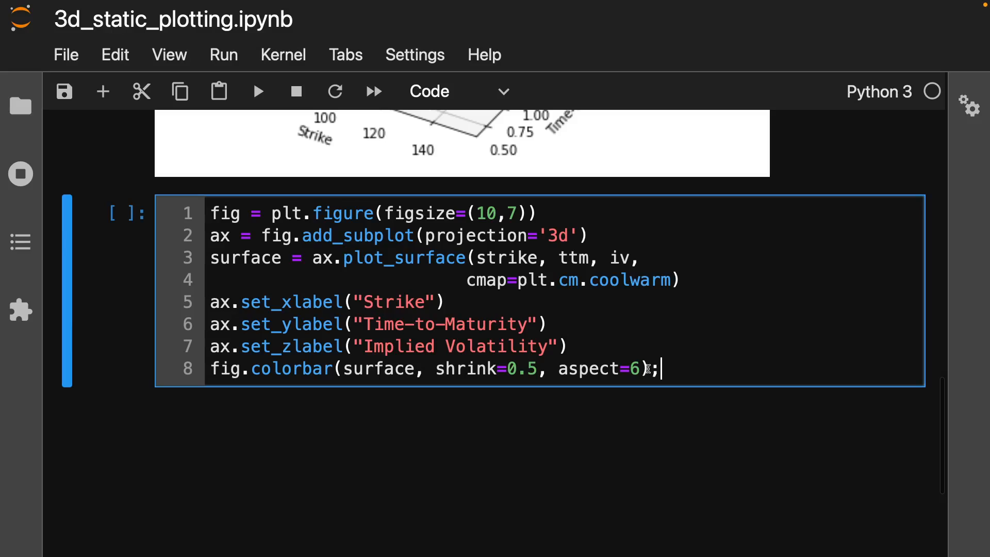
key("ctrl+/")
type(";")
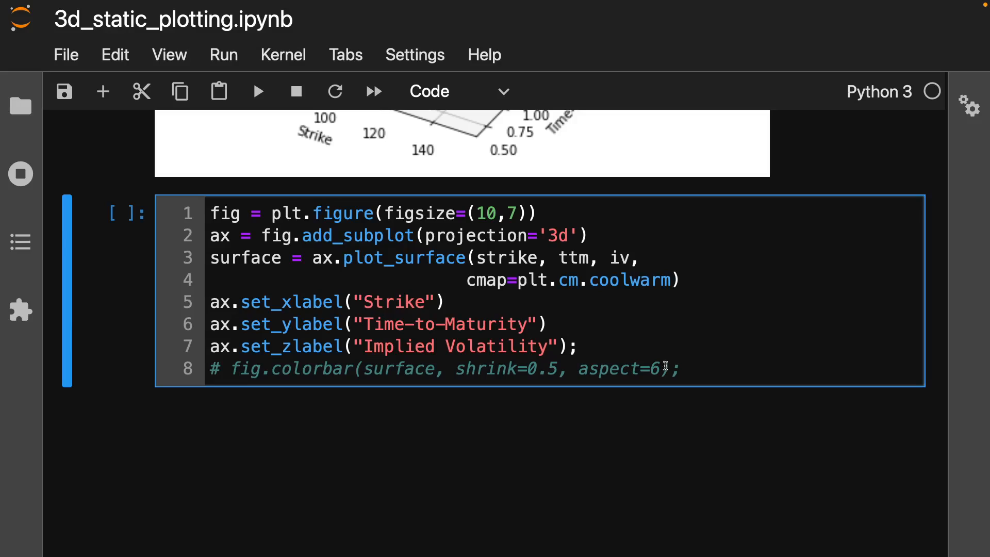
left_click_drag(634, 258, 672, 281)
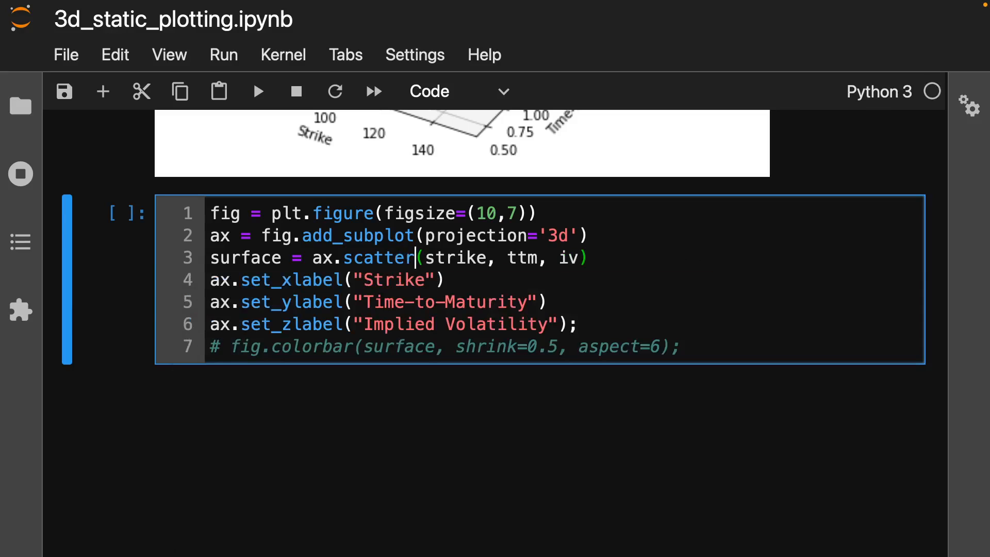
- Run the copied cell with ax.scatter(strike, ttm, iv) to draw a 3D grid of points
left_click(258, 92)
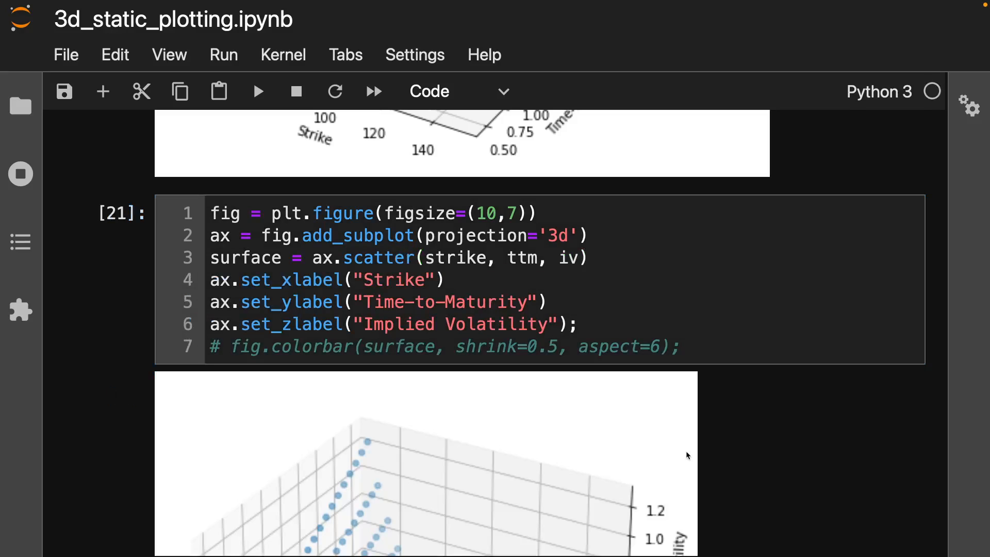
scroll("down", 3)
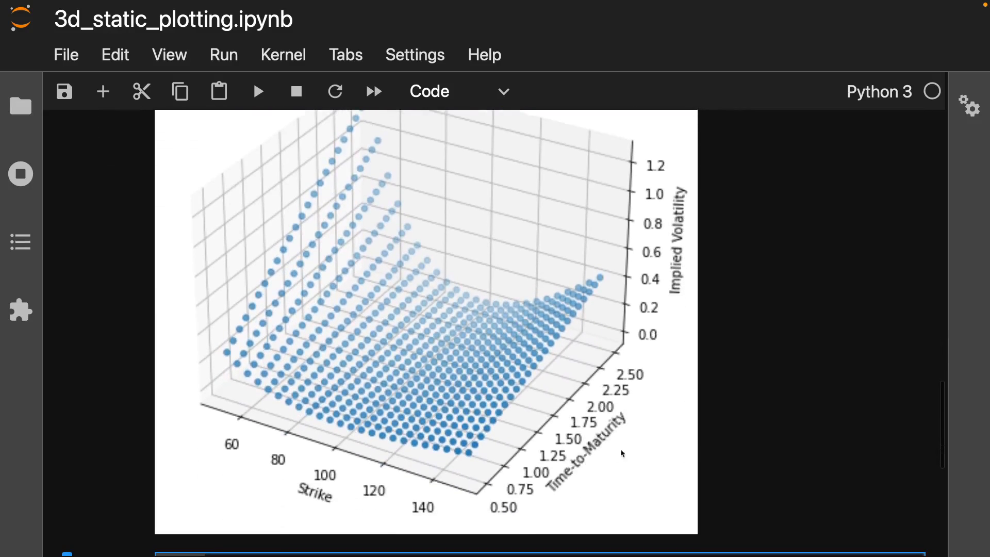
mouse_move(359, 142)
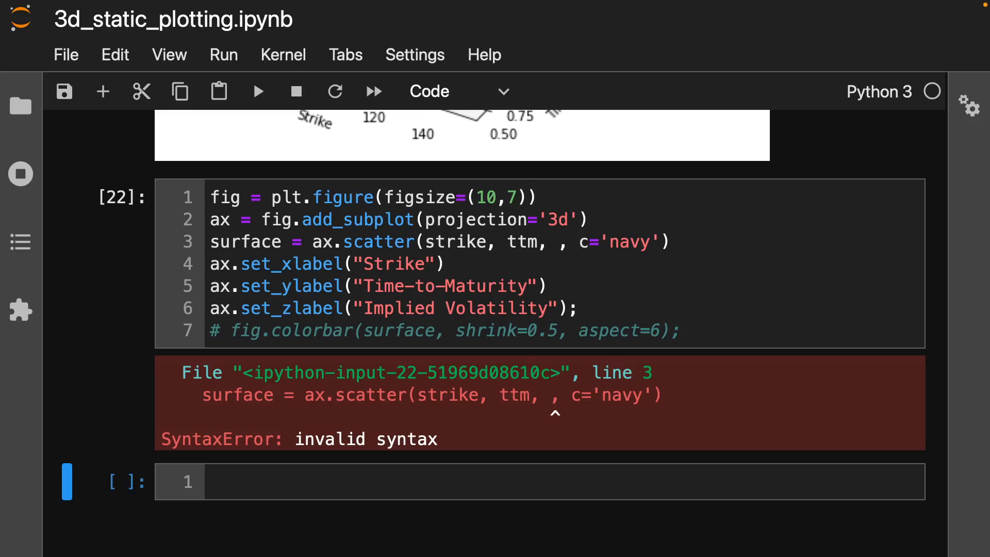
- Pass c='navy' to ax.scatter, restore the iv argument, and rerun to draw navy points
double_click(635, 241)
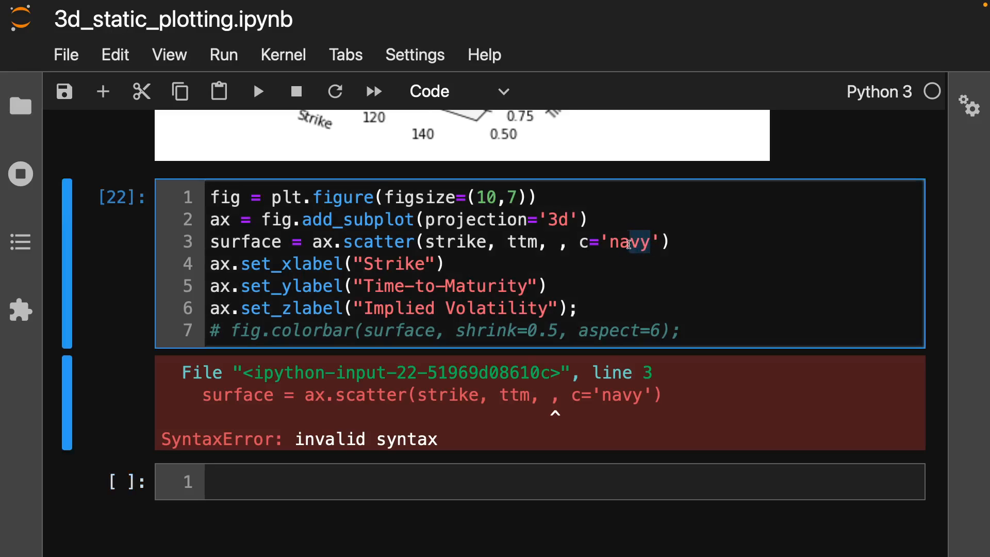
type("b")
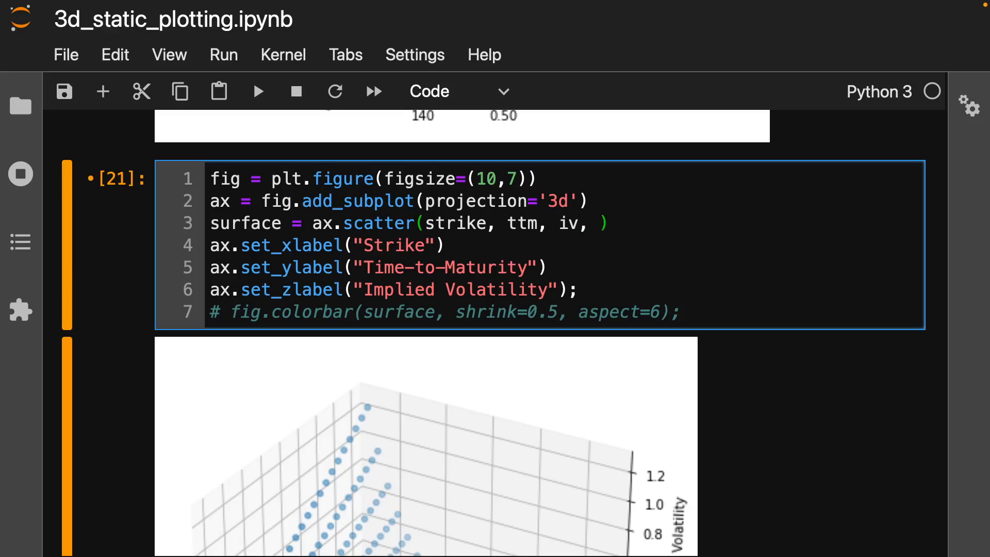
type("c='nav'")
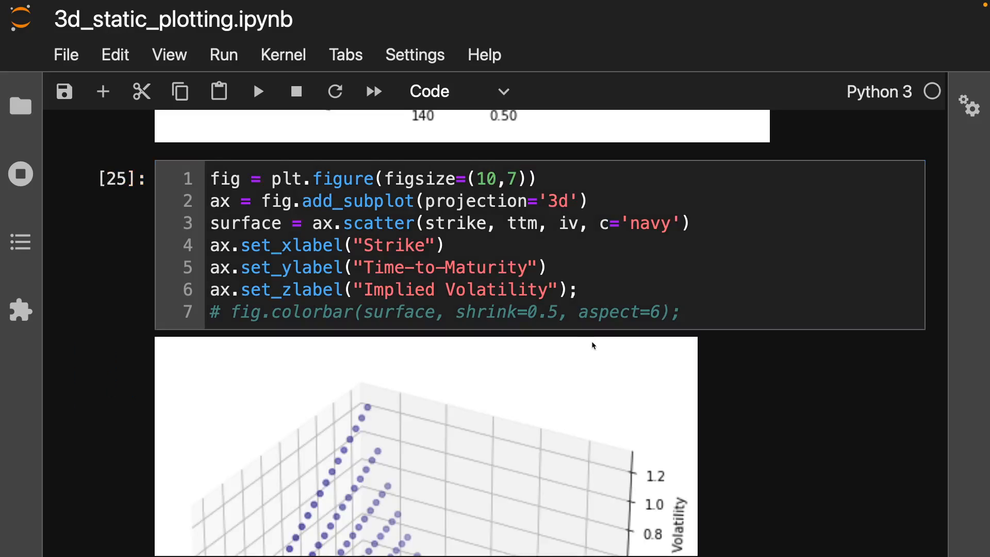
scroll("down", 3)
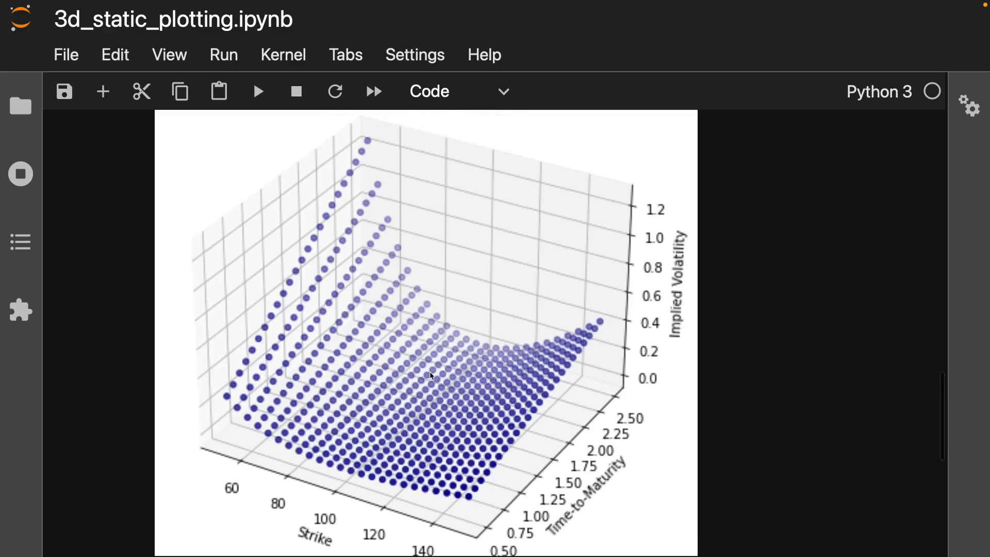
scroll("down", 3)
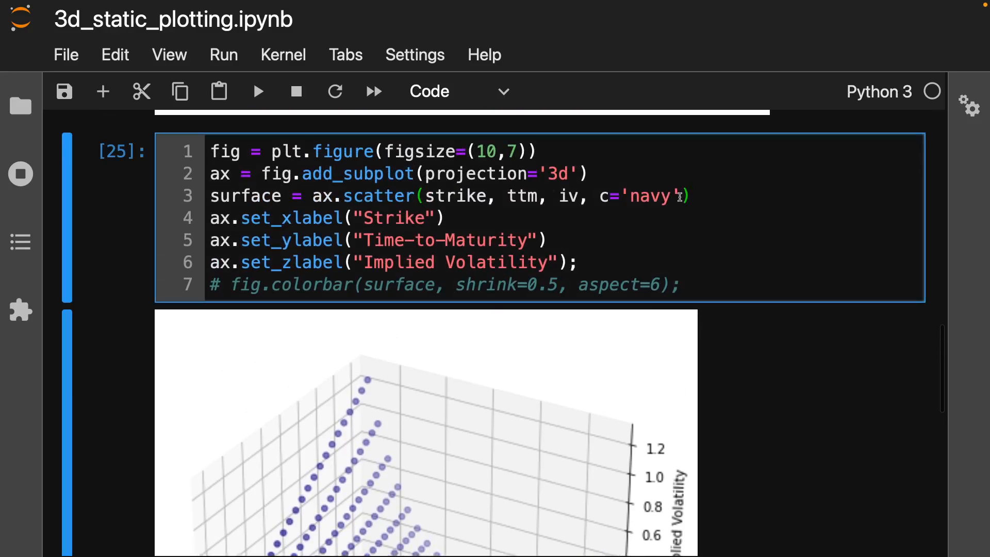
- Add marker size s=20 to the scatter call, run it, then change it to s=30
type(",s=")
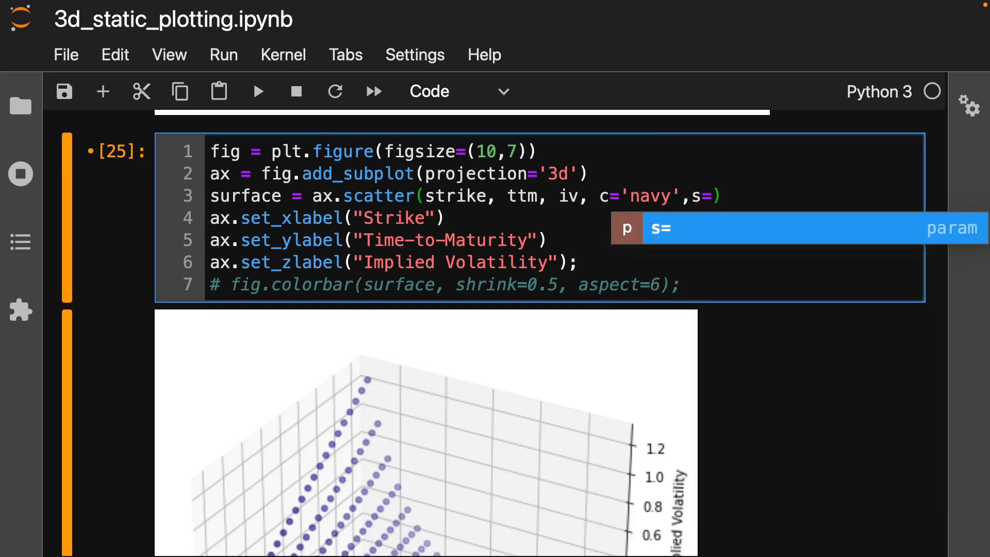
type("20")
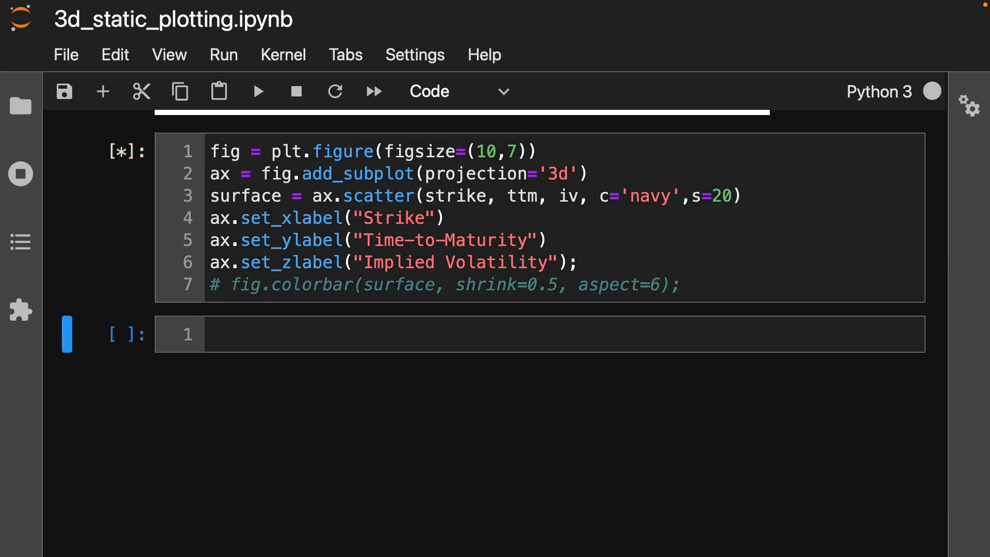
left_click(258, 90)
type("3")
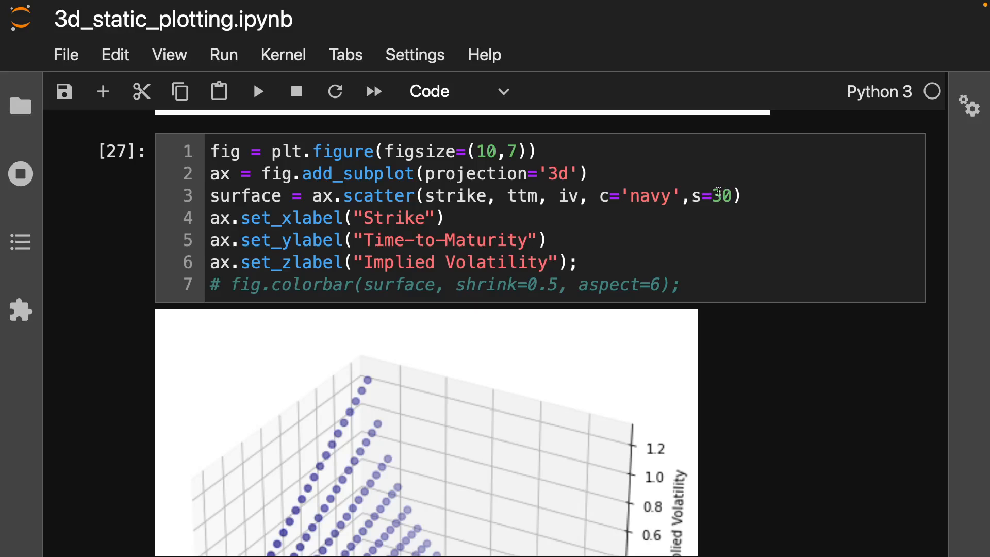
scroll("down", 3)
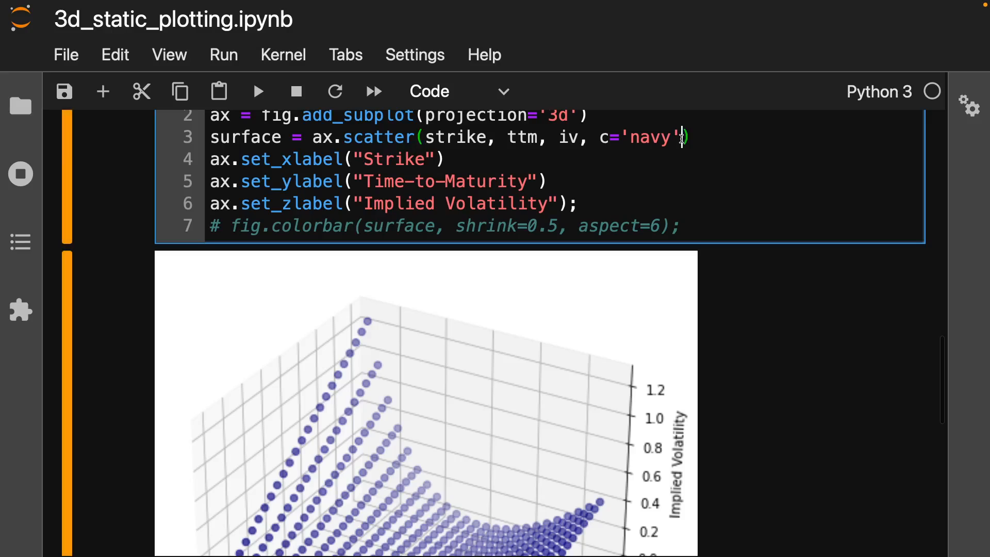
- Replace the size argument with marker='^' and rerun to draw navy triangle markers
type(", mar")
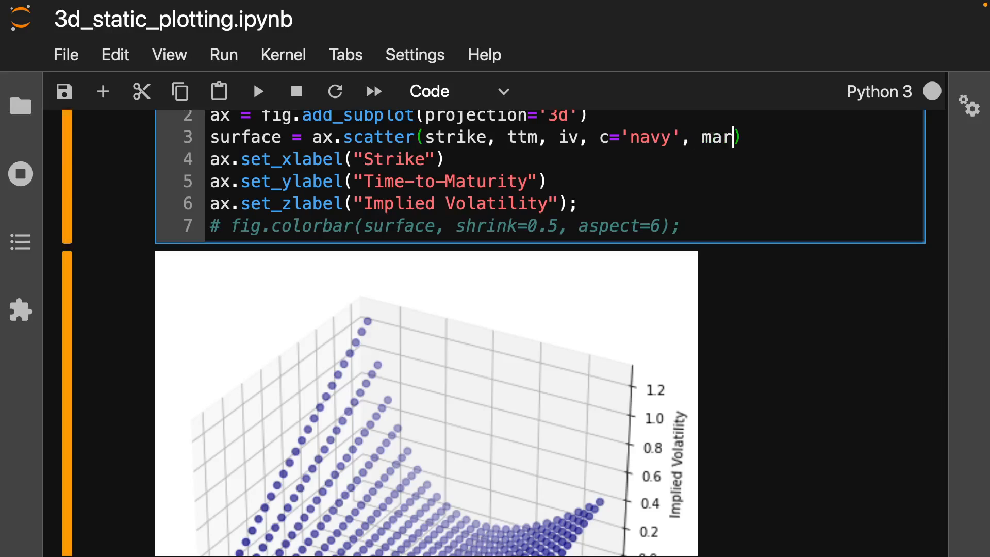
type("kd")
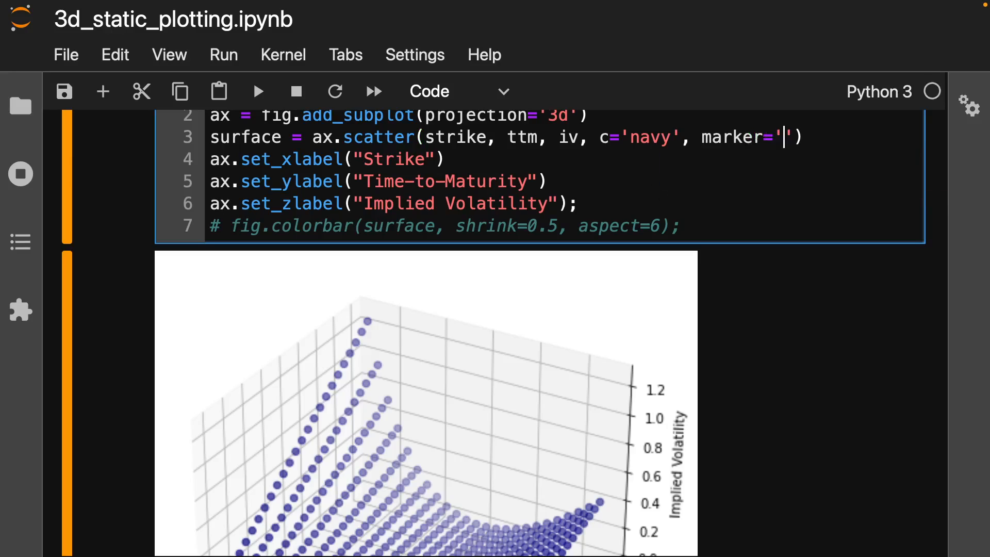
type("~")
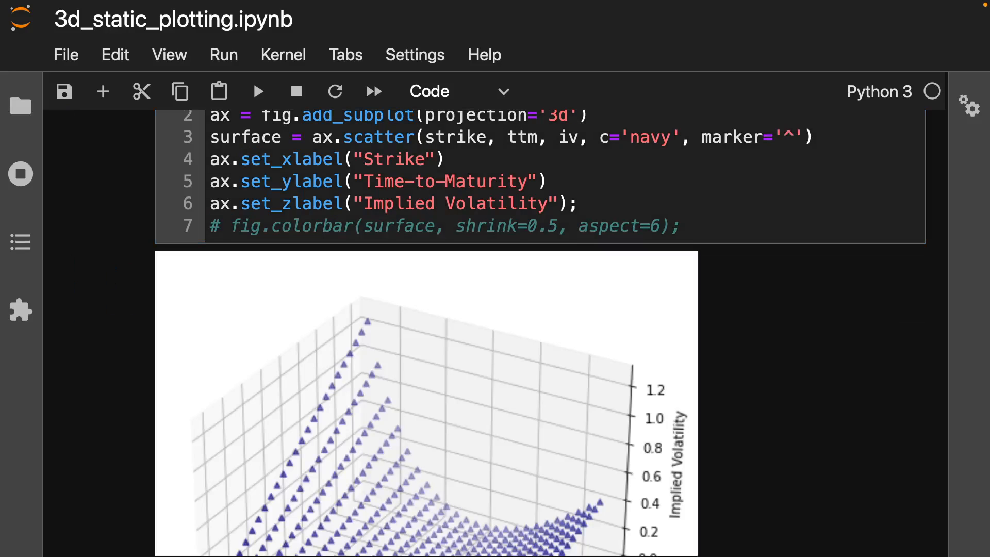
scroll("down", 3)
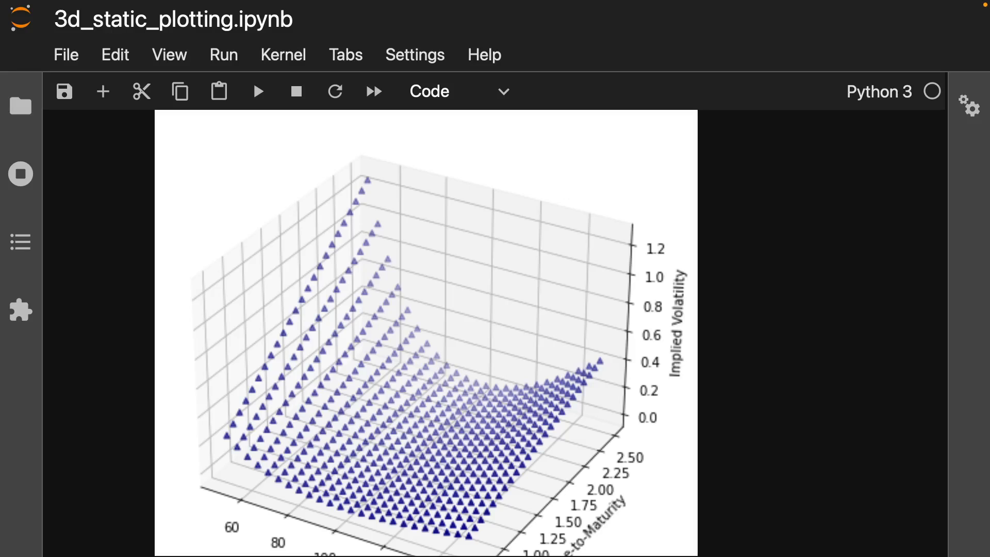
mouse_move(405, 416)
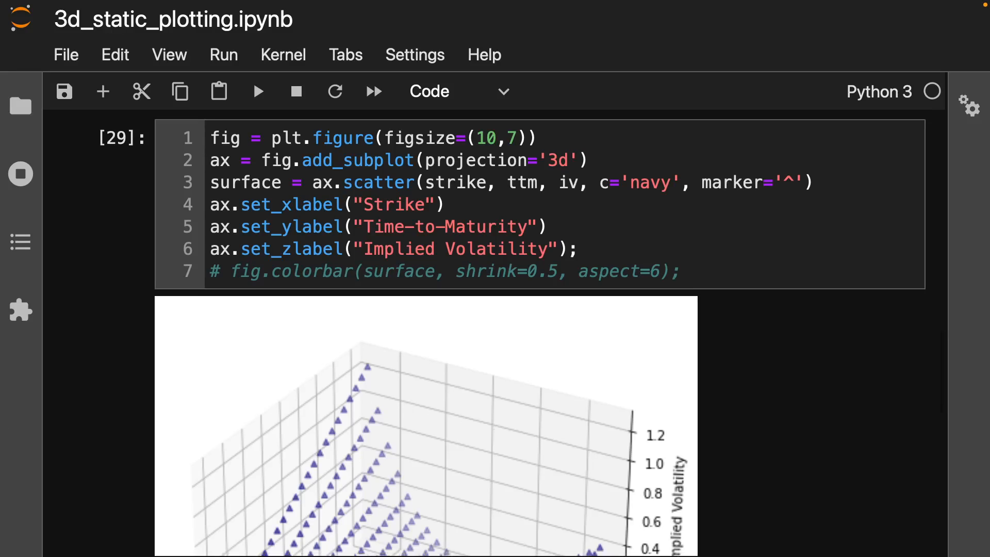
mouse_move(373, 478)
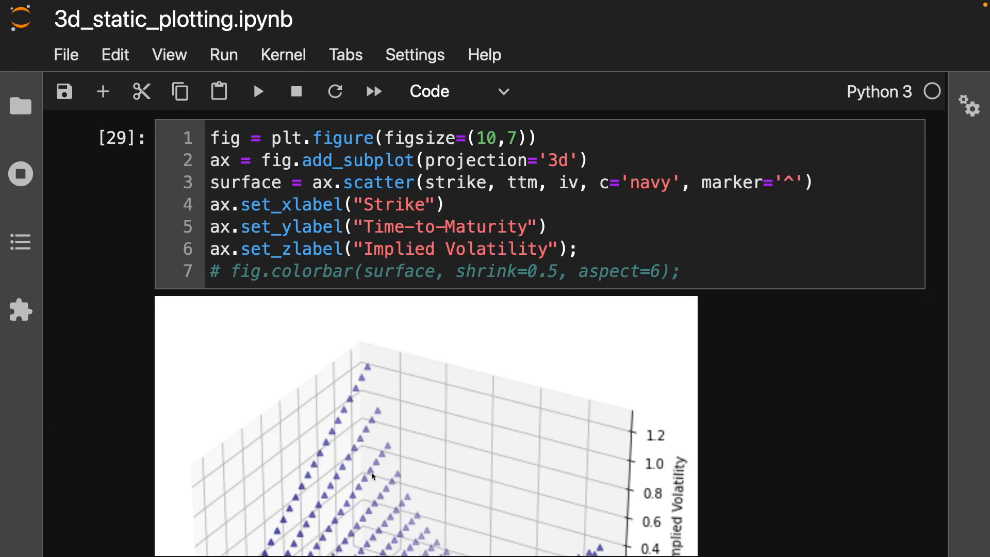